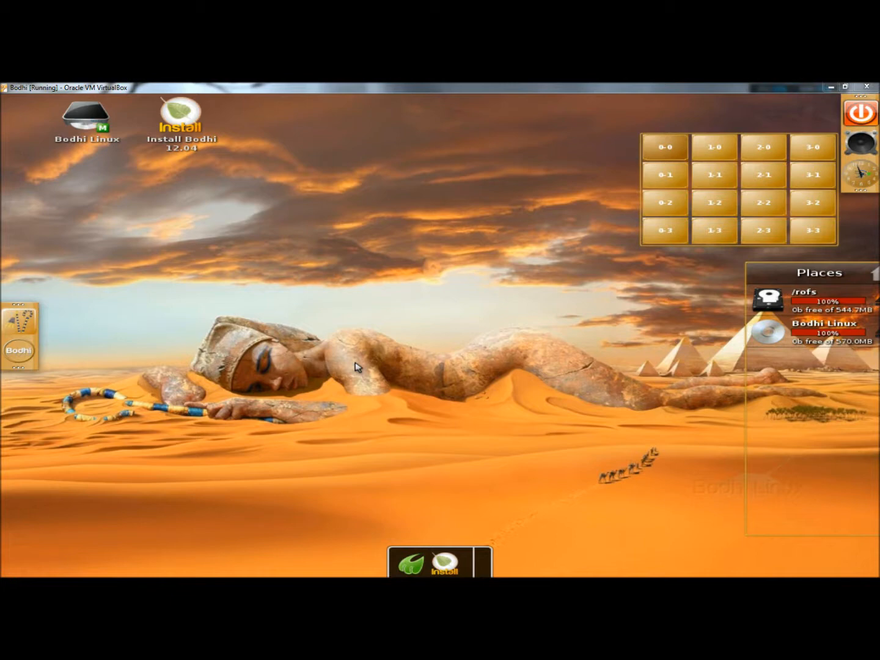
mouse_move(362, 254)
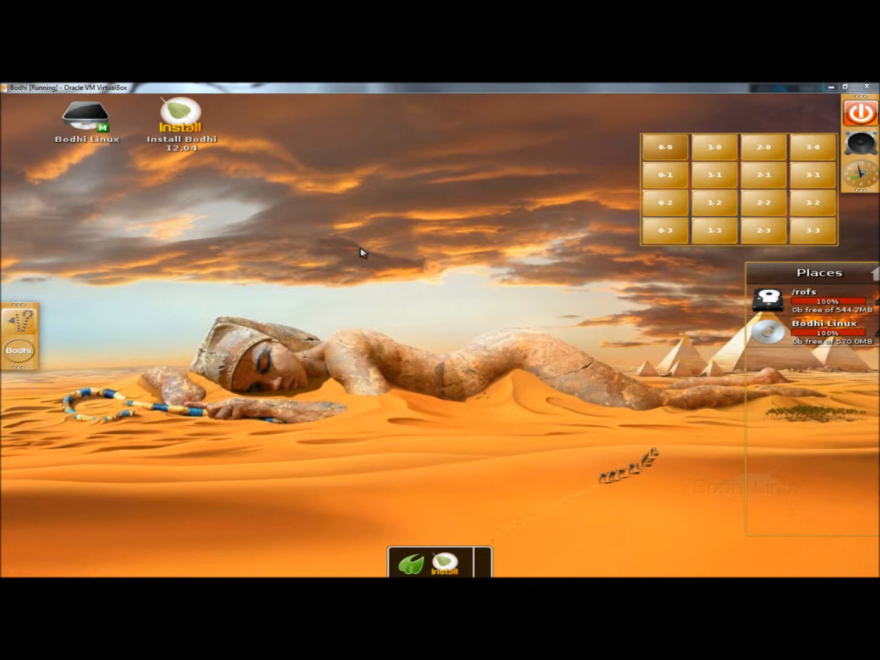
mouse_move(384, 259)
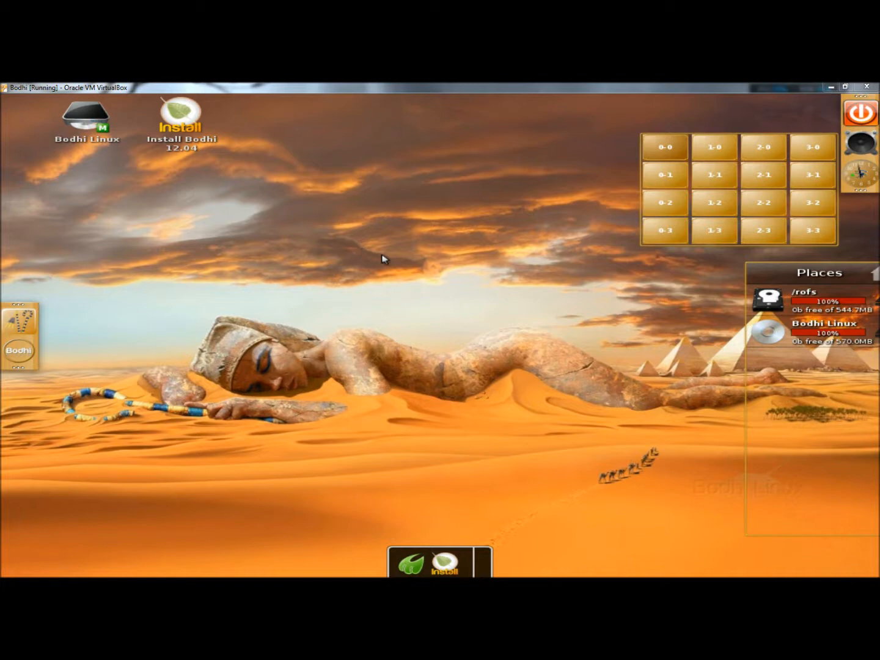
mouse_move(432, 143)
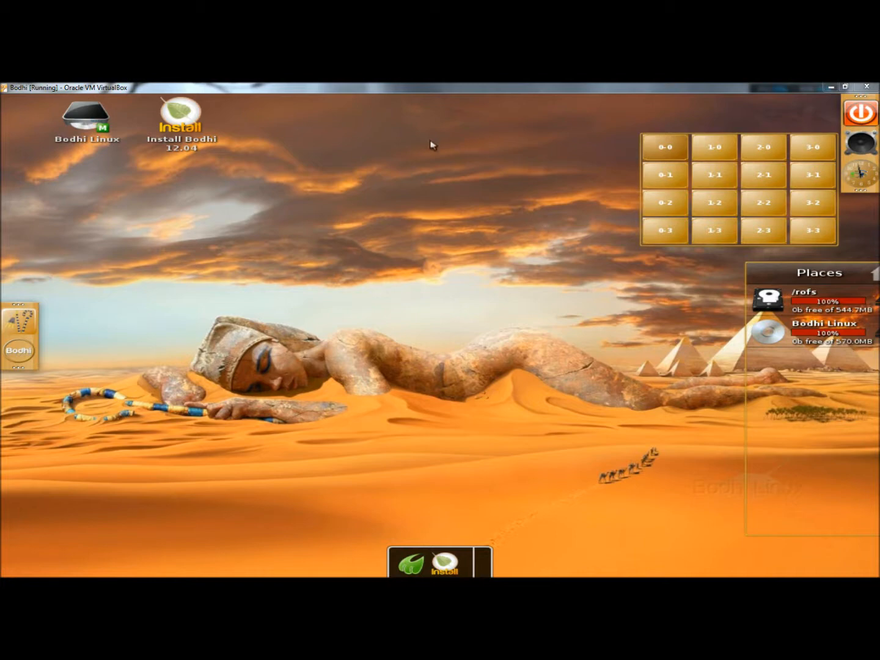
mouse_move(242, 379)
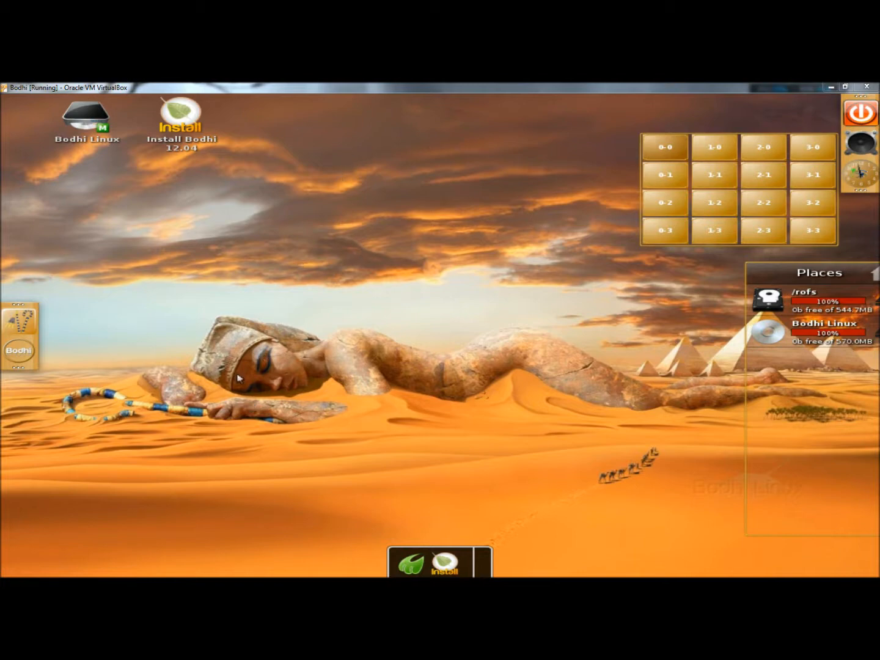
mouse_move(306, 211)
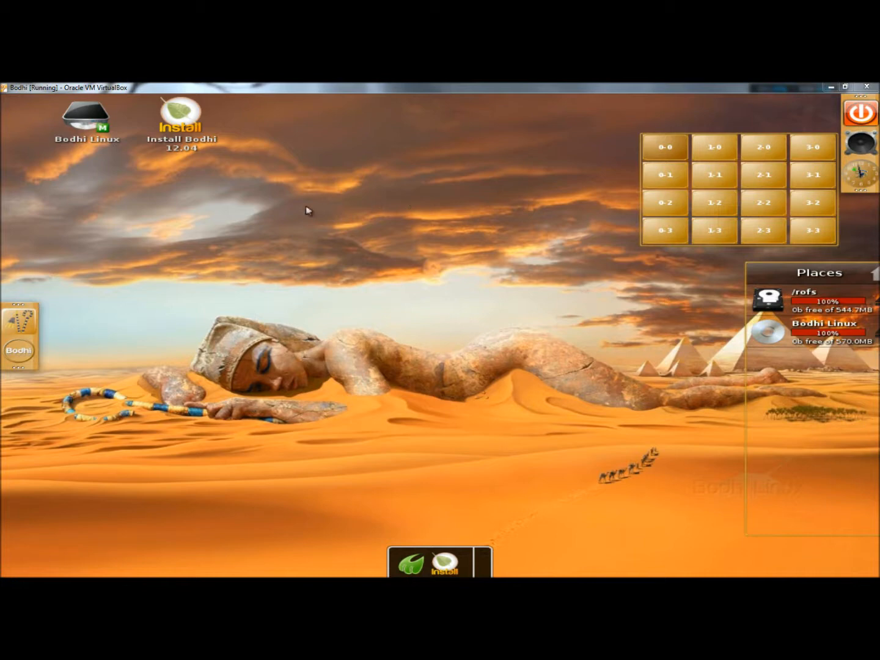
mouse_move(343, 281)
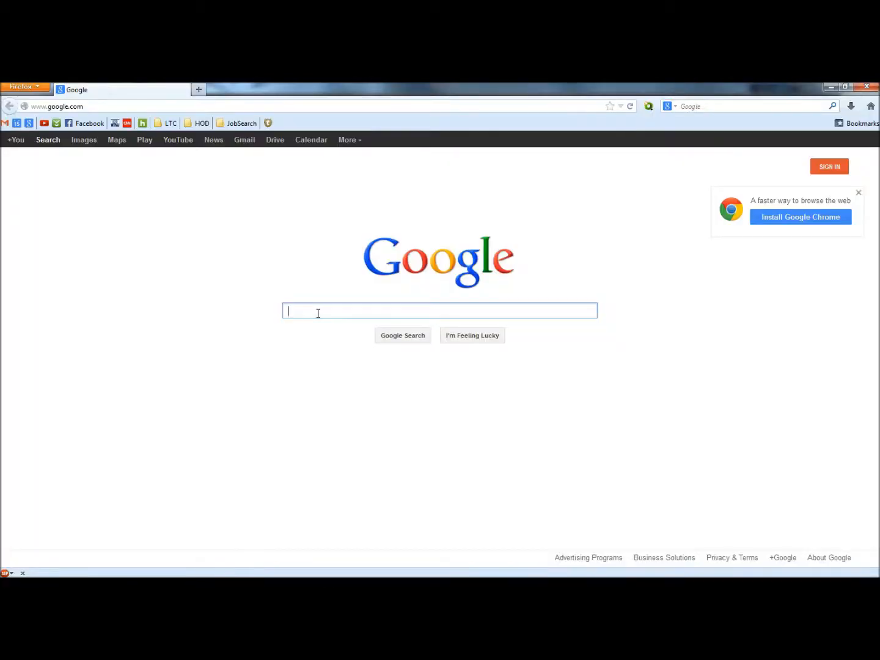
Step: Search Google for 'Bodhi linux' and follow the bodhilinux.com result to the homepage
type("Bodhi linux")
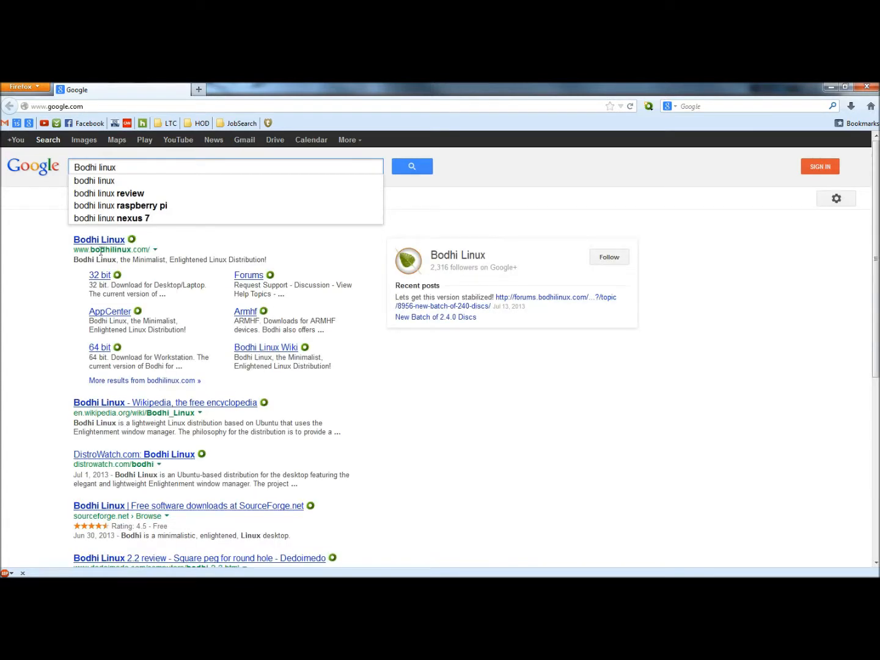
left_click(99, 240)
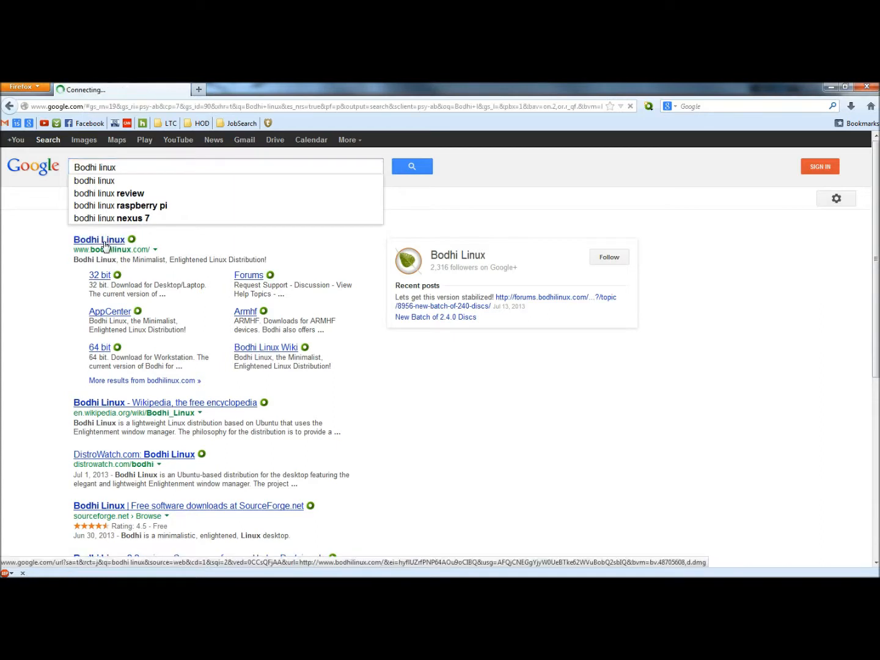
left_click(99, 239)
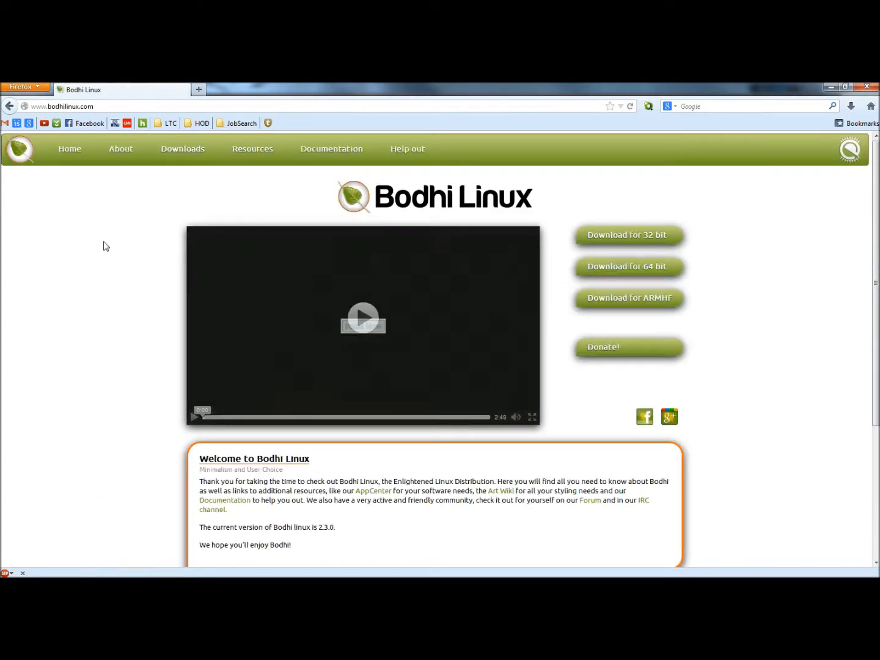
mouse_move(118, 249)
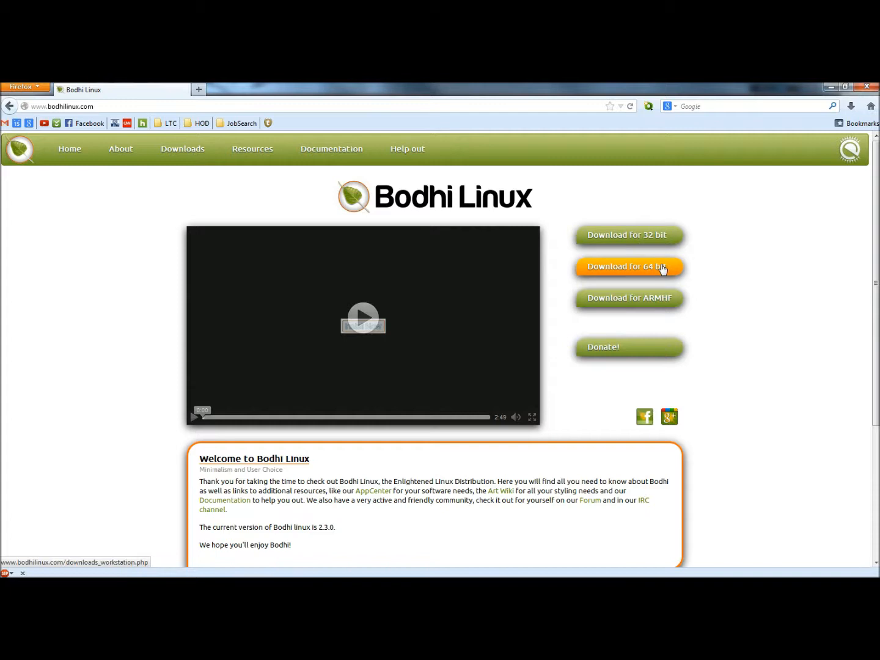
mouse_move(631, 303)
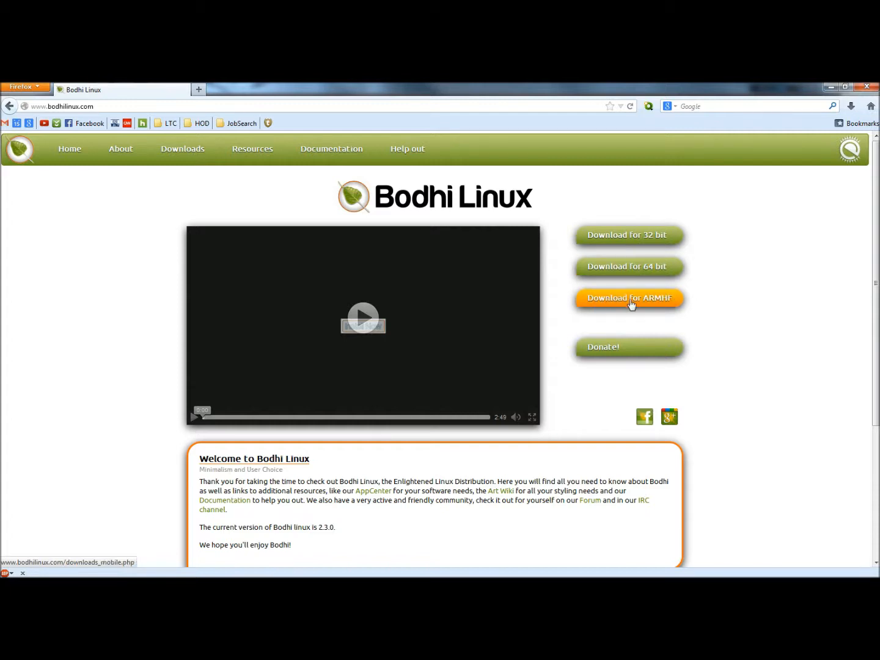
mouse_move(660, 324)
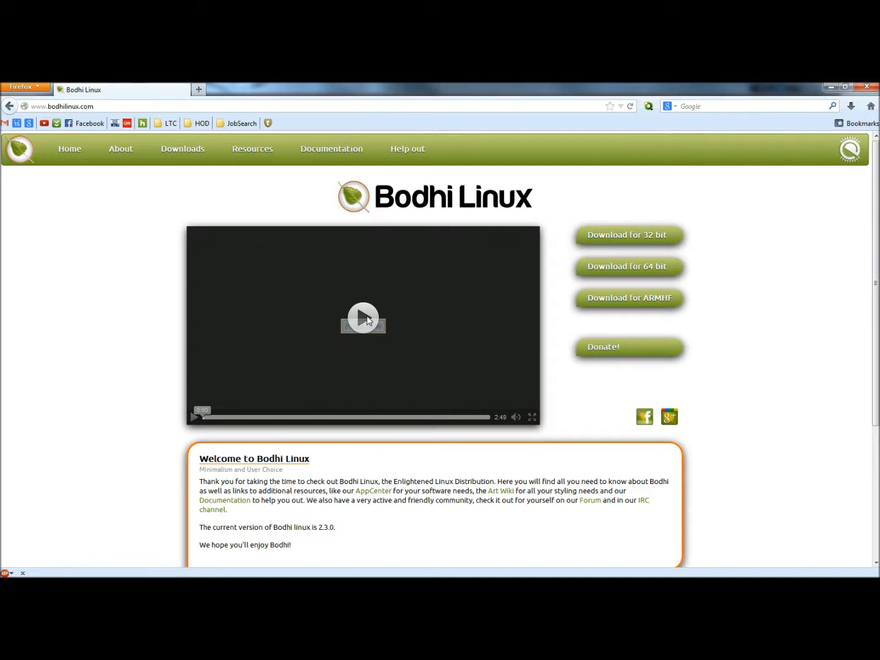
Step: Start the homepage's introduction video showing the Desktop, Fancy and Tablet profiles
left_click(363, 319)
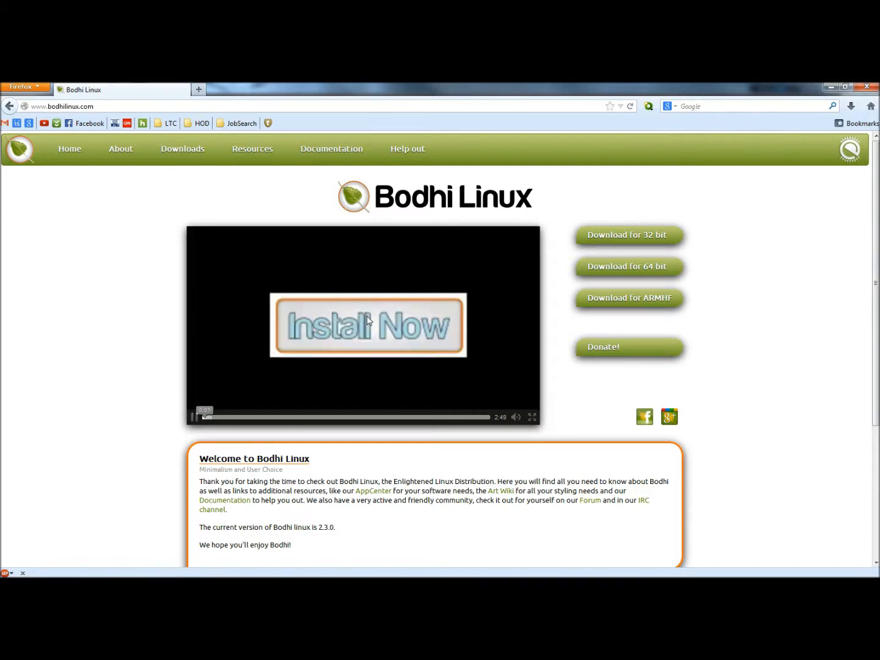
left_click(367, 325)
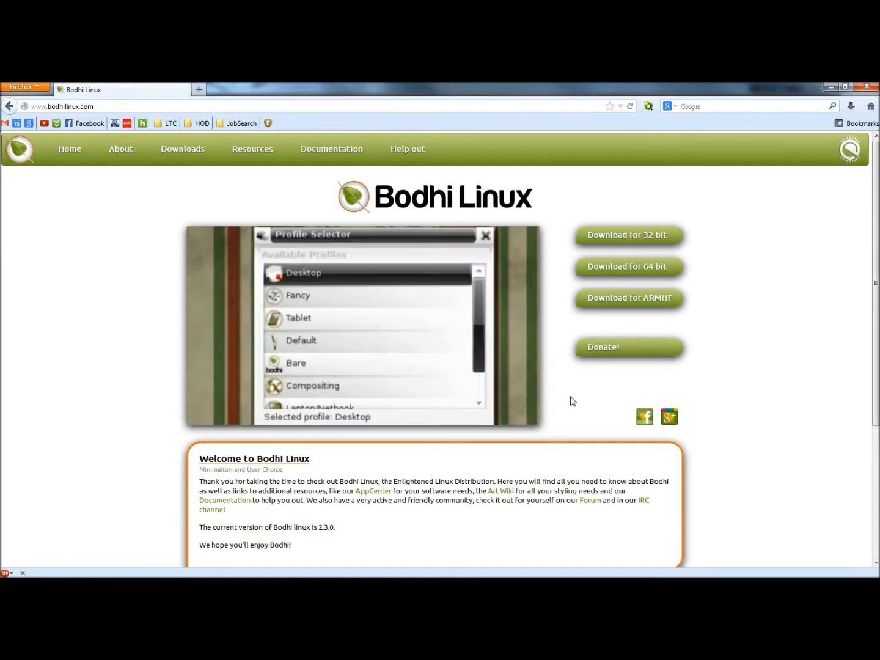
mouse_move(397, 305)
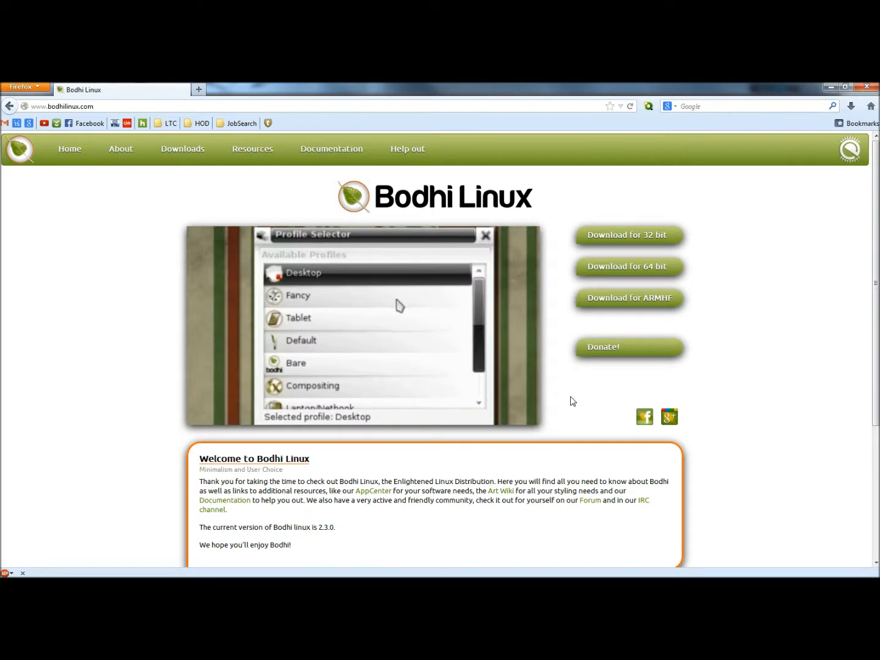
mouse_move(337, 384)
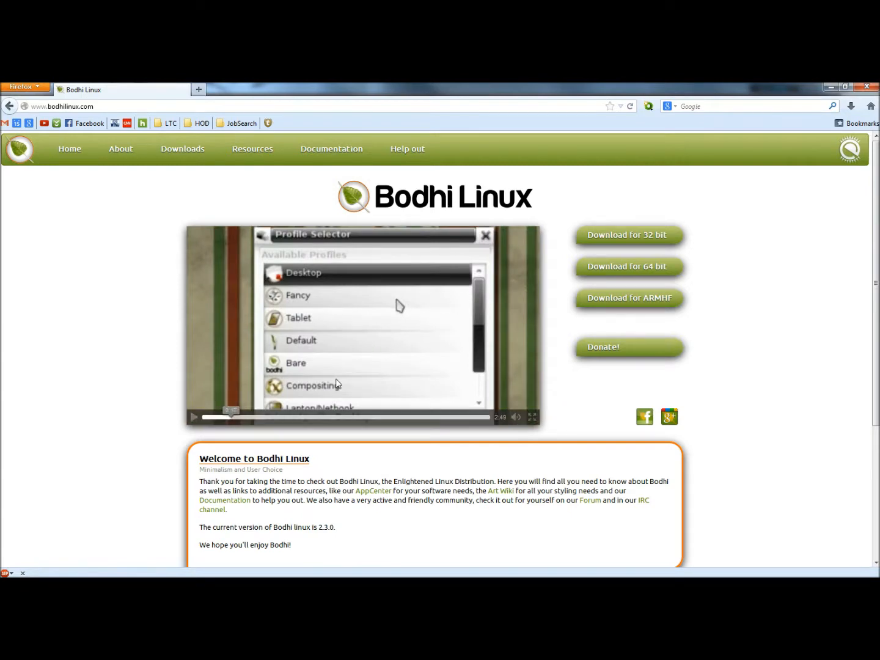
mouse_move(352, 380)
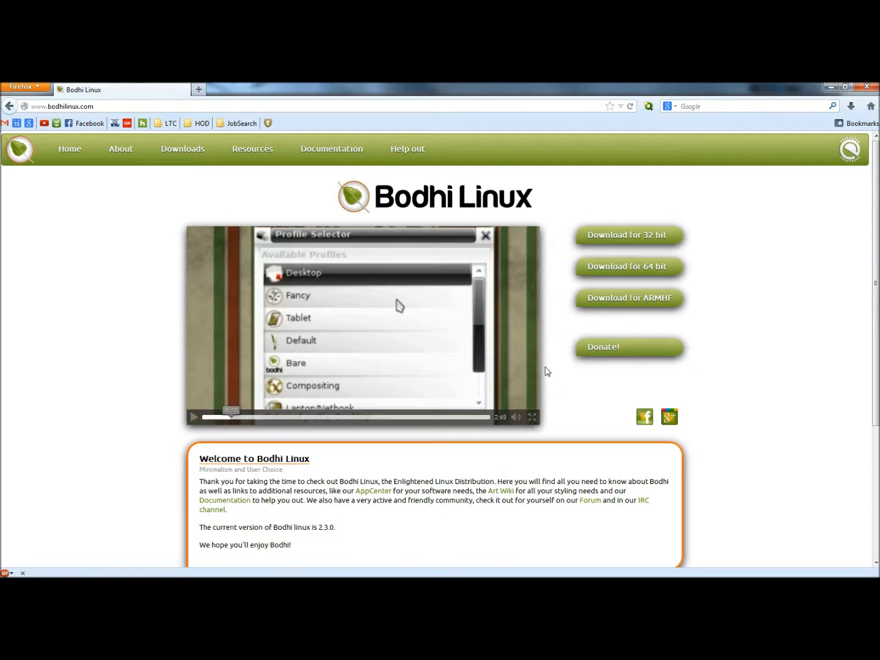
mouse_move(328, 397)
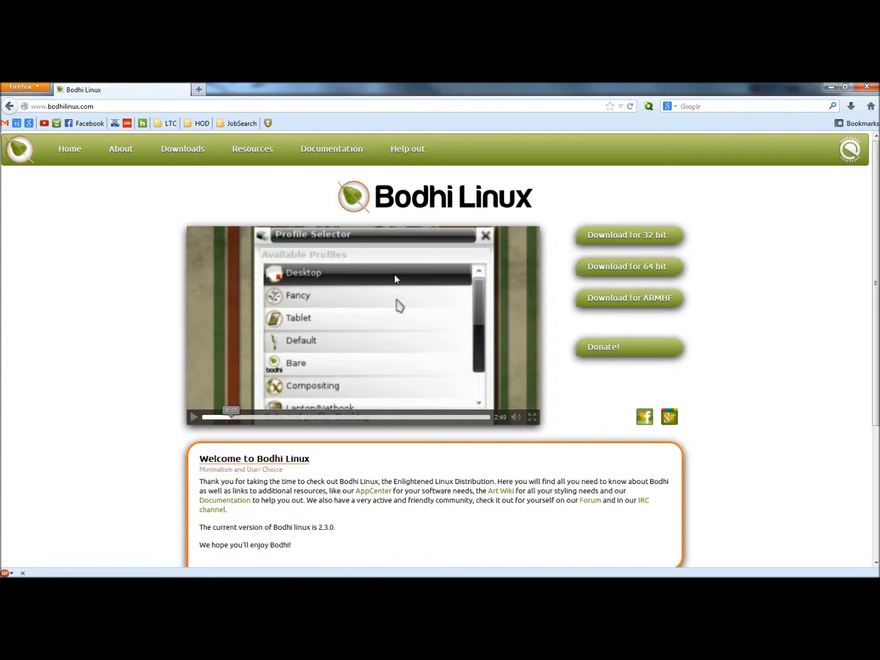
mouse_move(603, 237)
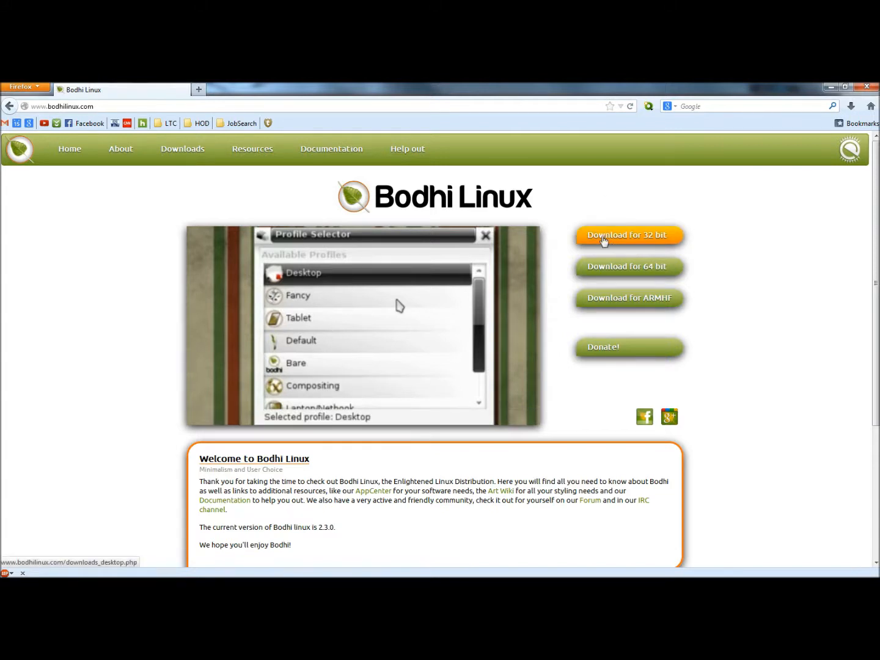
mouse_move(625, 237)
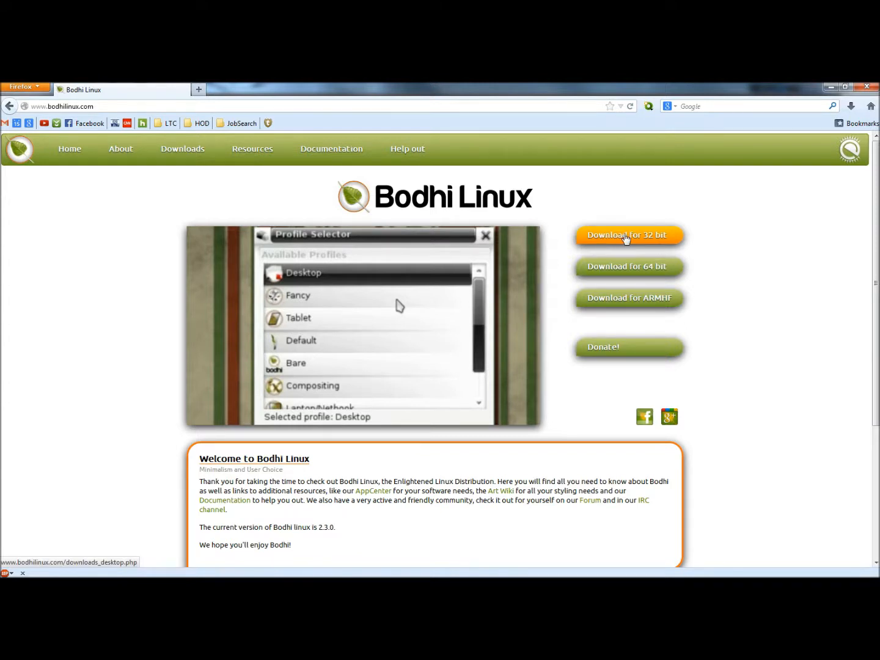
Step: Go to the 32-bit desktop download page and start the standard ISO download
left_click(628, 234)
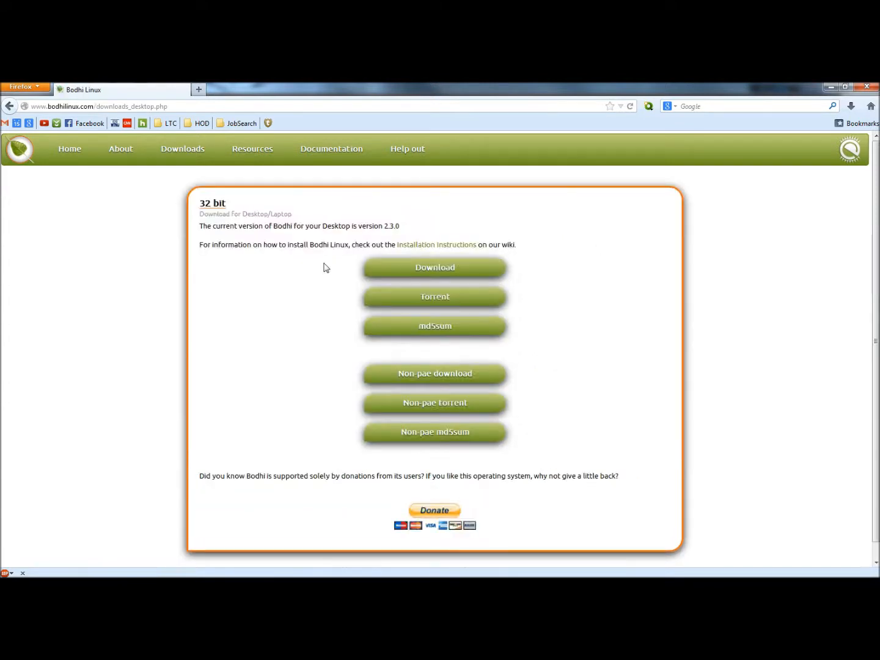
mouse_move(414, 270)
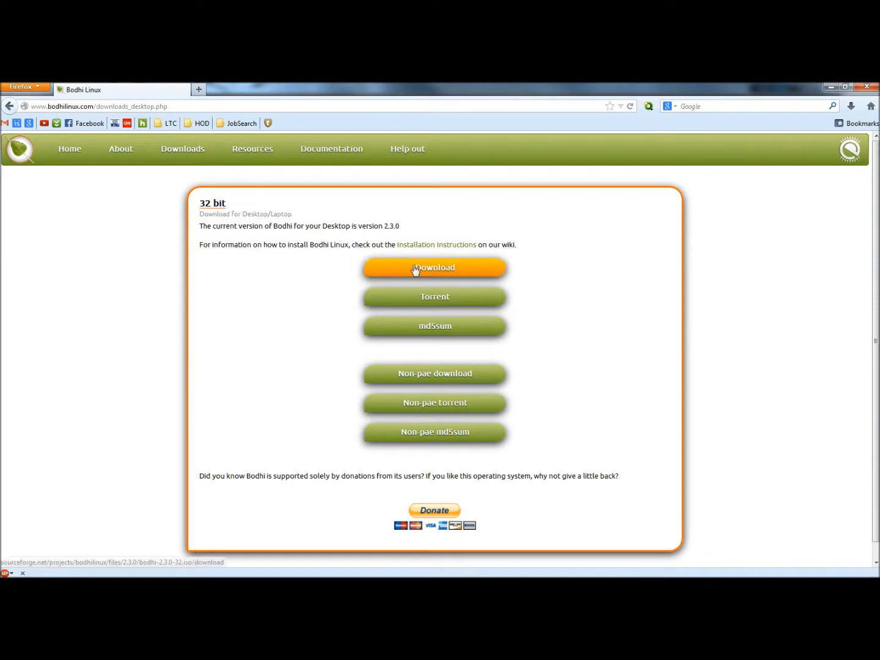
mouse_move(450, 296)
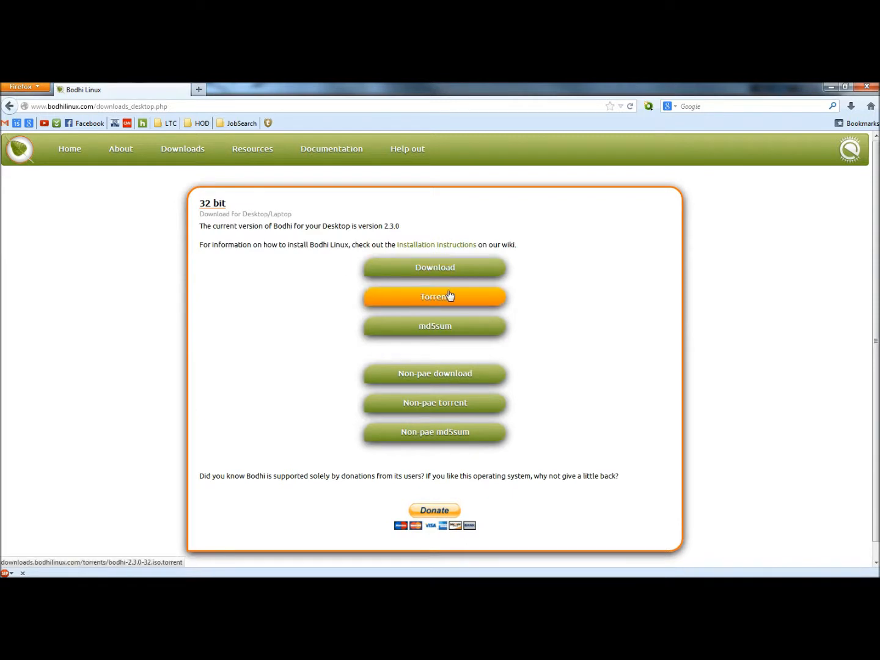
mouse_move(424, 332)
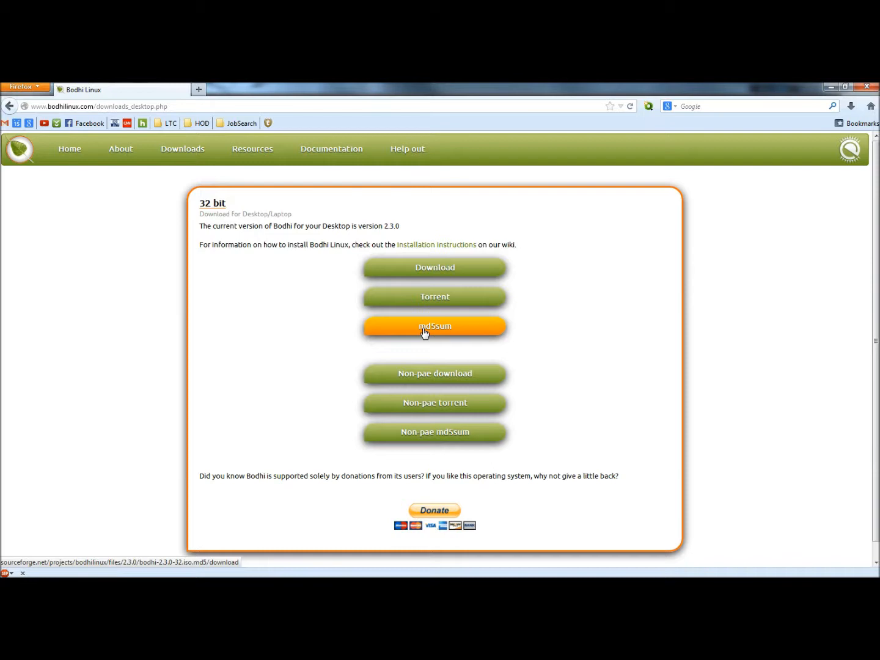
mouse_move(443, 271)
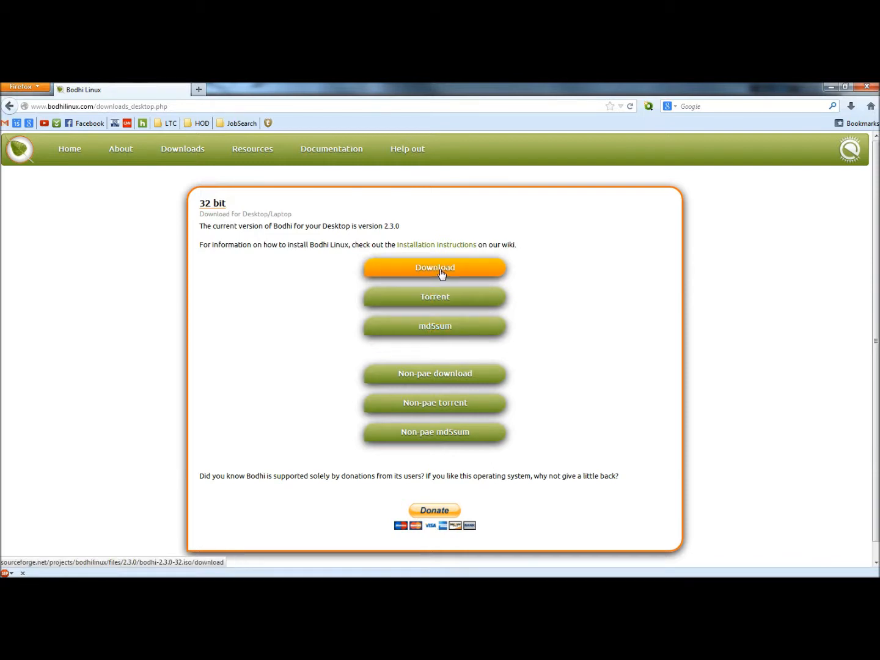
left_click(435, 267)
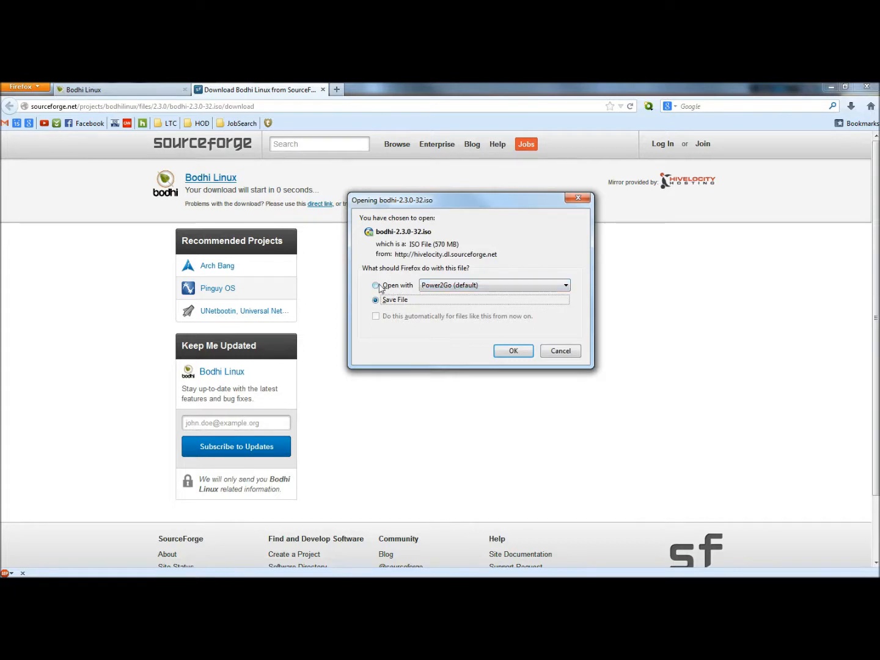
Step: Have Firefox open bodhi-2.3.0-32.iso with ImgBurn and confirm the download
left_click(377, 286)
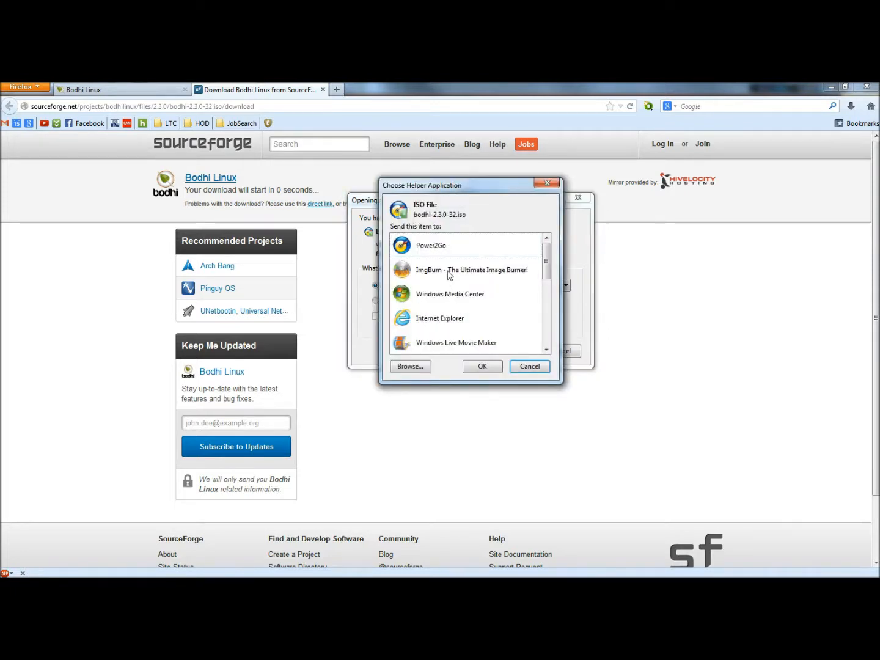
left_click(482, 366)
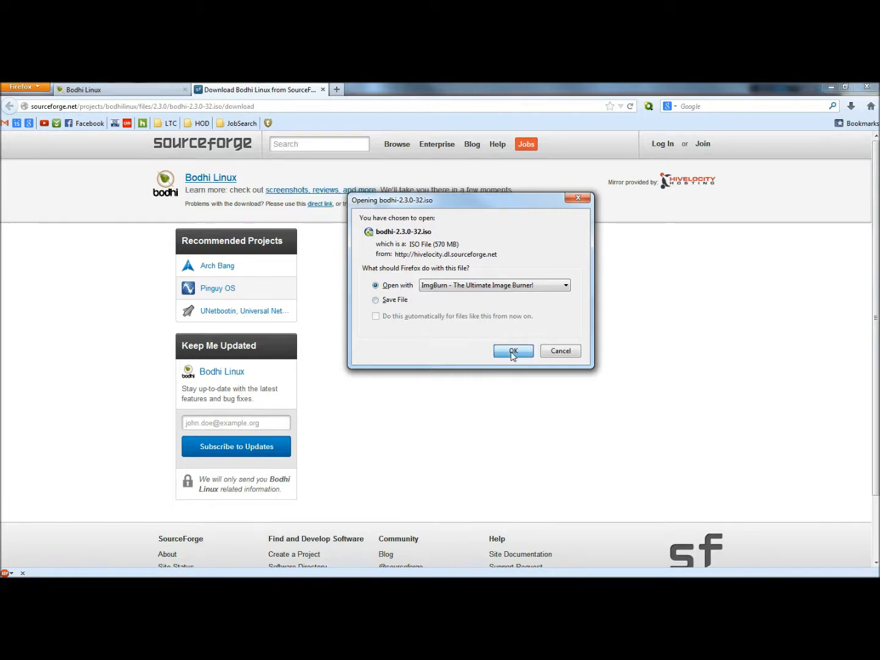
left_click(513, 350)
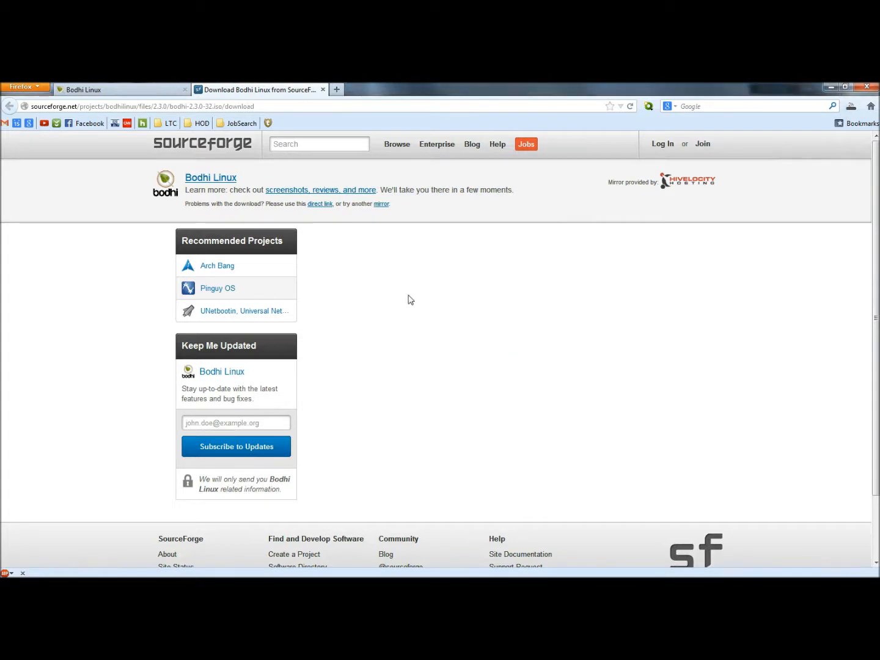
mouse_move(474, 321)
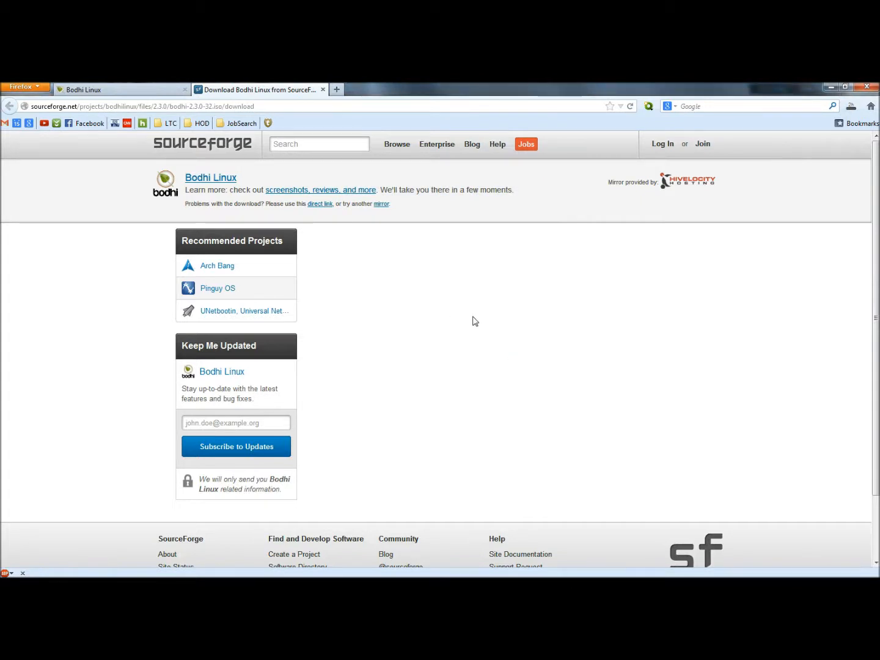
mouse_move(409, 345)
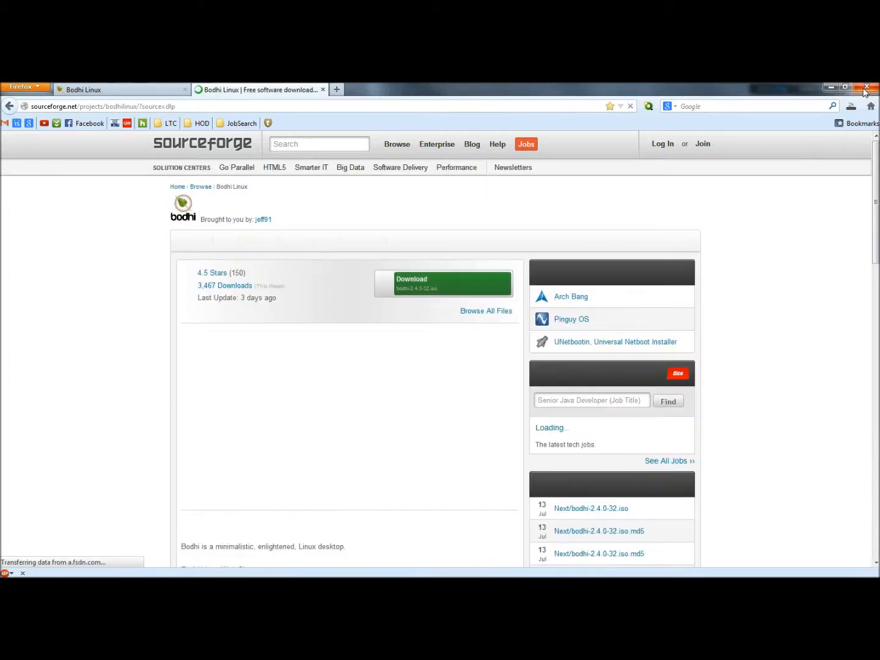
Step: Close the browser and start the Bodhi virtual machine from VirtualBox Manager
left_click(868, 87)
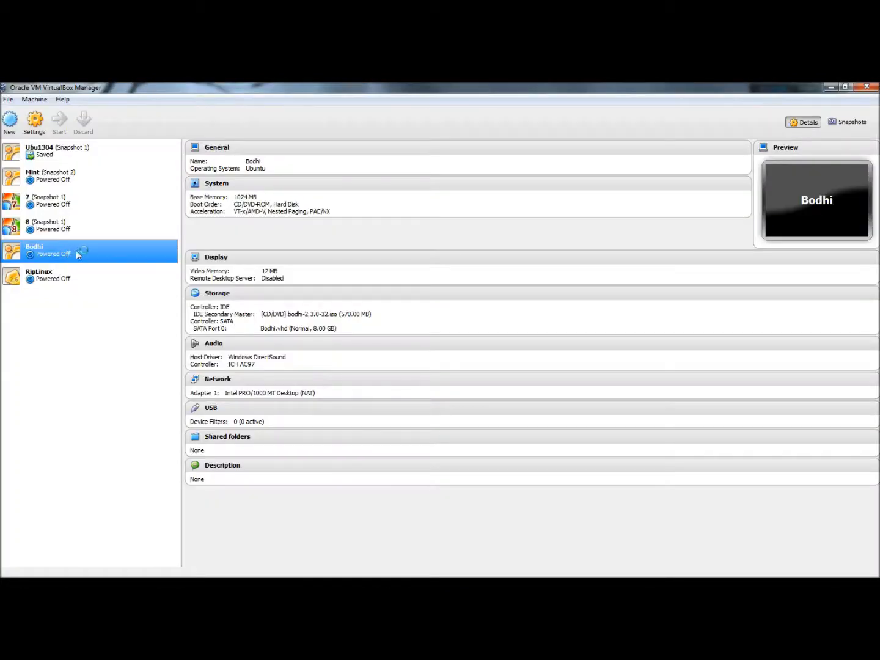
left_click(59, 121)
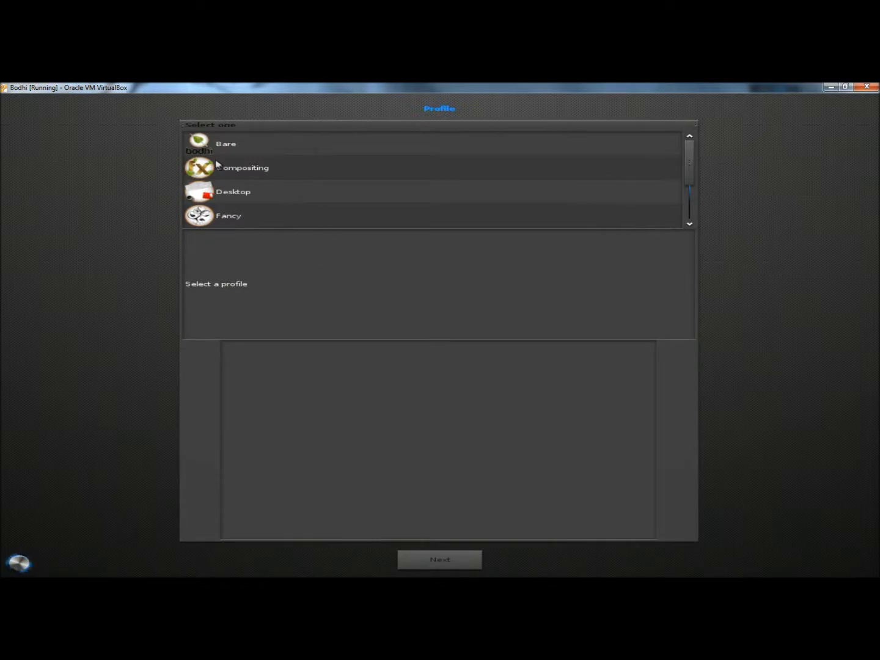
Step: Preview the Bare, Compositing and Fancy profiles, keep Fancy and continue to themes
left_click(226, 144)
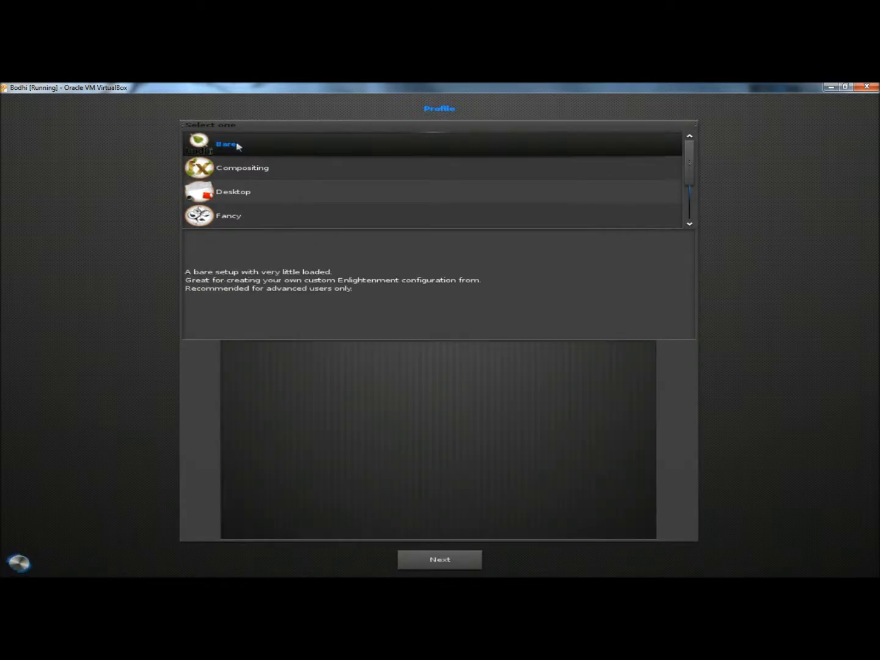
mouse_move(259, 174)
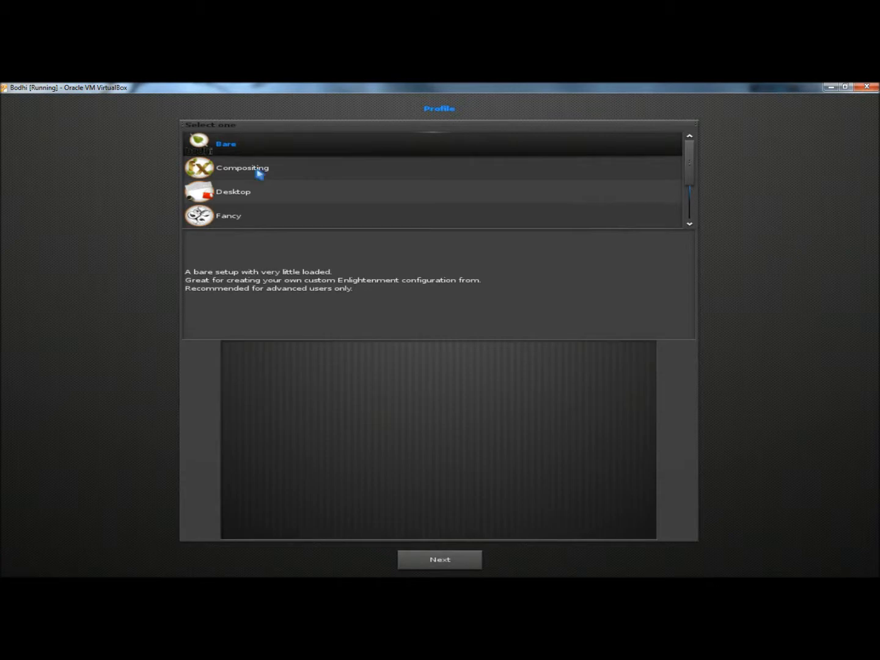
left_click(242, 167)
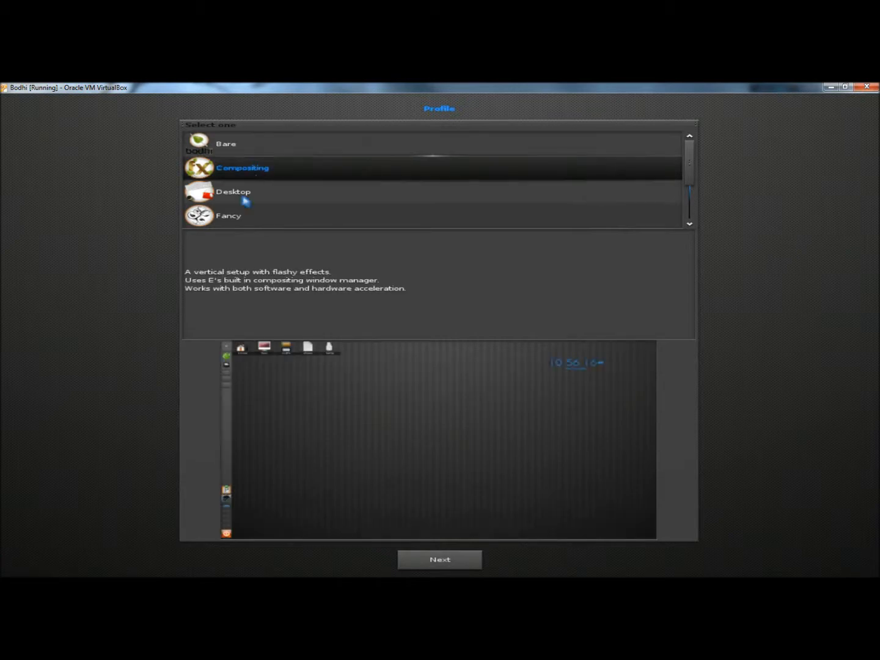
left_click(237, 215)
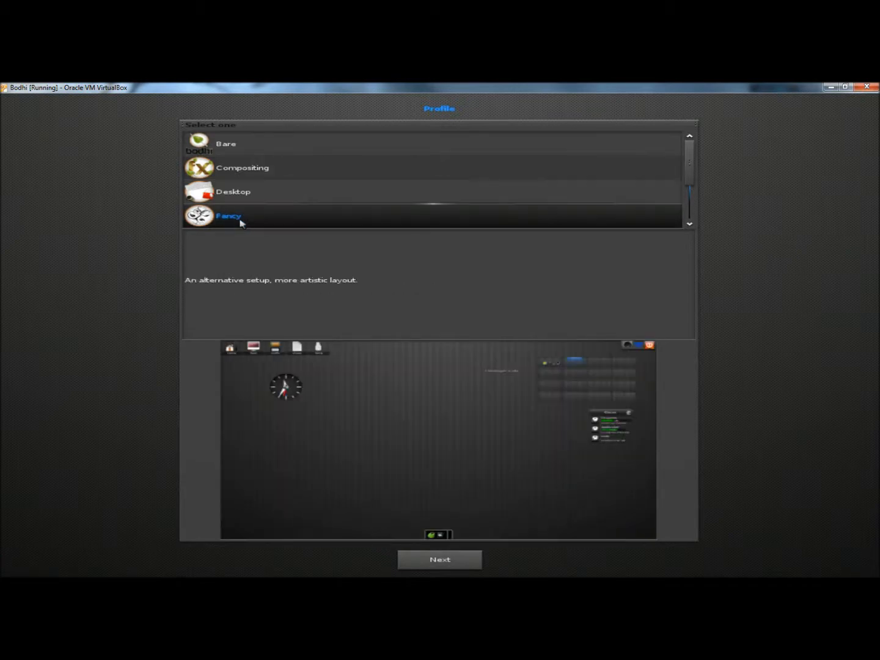
mouse_move(282, 257)
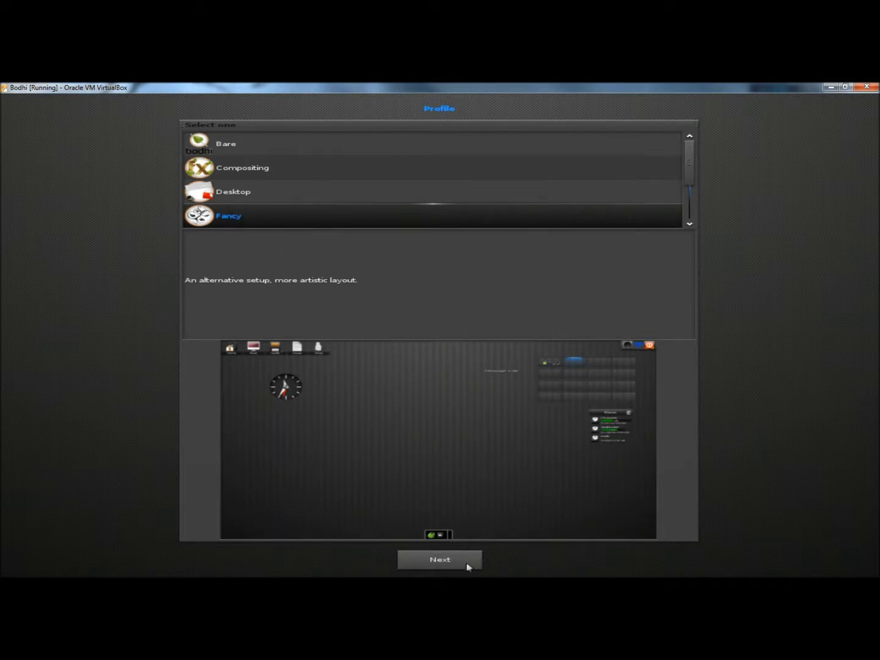
left_click(440, 559)
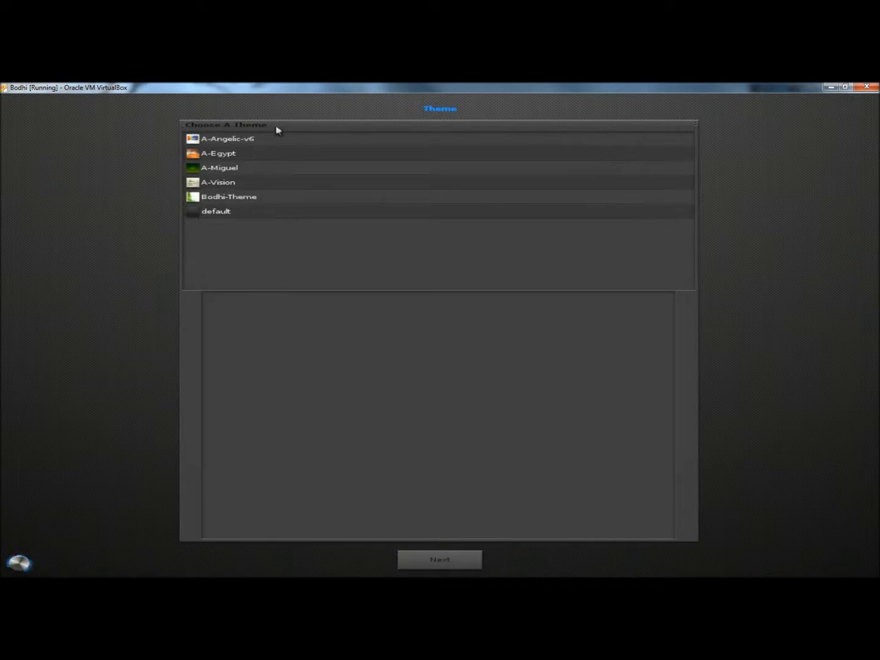
Step: Preview A-Angelic-v6, A-Egypt, A-Vision, Bodhi-Theme and default, then apply A-Egypt and finish setup
left_click(227, 138)
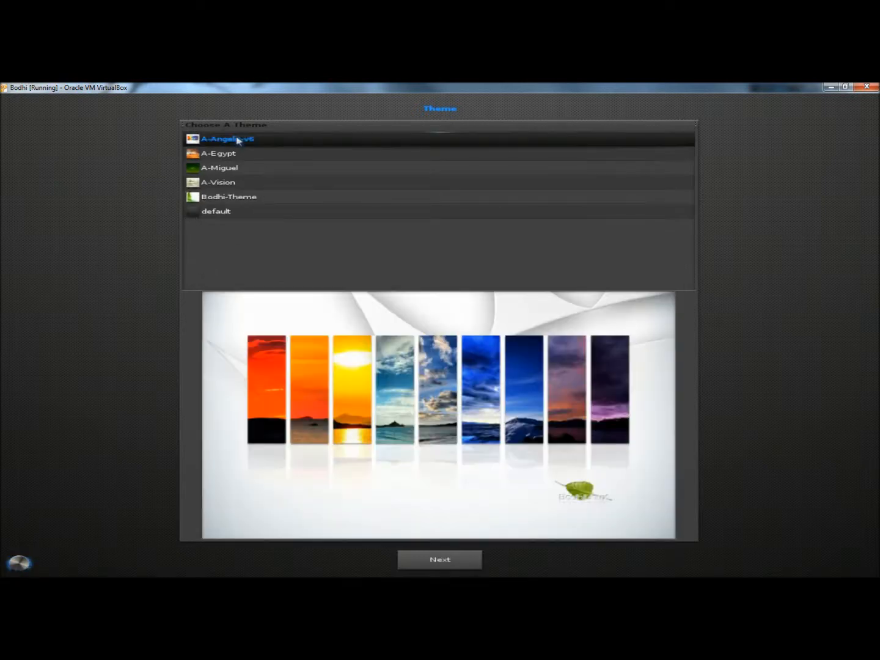
left_click(217, 152)
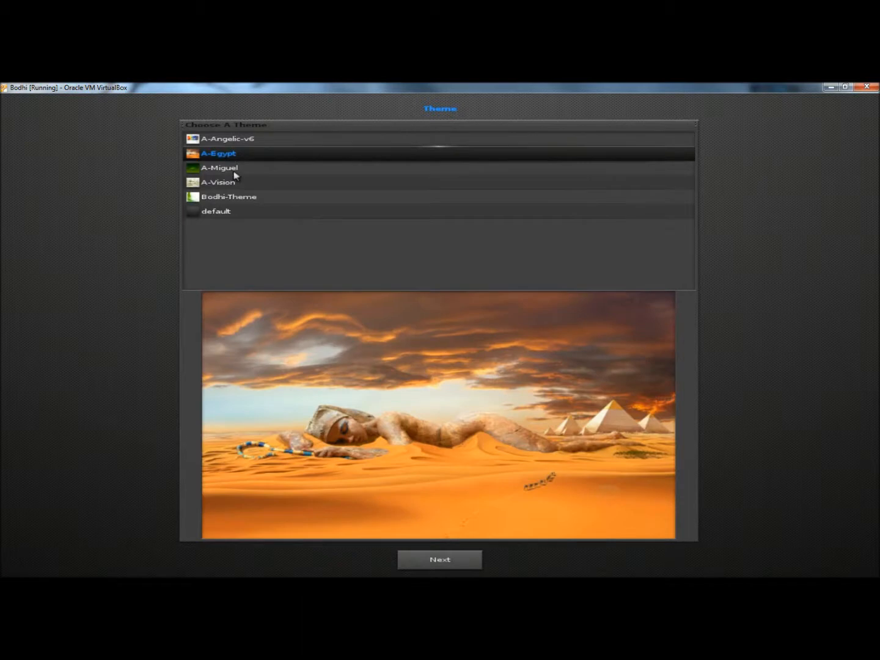
left_click(218, 182)
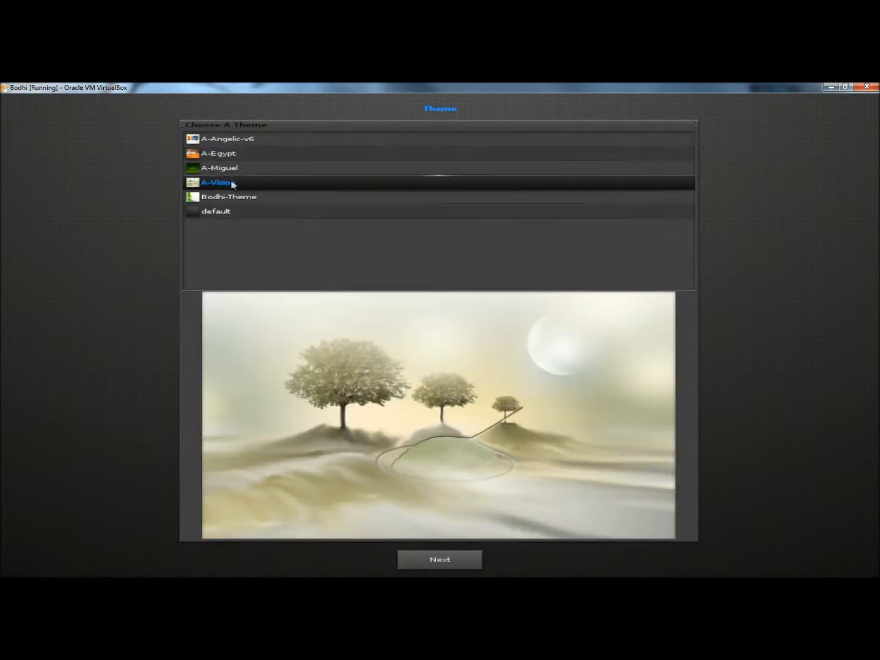
left_click(229, 196)
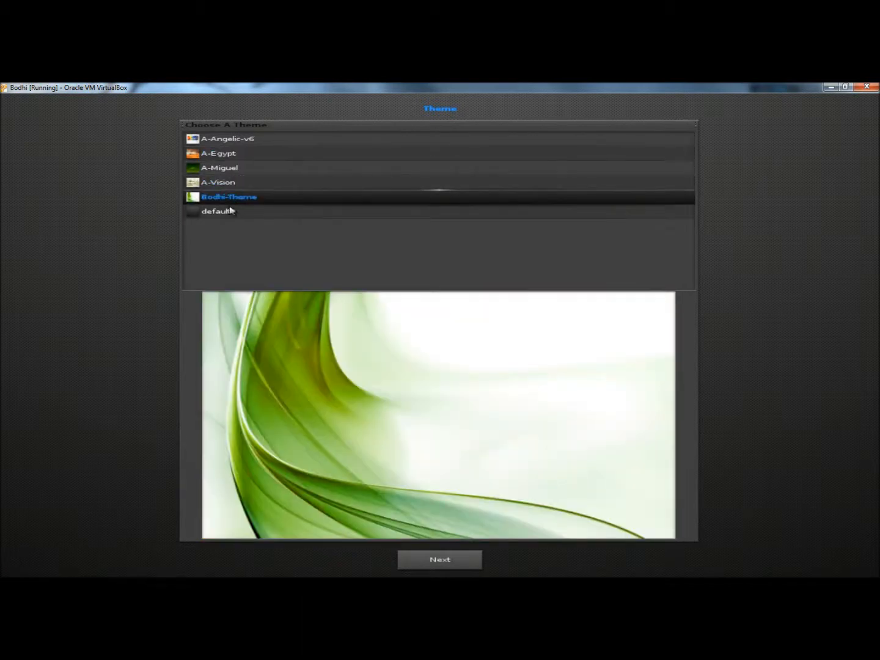
left_click(215, 210)
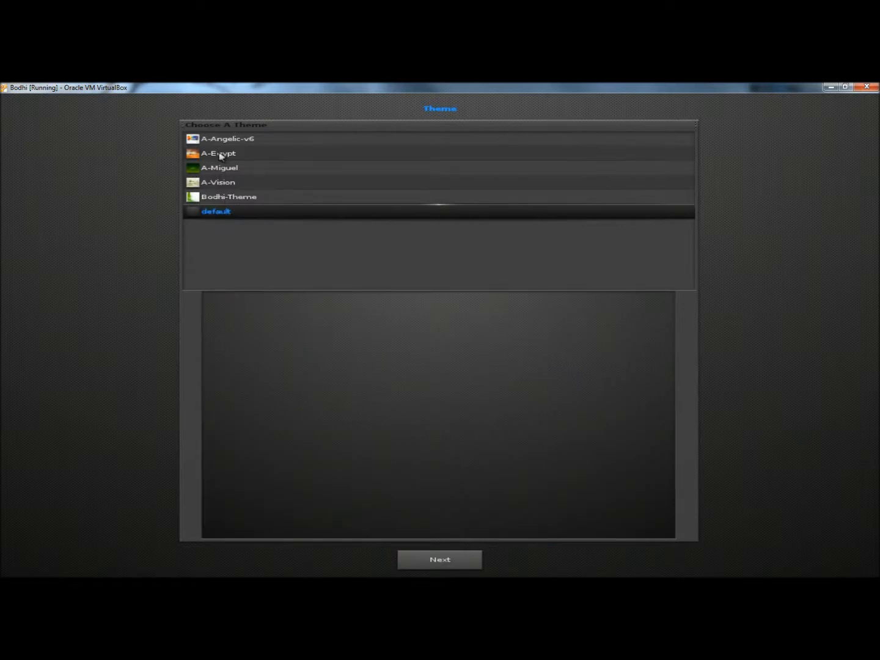
left_click(218, 154)
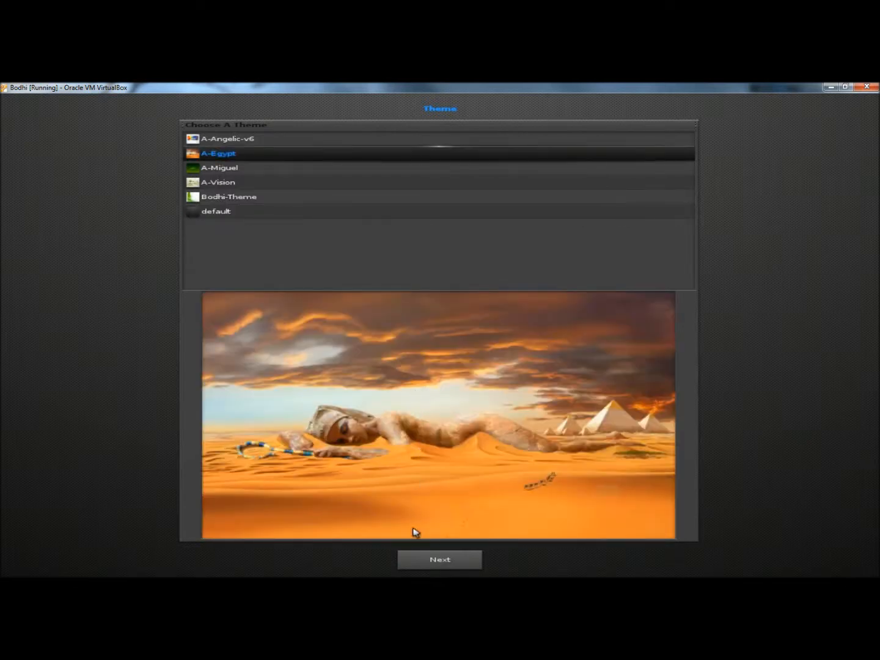
left_click(438, 559)
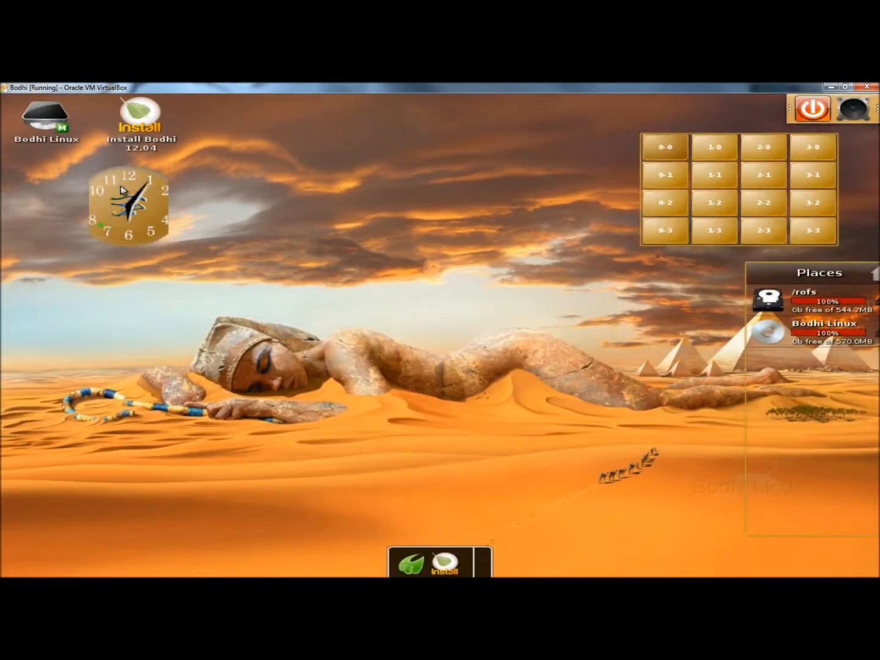
right_click(129, 208)
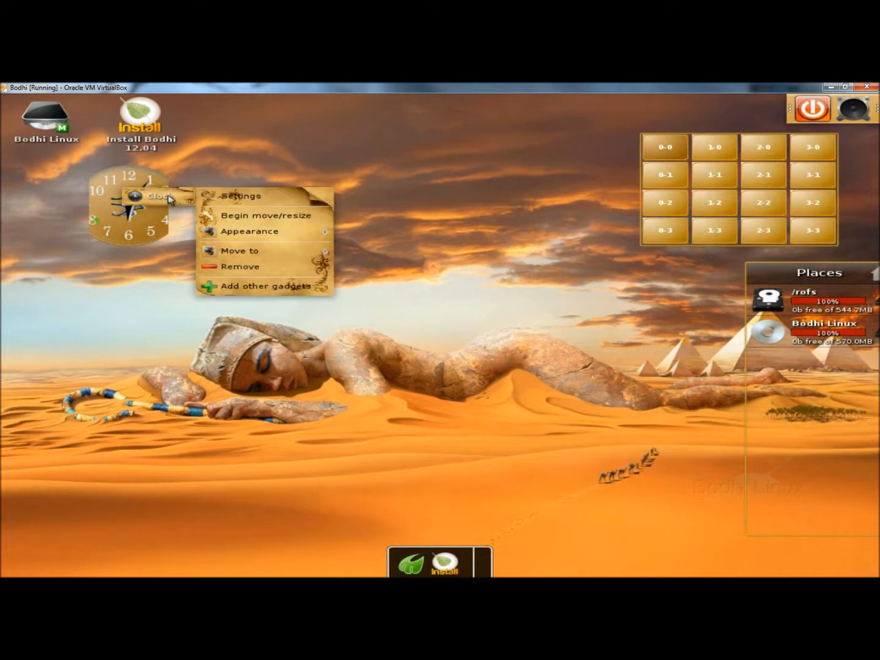
mouse_move(255, 274)
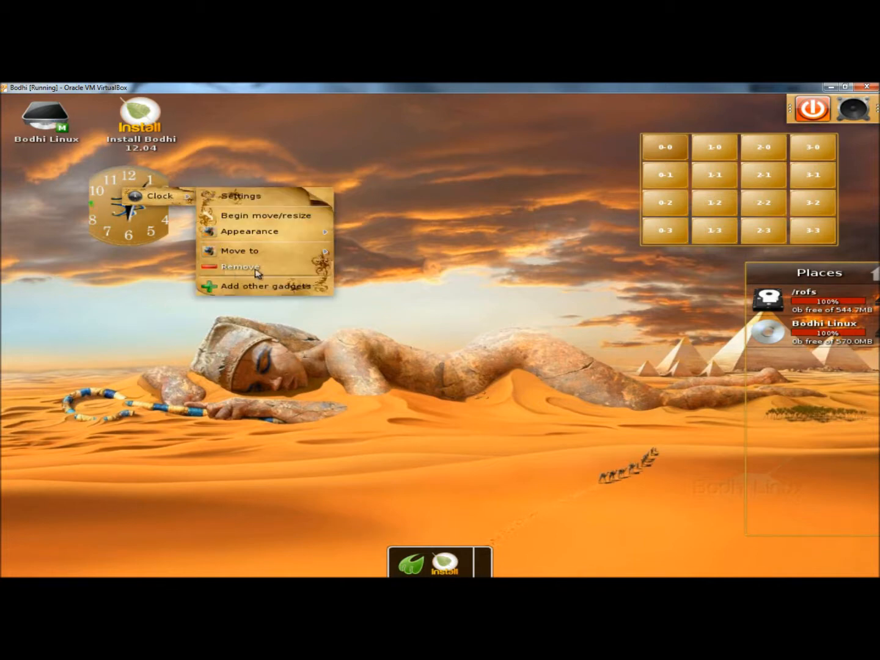
left_click(242, 268)
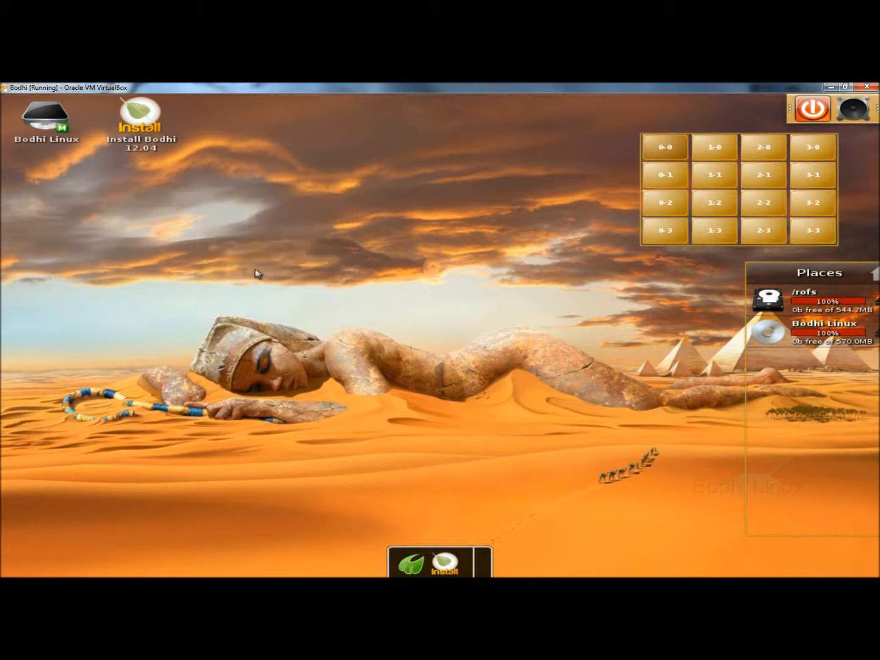
mouse_move(579, 207)
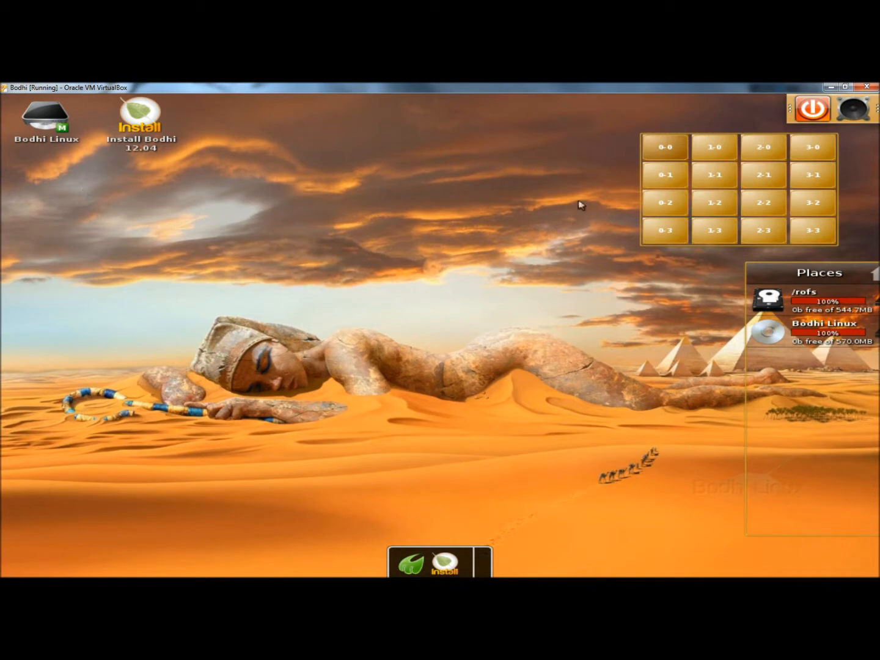
mouse_move(654, 146)
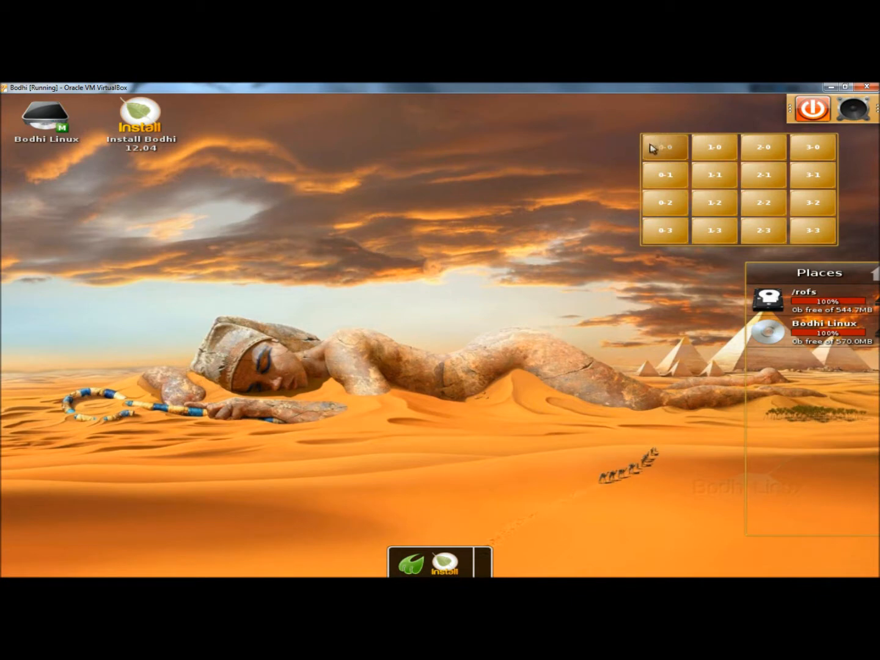
right_click(665, 146)
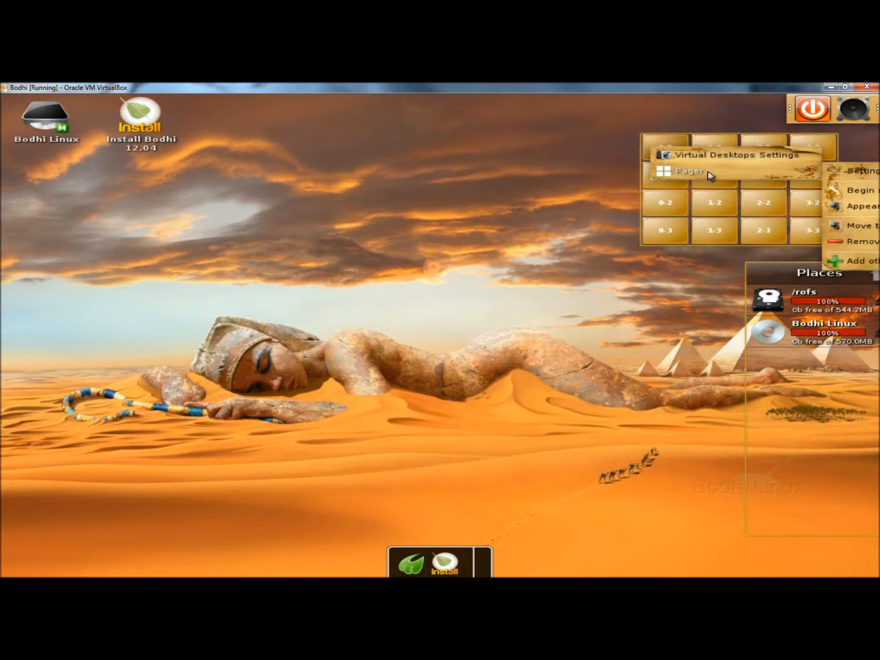
mouse_move(835, 205)
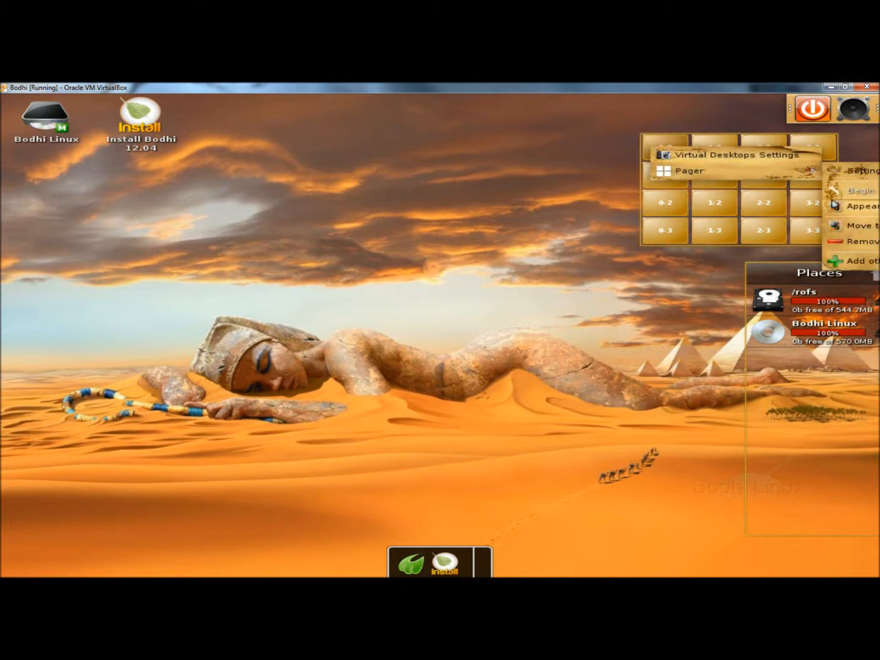
mouse_move(844, 260)
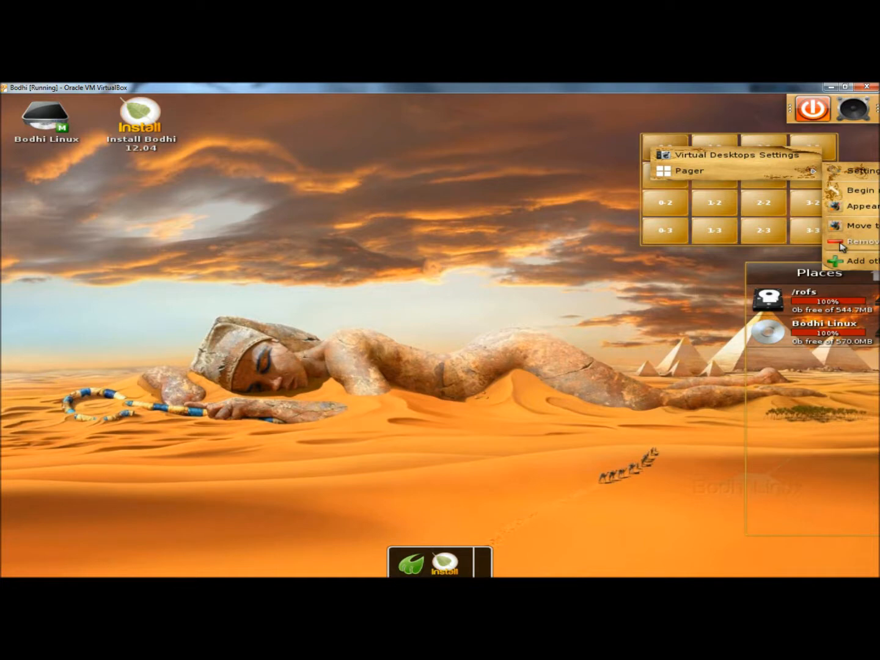
left_click(81, 233)
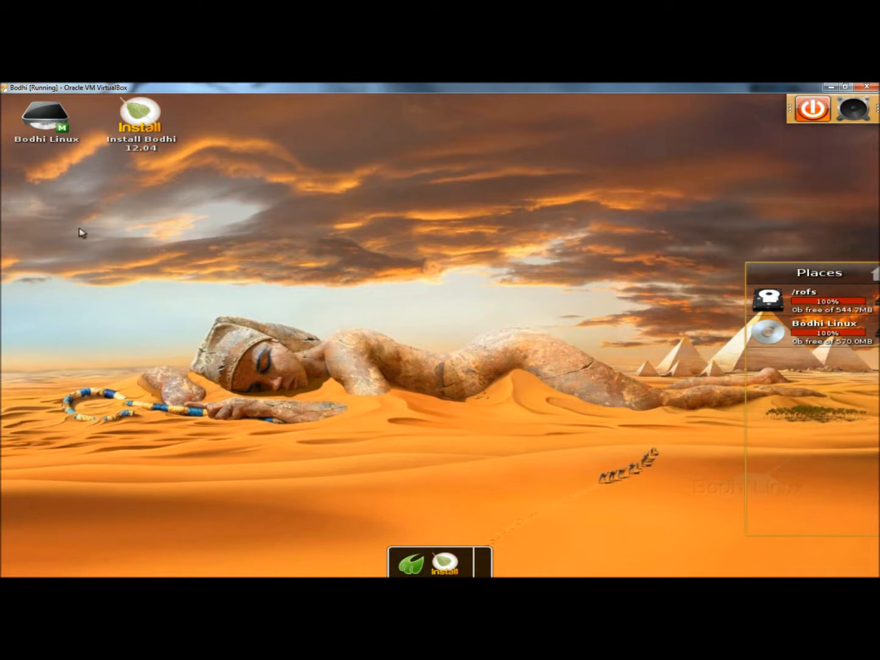
mouse_move(337, 374)
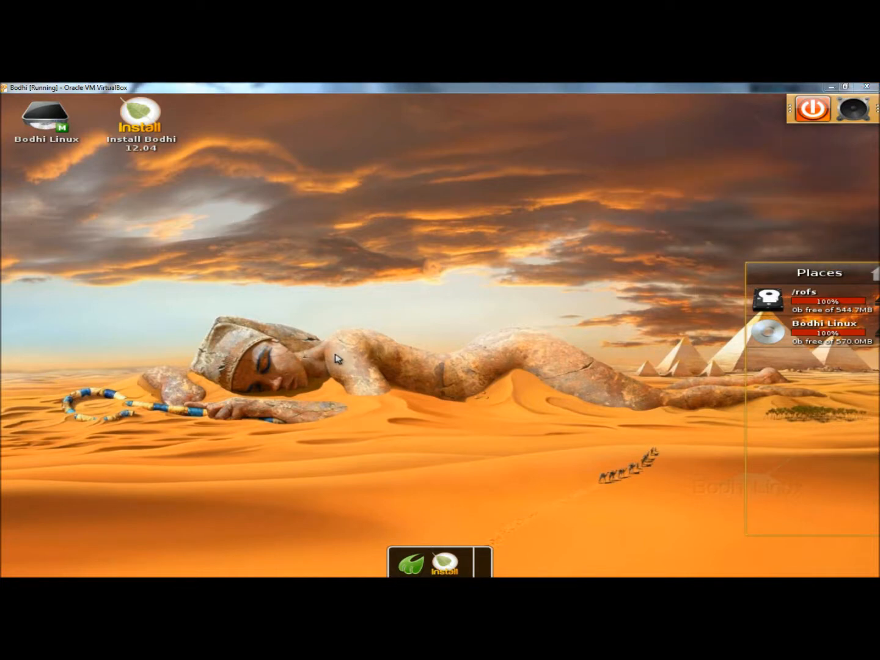
mouse_move(294, 242)
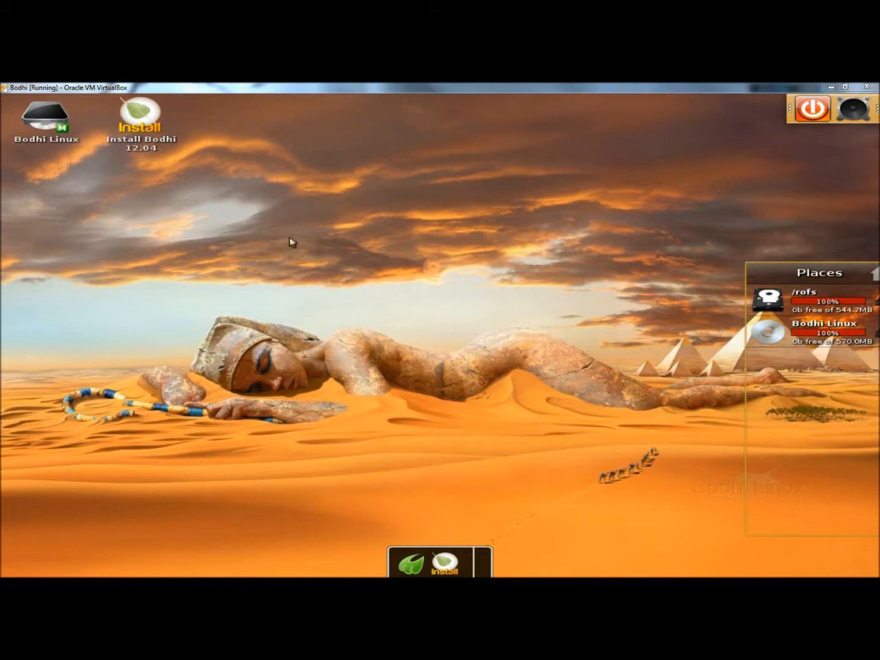
mouse_move(393, 268)
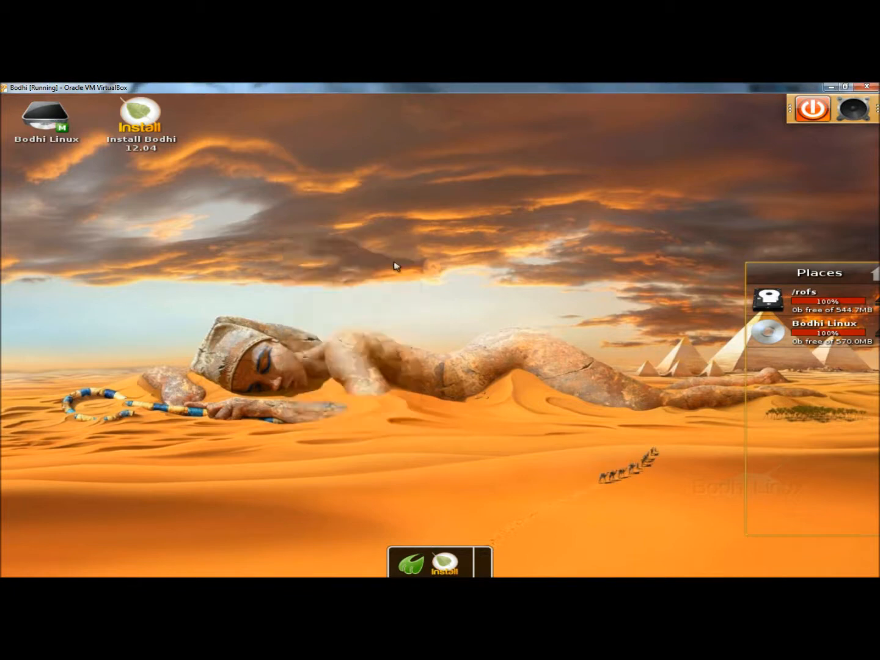
Step: Add a Clock gadget from the desktop gadget manager and close it
right_click(396, 266)
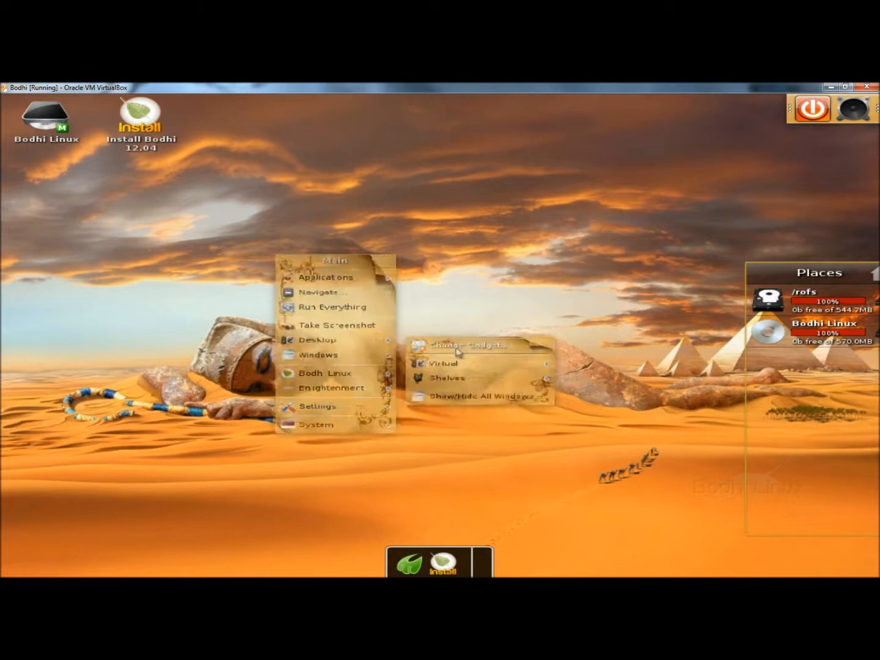
left_click(469, 342)
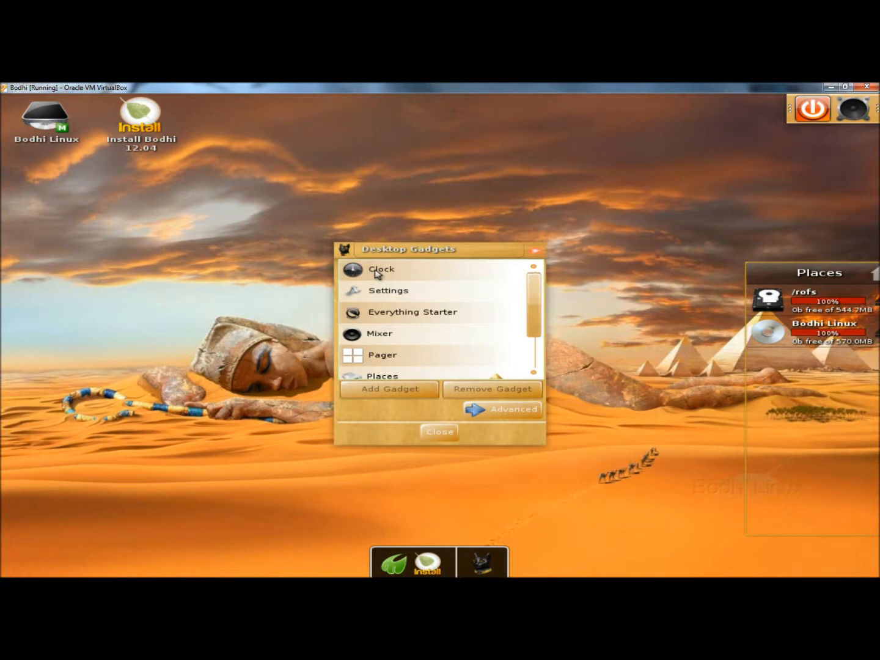
left_click(381, 270)
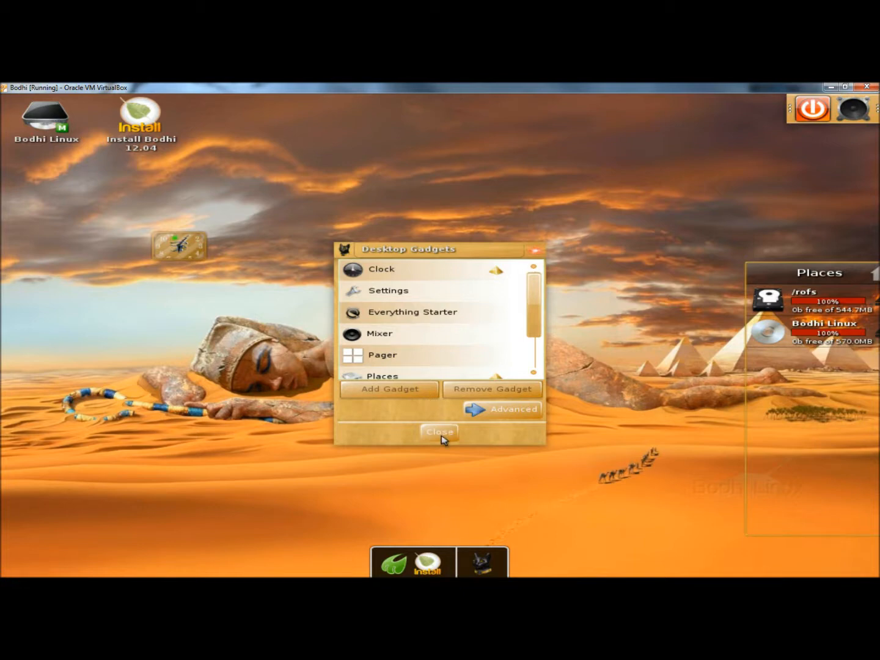
left_click(439, 432)
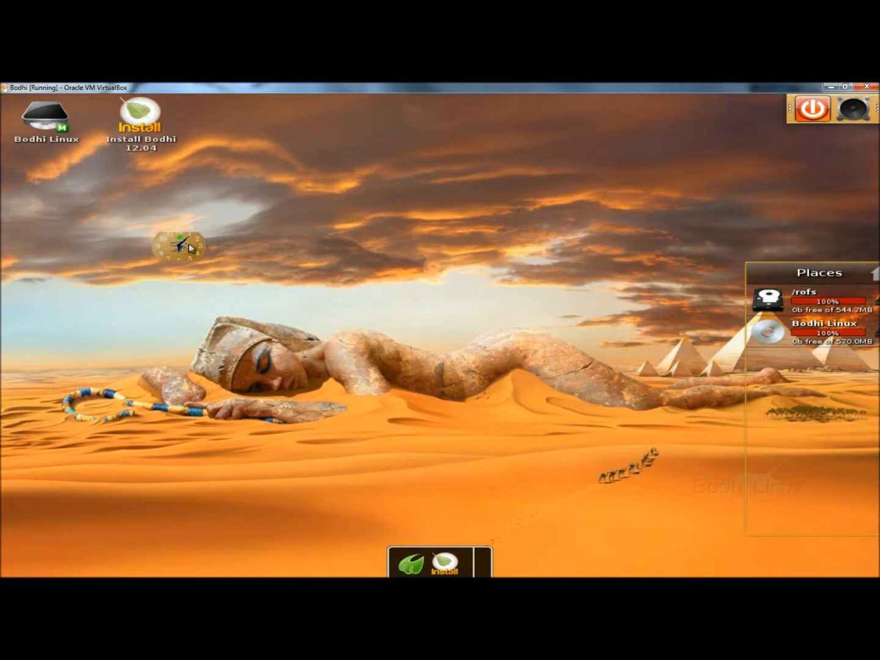
Step: Enlarge the clock gadget and place it at the top centre of the desktop
right_click(181, 247)
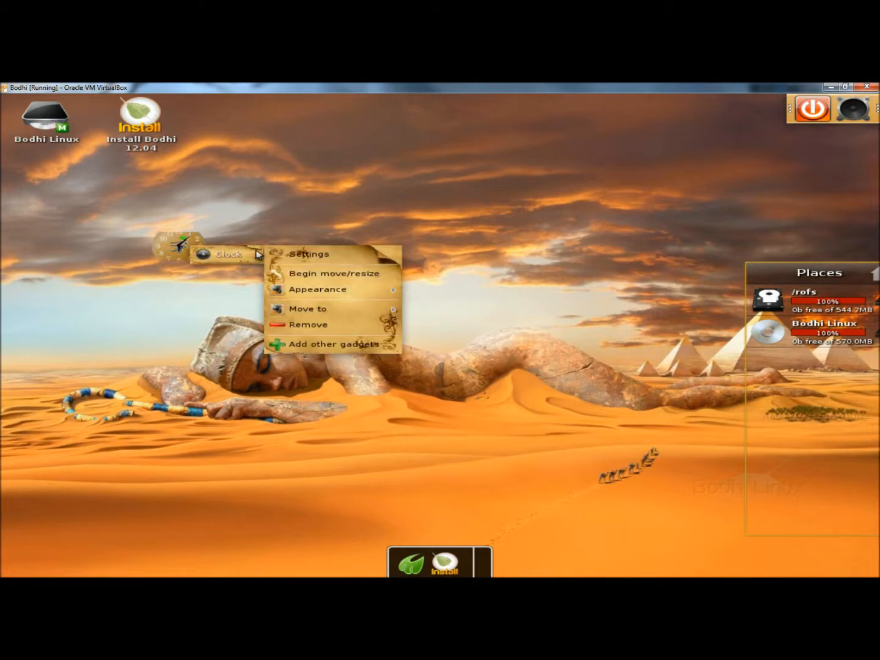
mouse_move(322, 284)
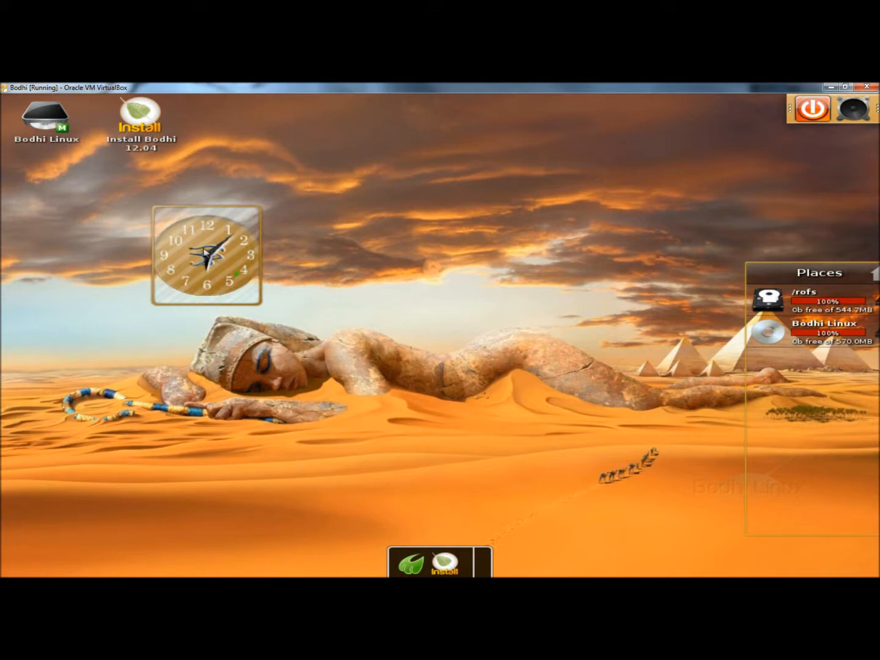
left_click_drag(208, 257, 467, 157)
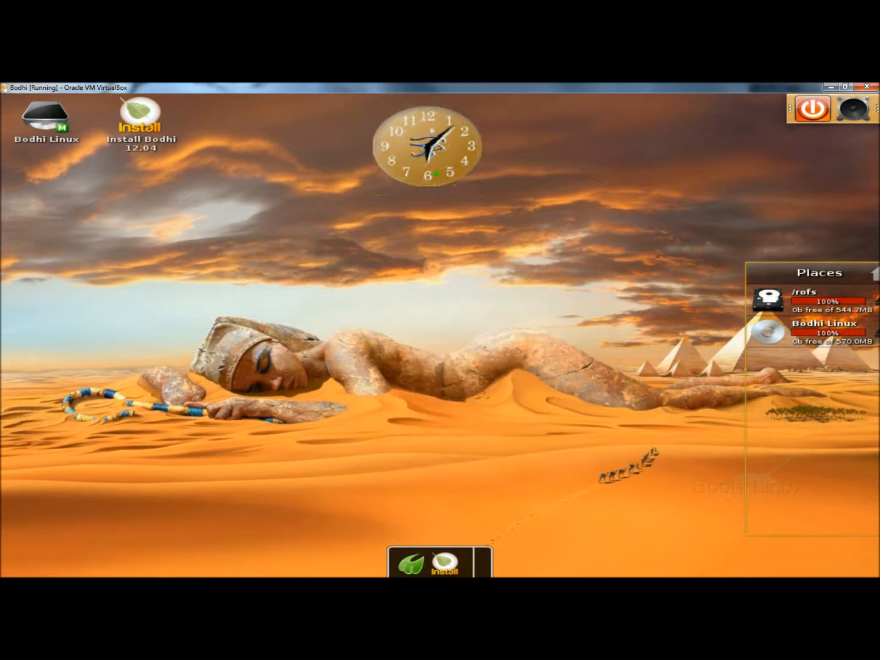
right_click(411, 262)
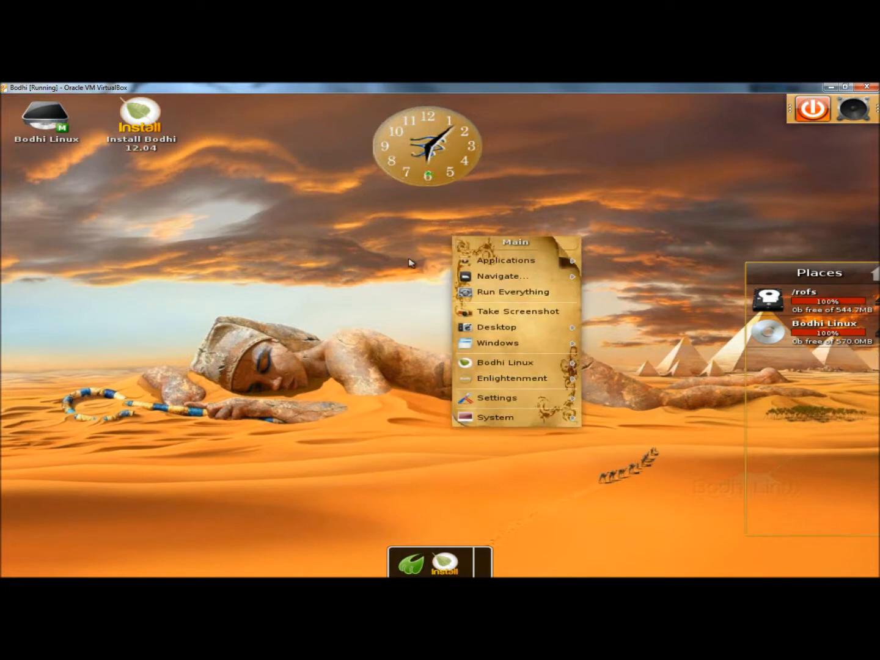
left_click(768, 141)
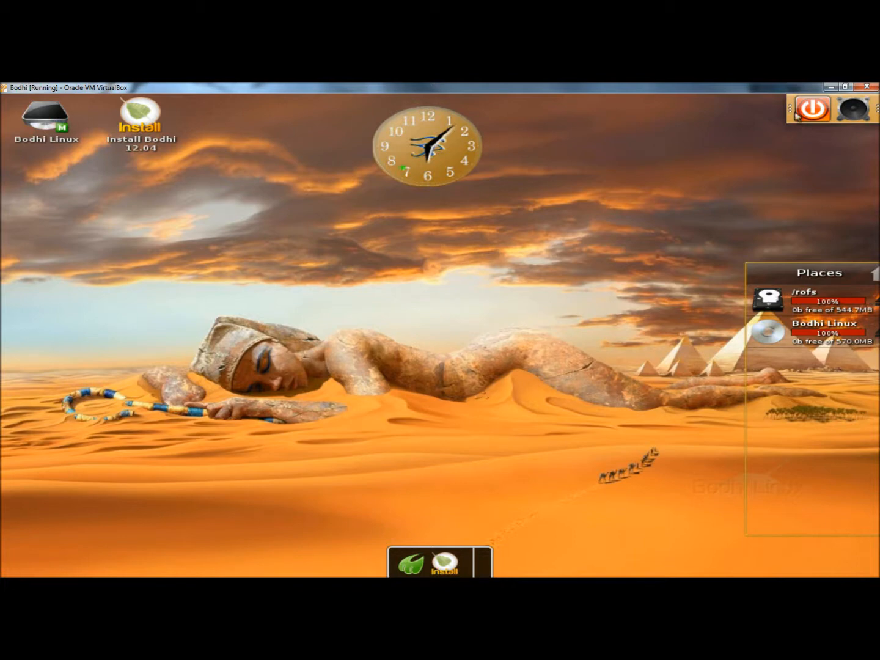
Step: Show the orientation choices for the top-right shelf to move it to the bottom-left corner
right_click(787, 109)
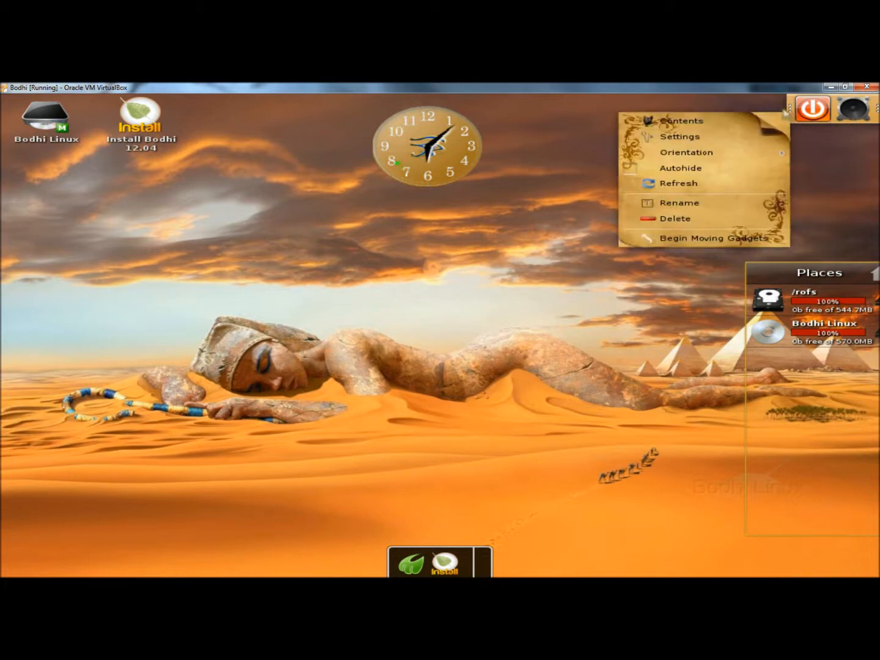
left_click(686, 153)
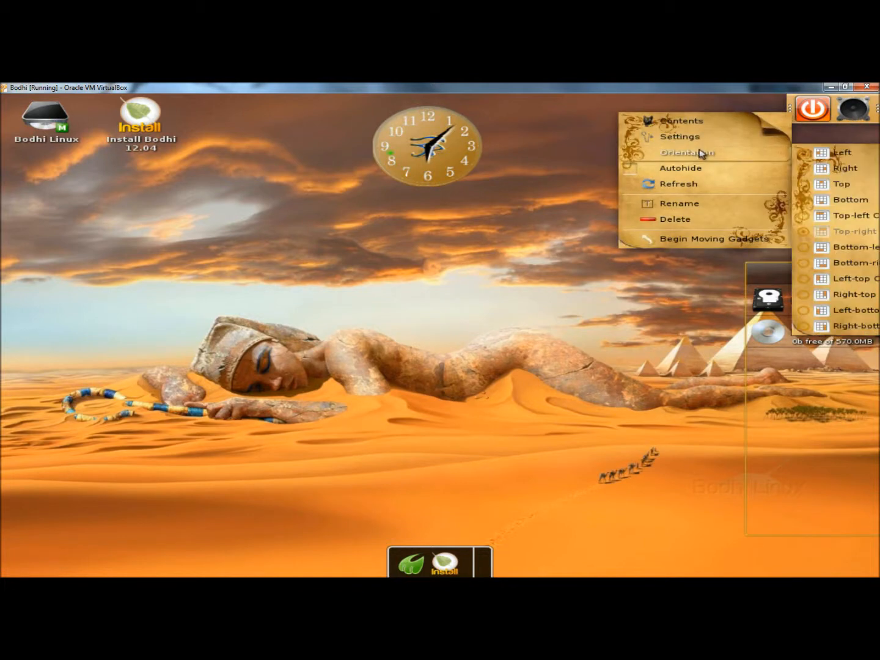
mouse_move(778, 154)
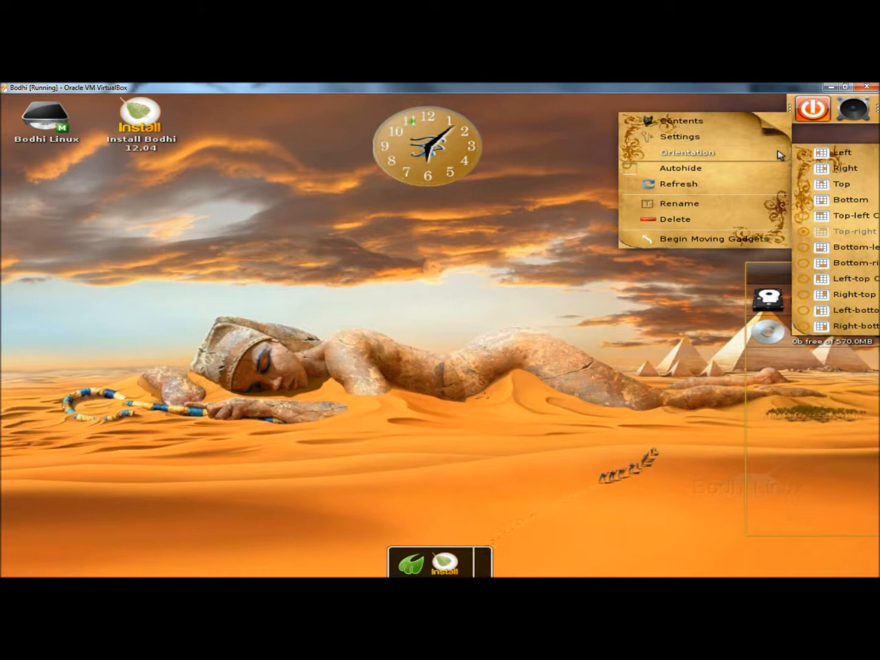
mouse_move(830, 256)
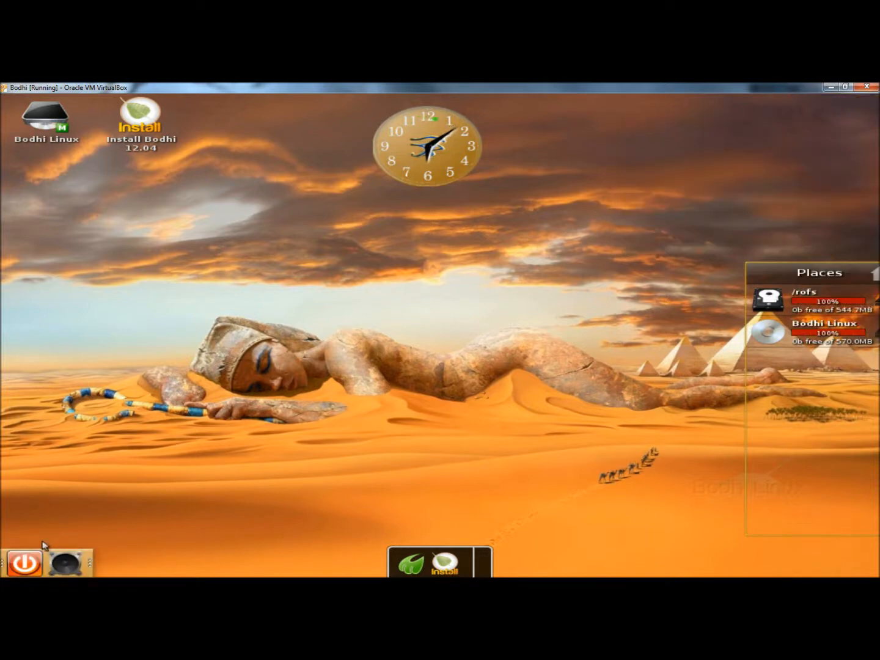
mouse_move(427, 246)
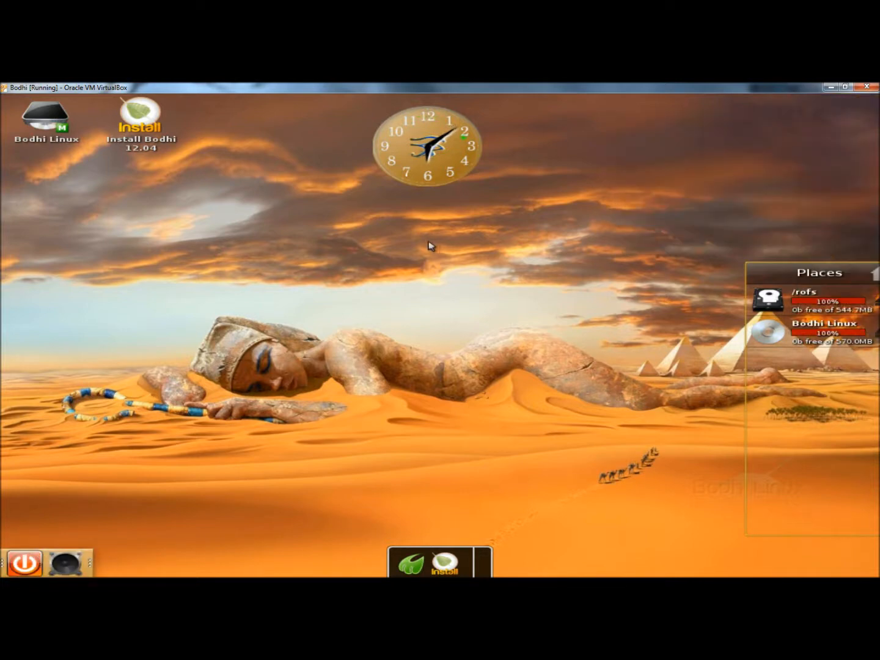
mouse_move(410, 264)
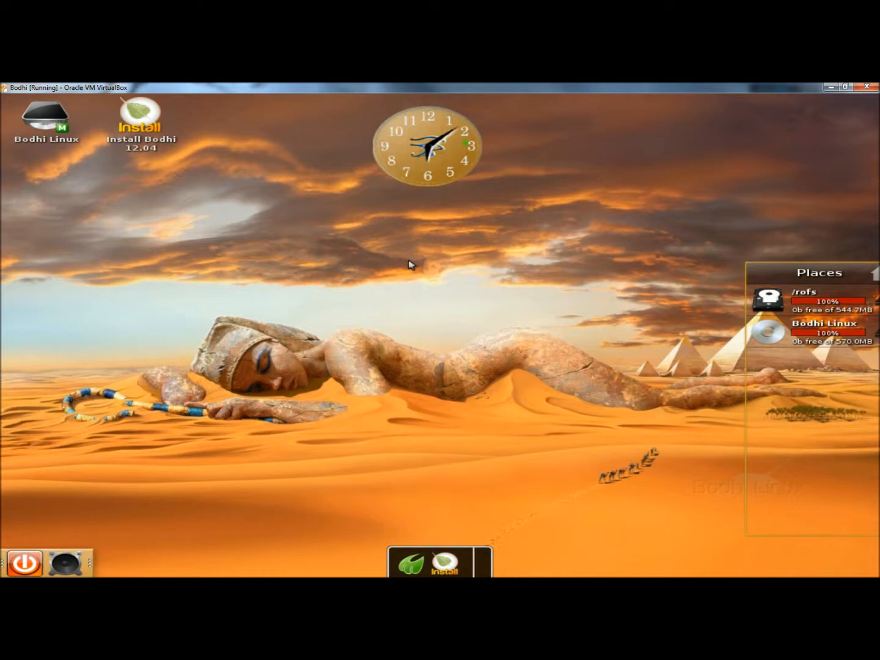
Step: Show the Bodhi Linux submenu of the desktop main menu, then its Windows list of open windows
right_click(411, 264)
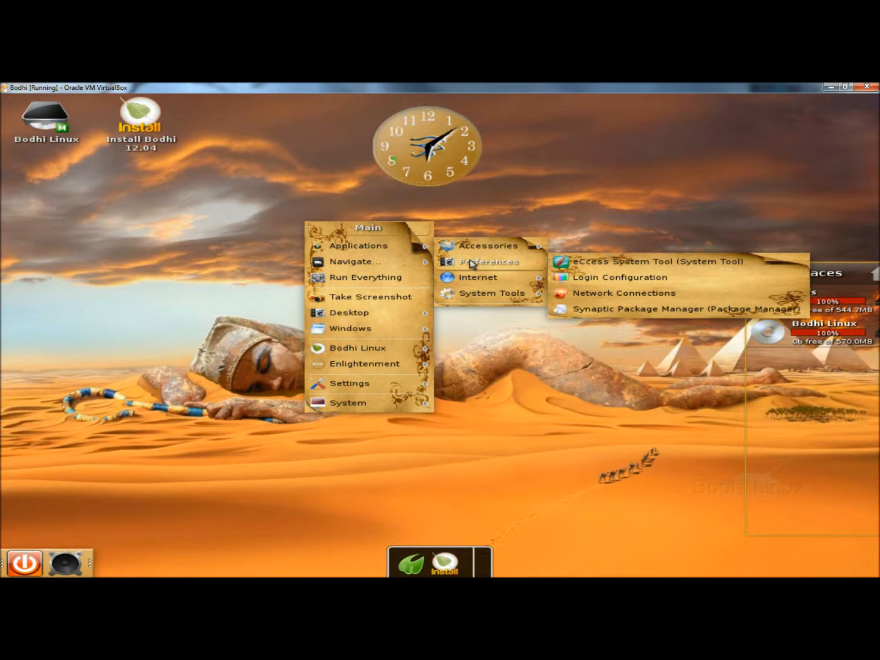
mouse_move(486, 293)
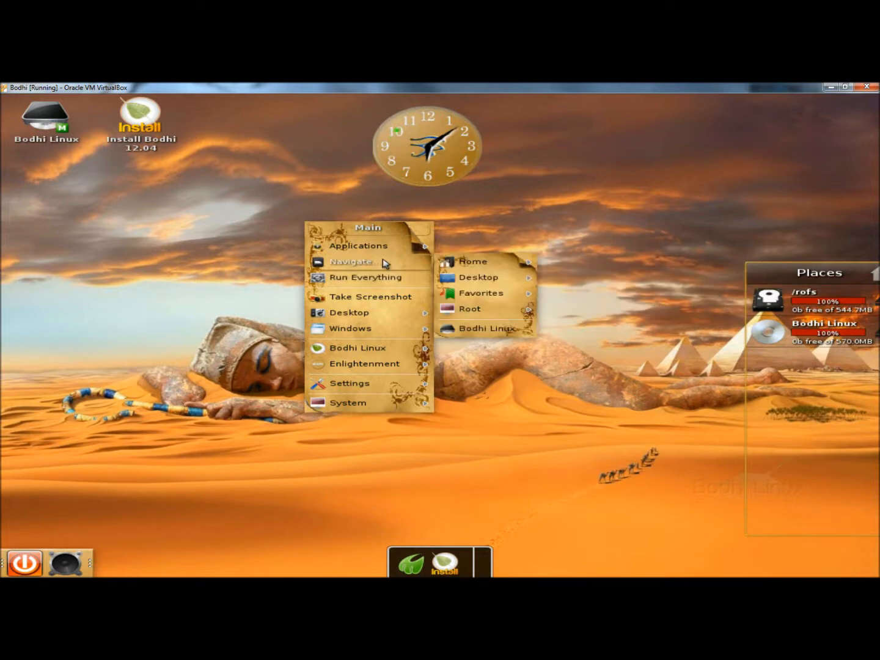
mouse_move(477, 261)
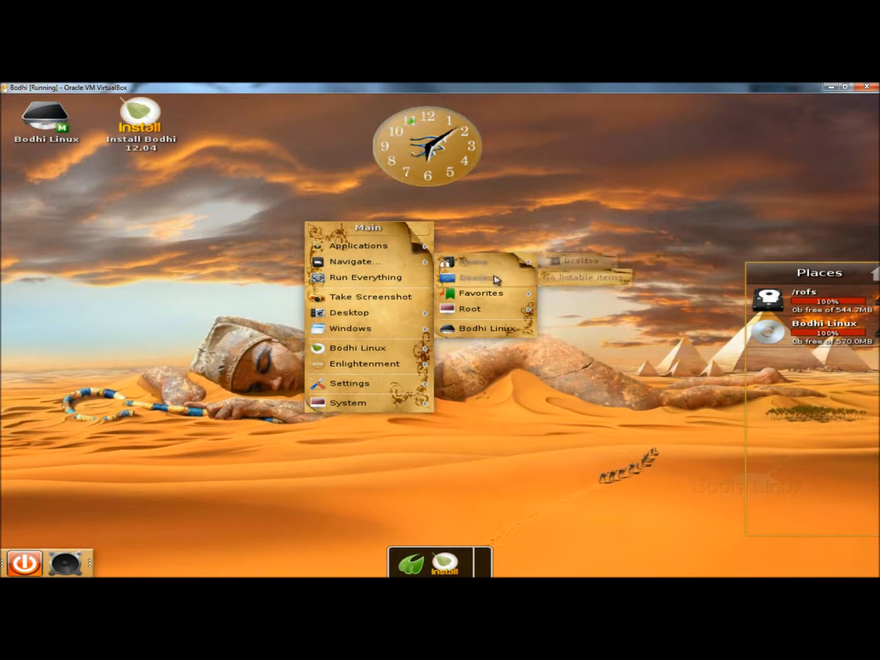
left_click(469, 309)
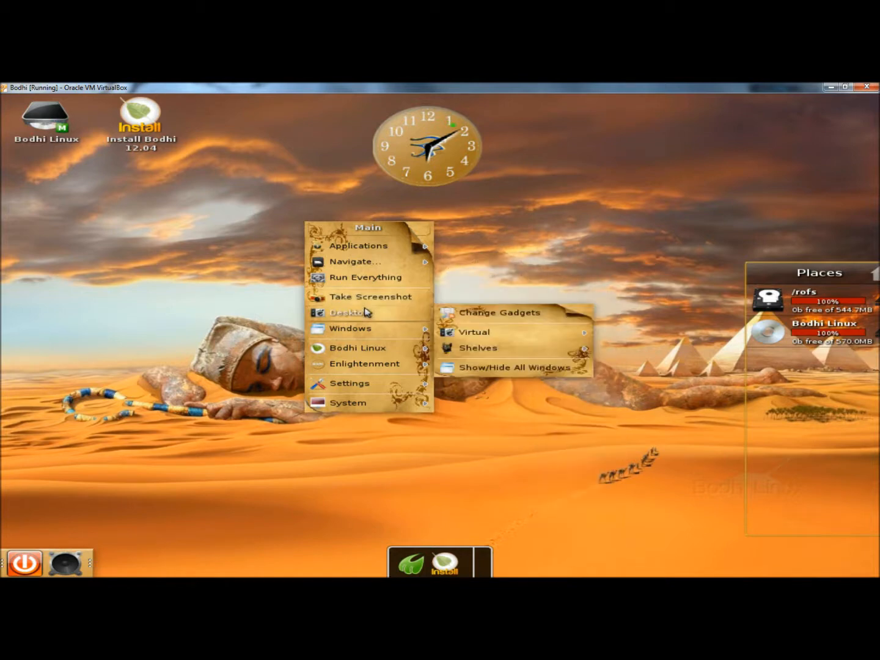
mouse_move(501, 315)
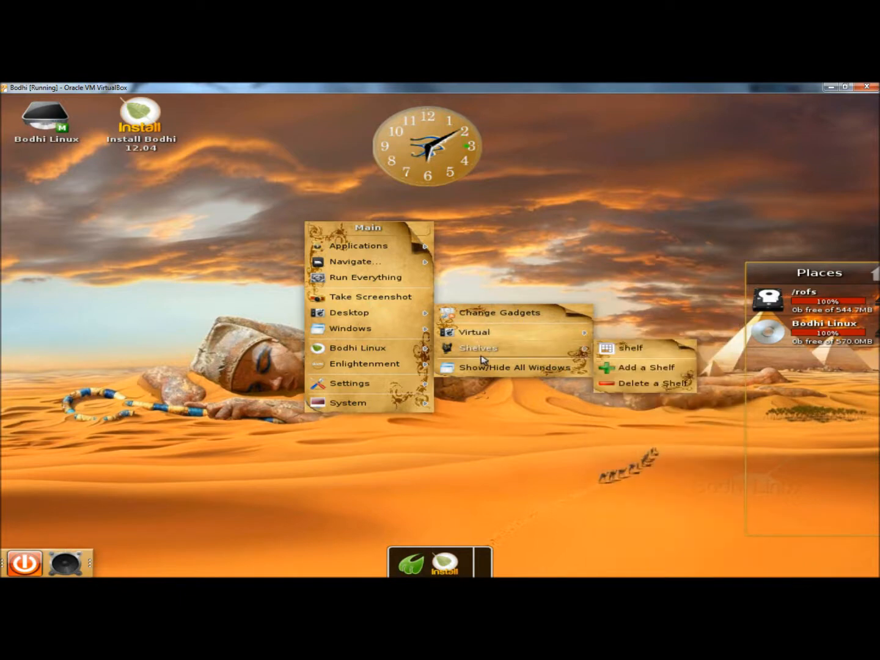
mouse_move(485, 366)
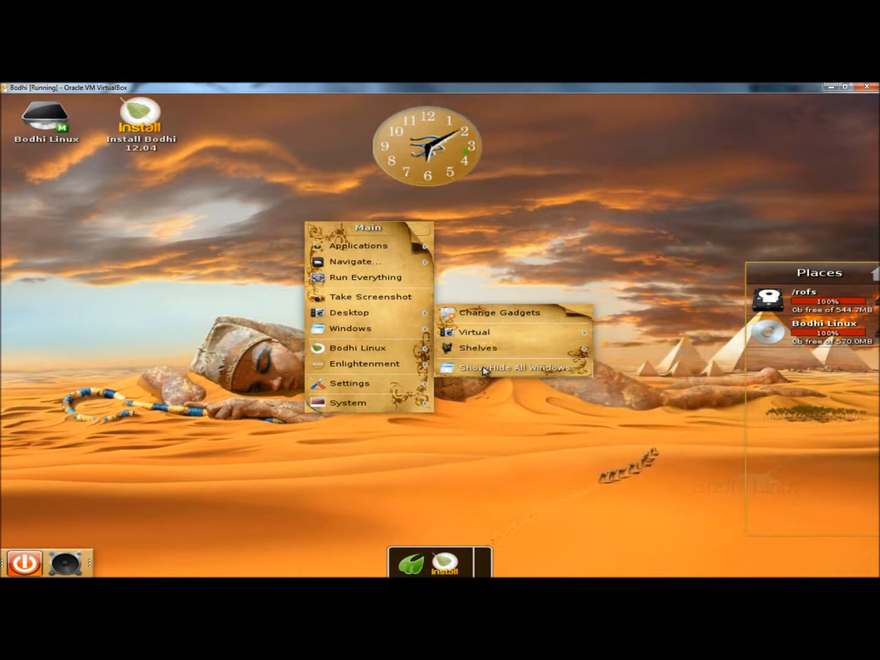
left_click(350, 328)
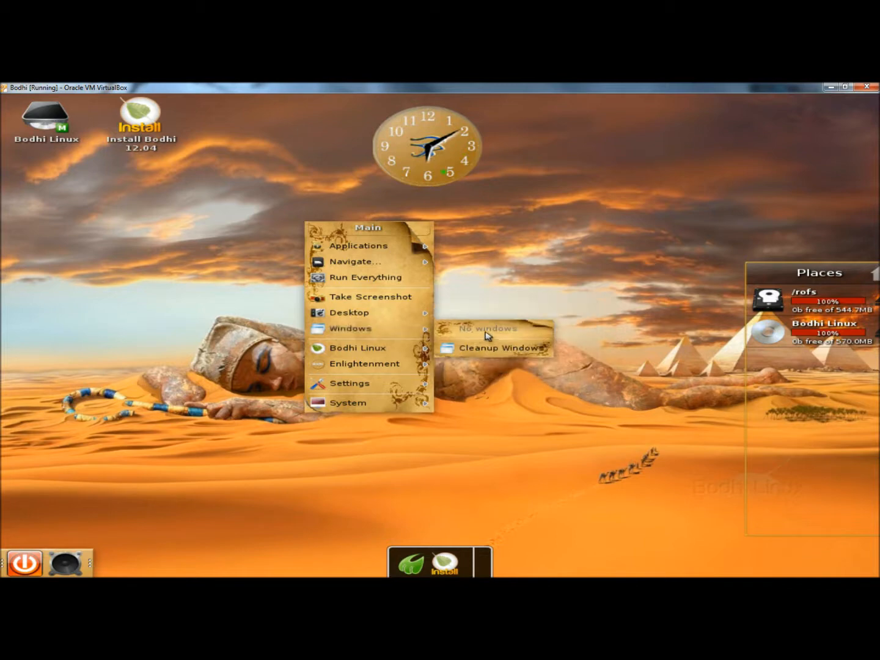
mouse_move(511, 355)
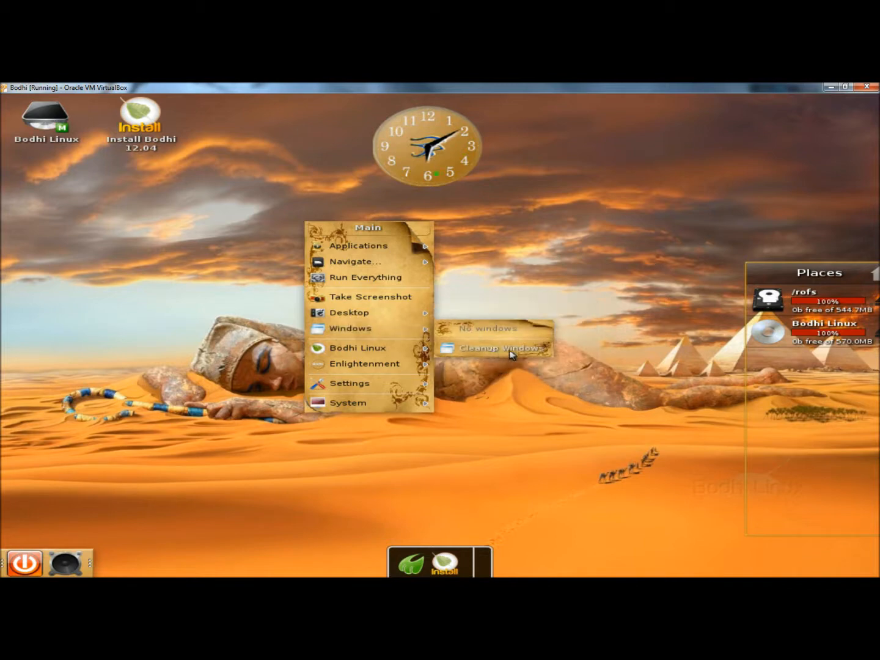
mouse_move(361, 347)
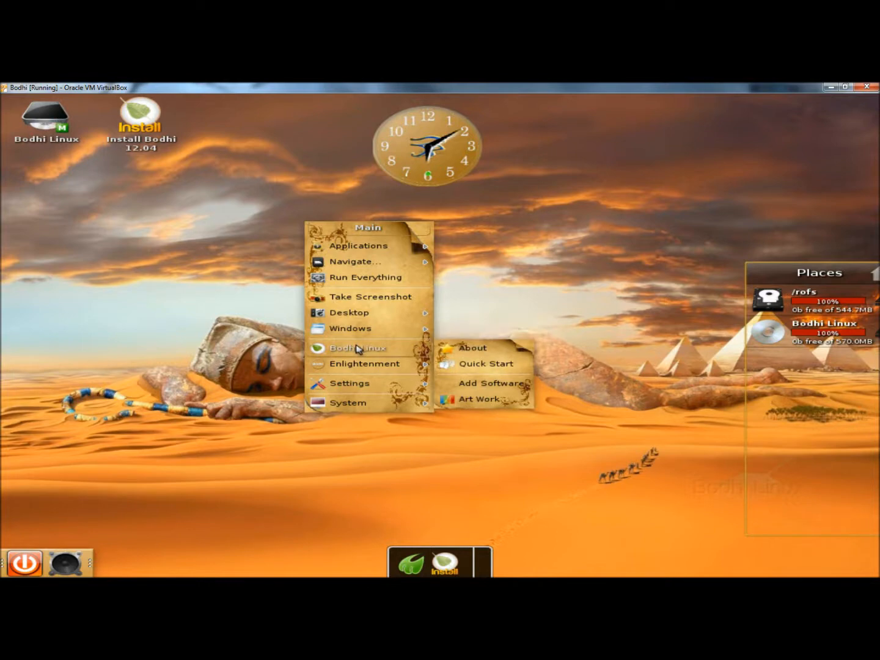
mouse_move(368, 352)
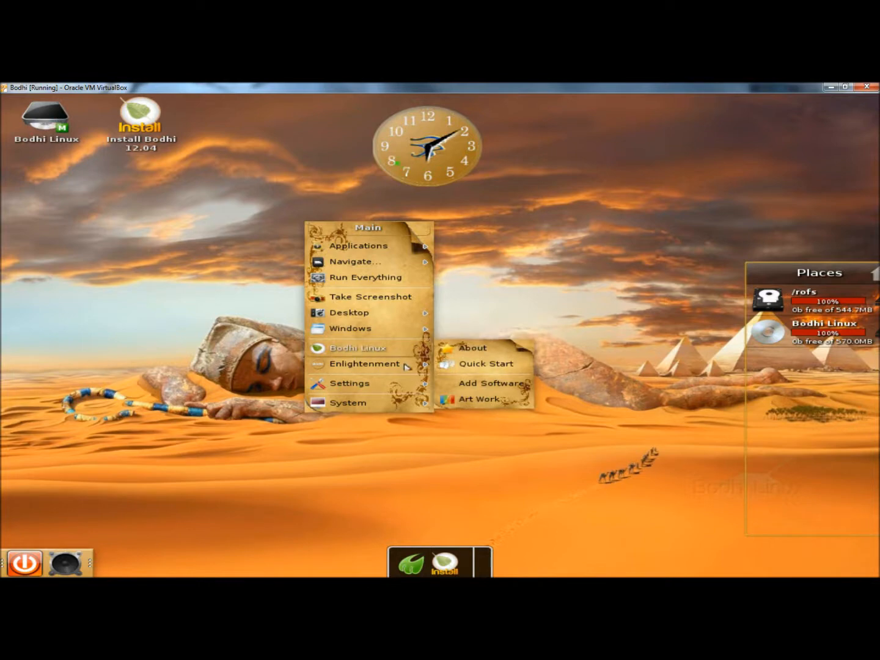
mouse_move(472, 401)
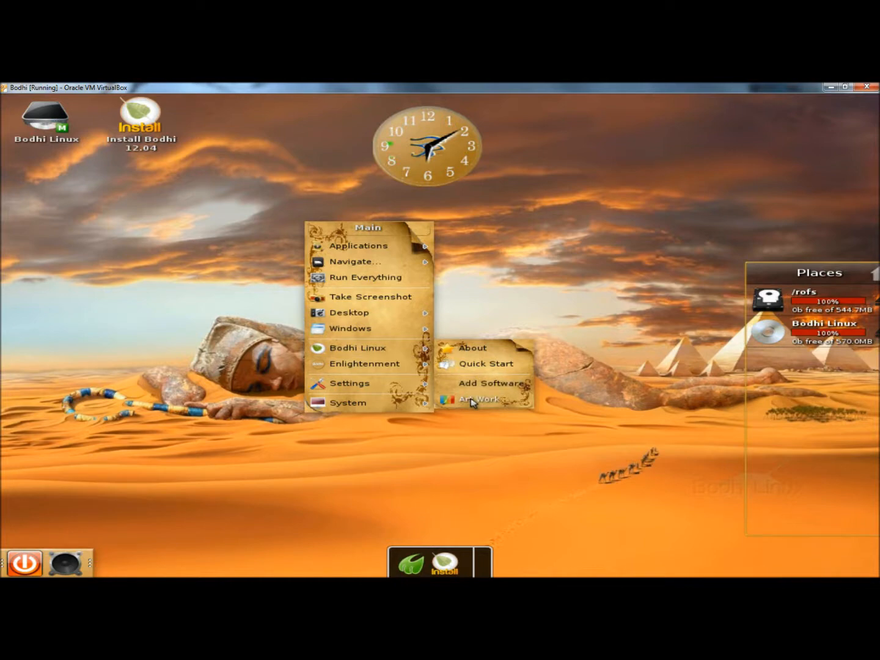
Step: View the Bodhi Art wiki page in Midori, scrolling through its themes, wallpapers and conky sections
left_click(484, 364)
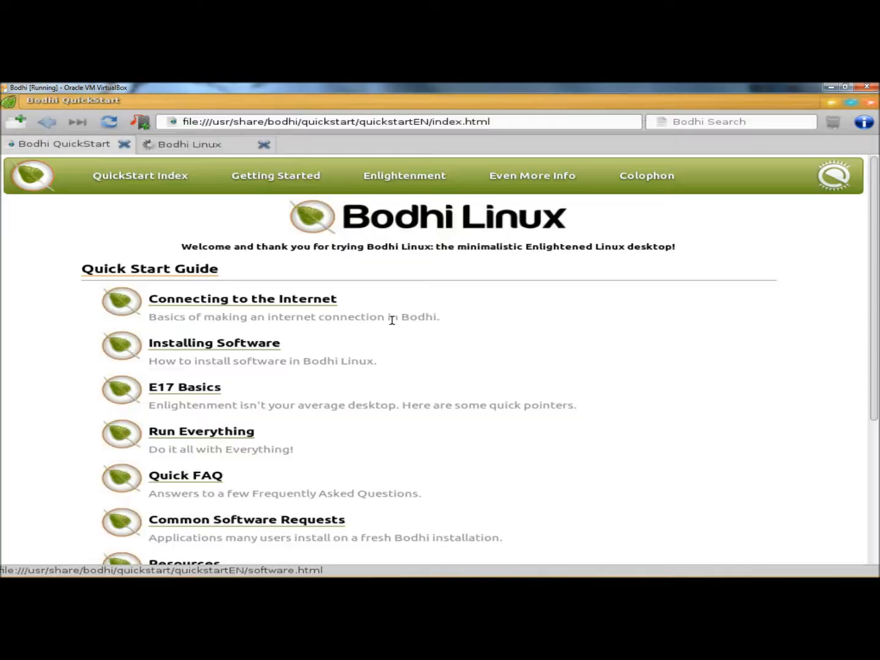
left_click(189, 144)
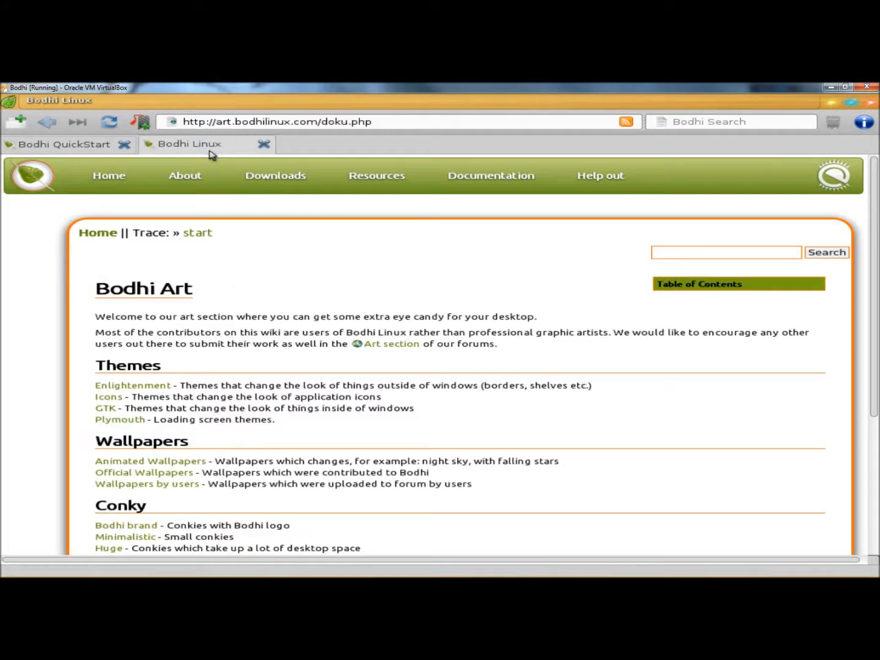
scroll("down", 3)
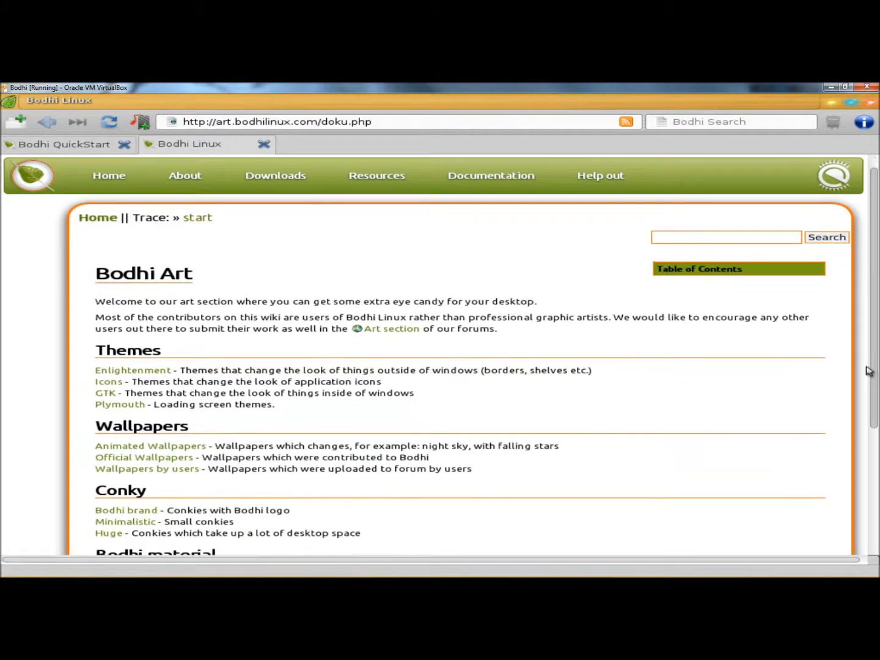
scroll("down", 3)
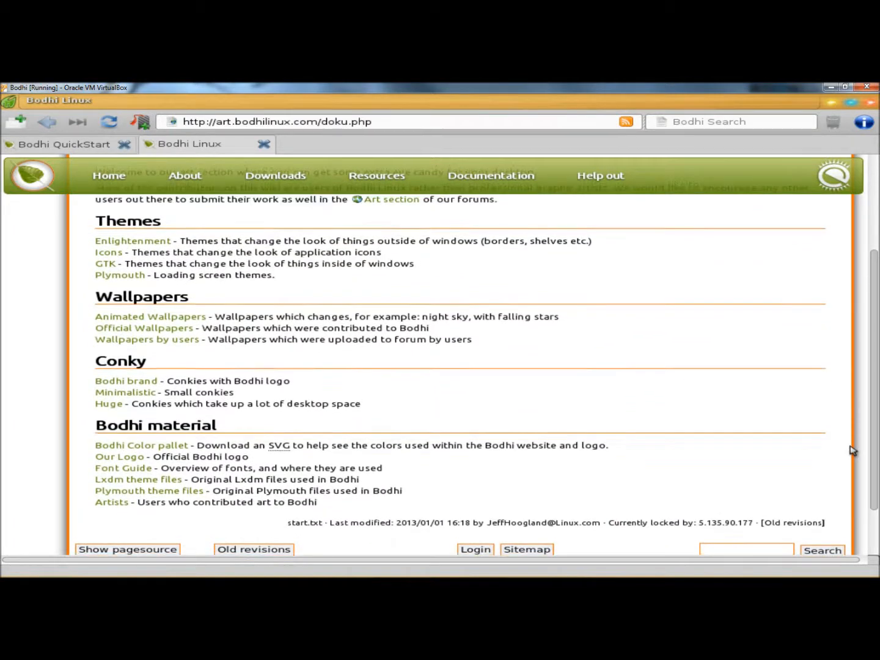
scroll("down", 3)
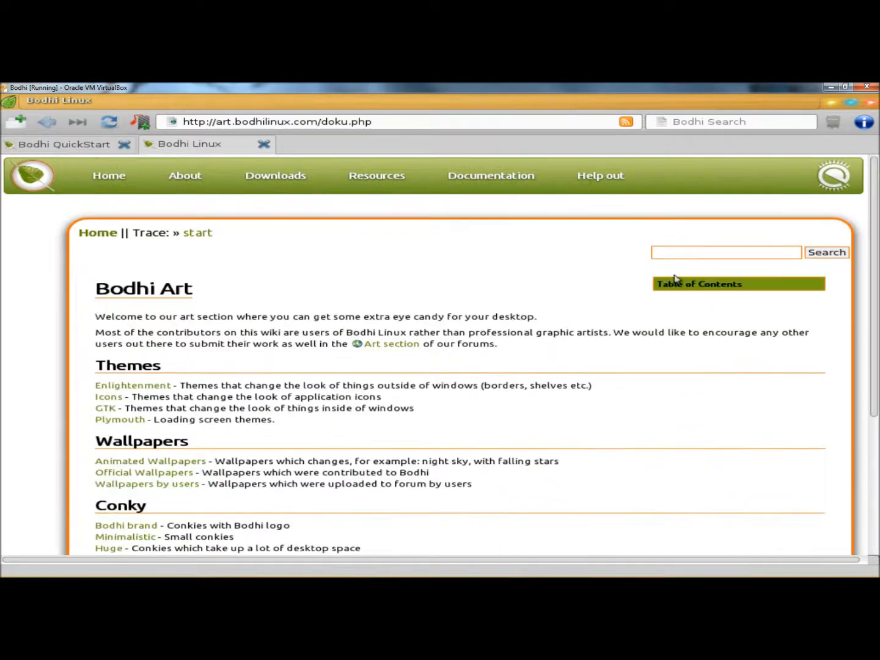
mouse_move(364, 276)
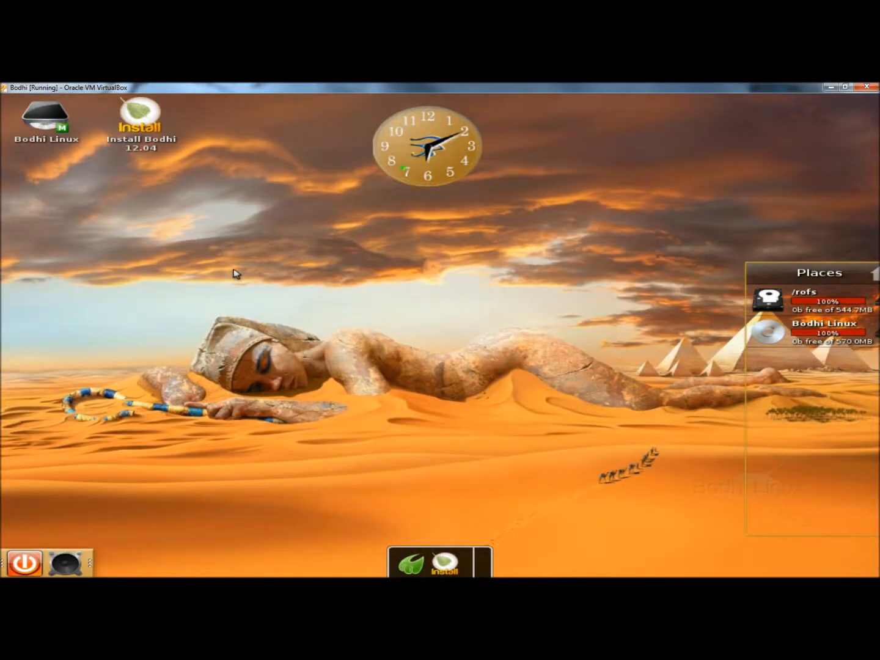
Step: Show the Enlightenment submenu of the desktop main menu
right_click(237, 273)
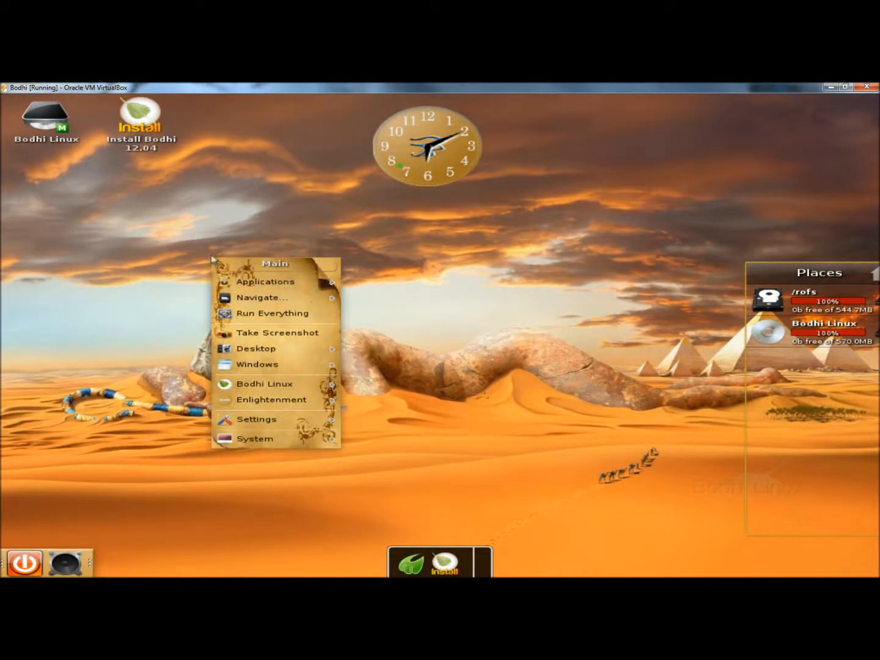
left_click(272, 400)
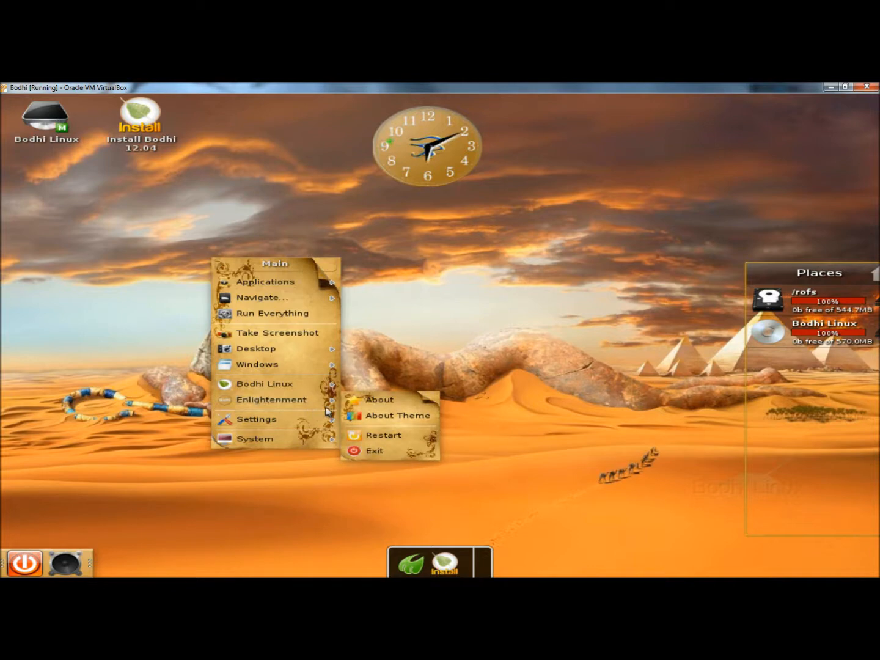
mouse_move(374, 408)
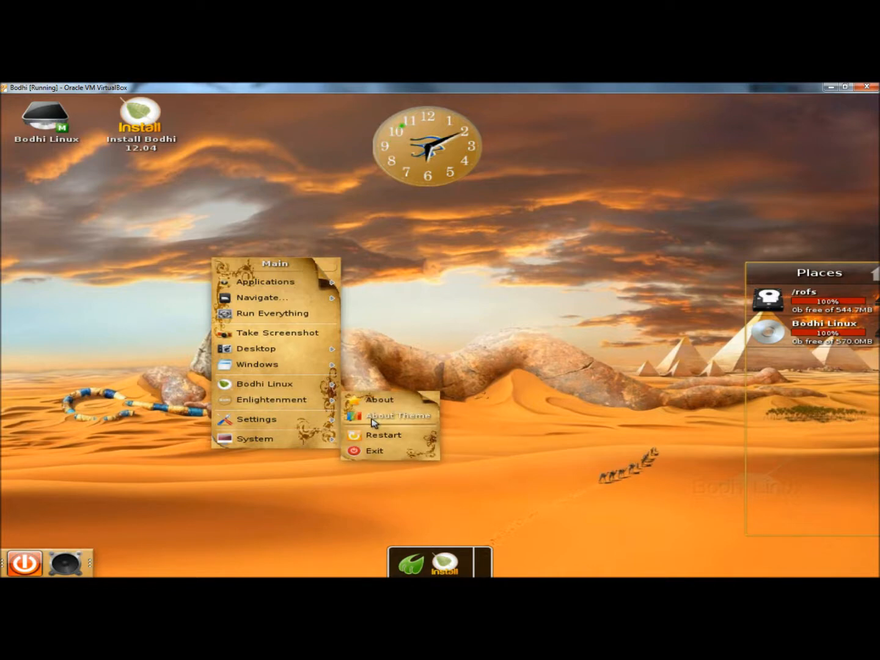
mouse_move(376, 455)
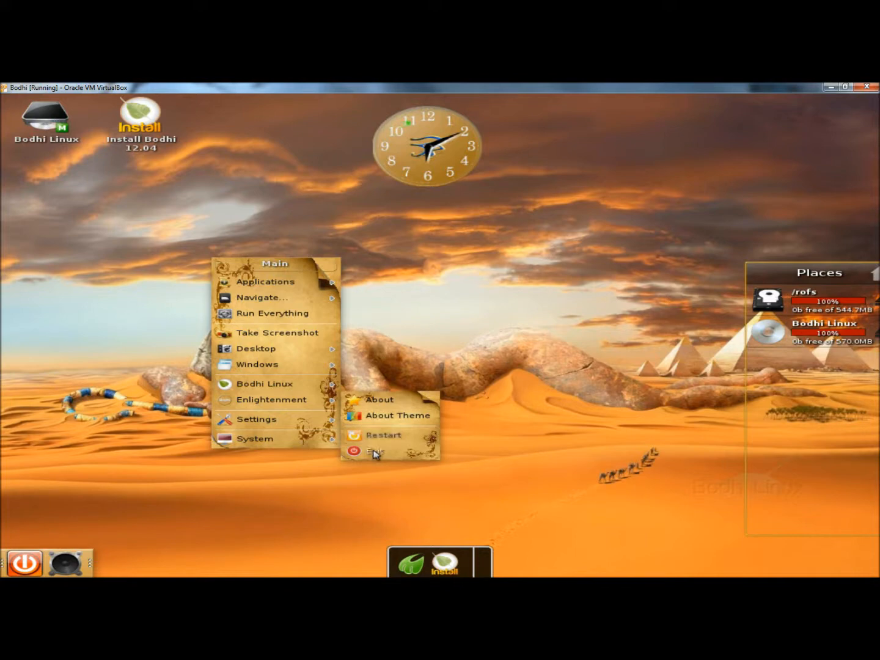
mouse_move(257, 419)
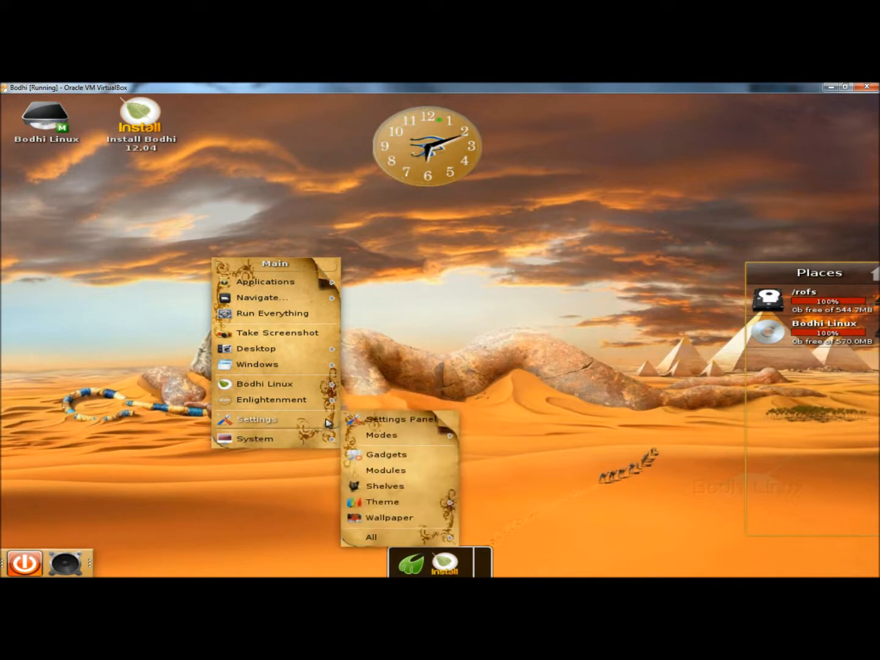
mouse_move(381, 435)
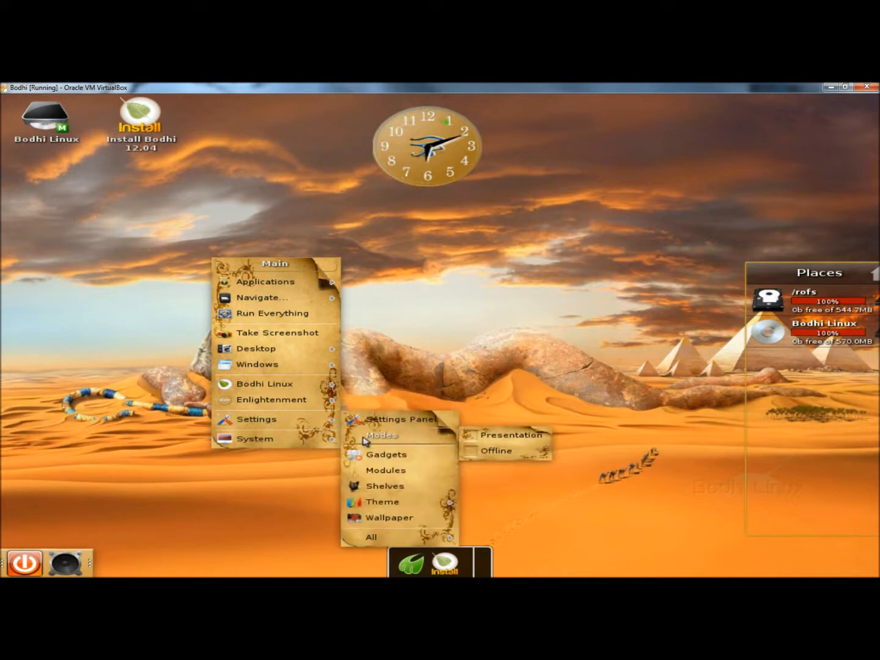
mouse_move(387, 454)
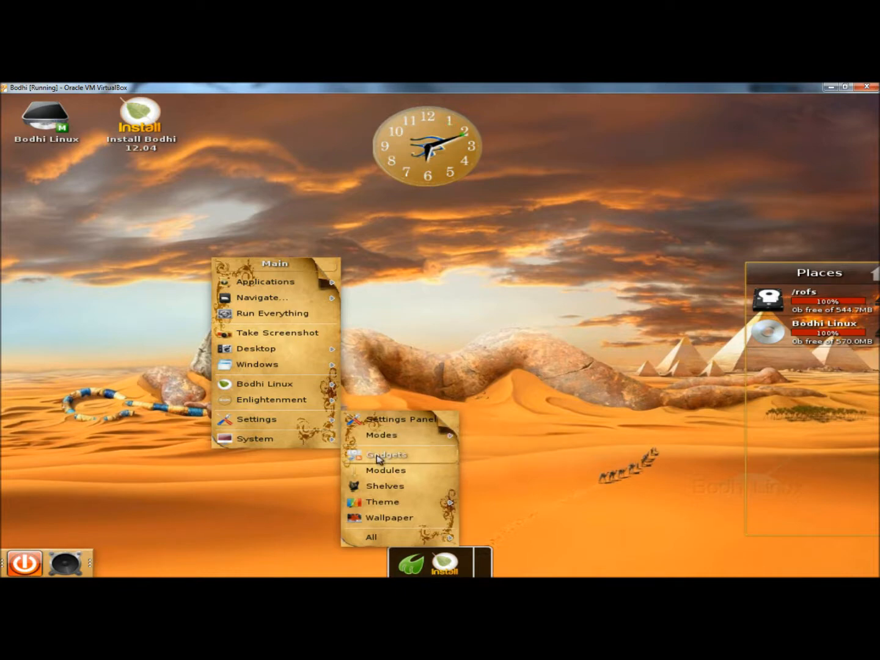
mouse_move(387, 469)
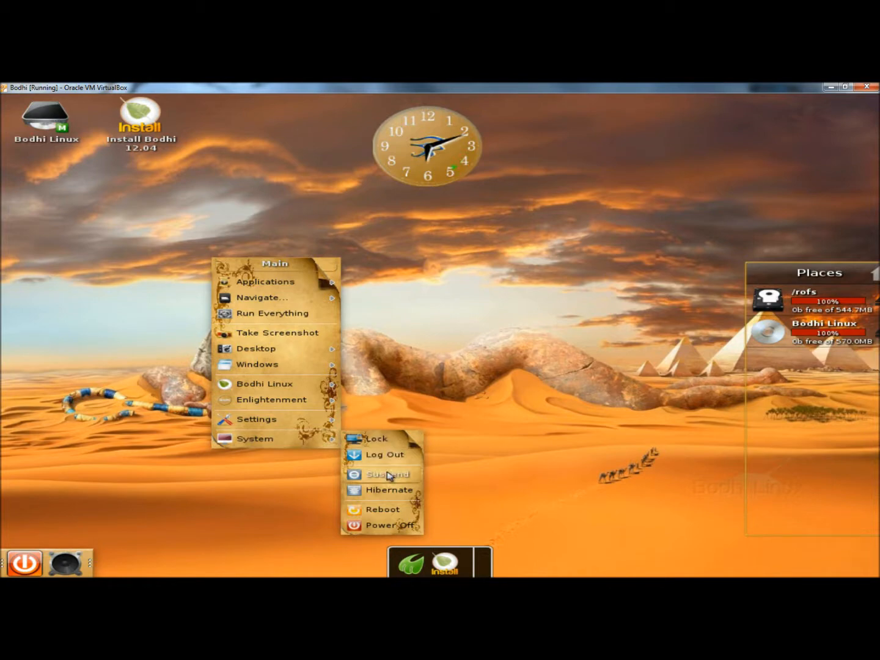
mouse_move(386, 543)
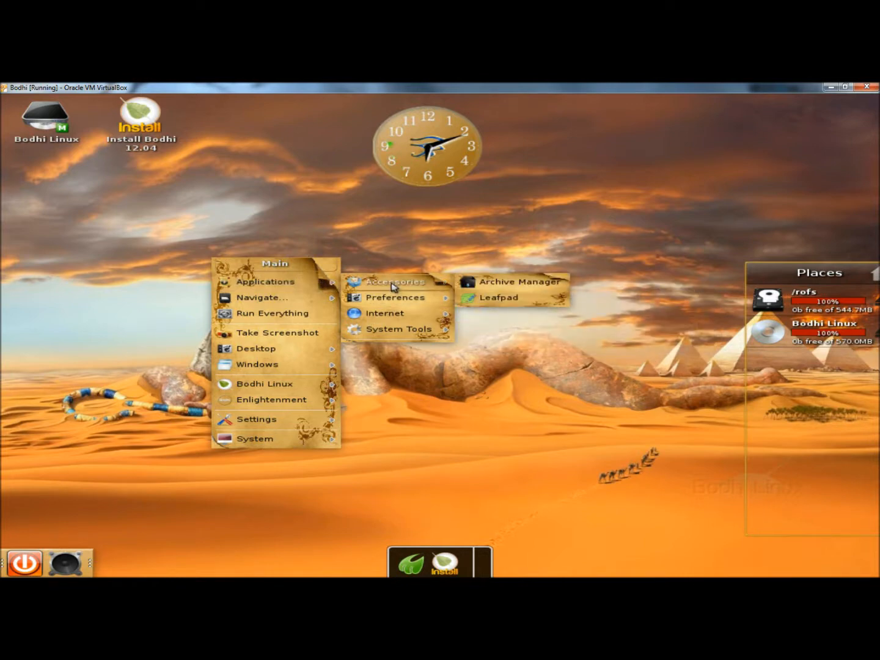
mouse_move(396, 330)
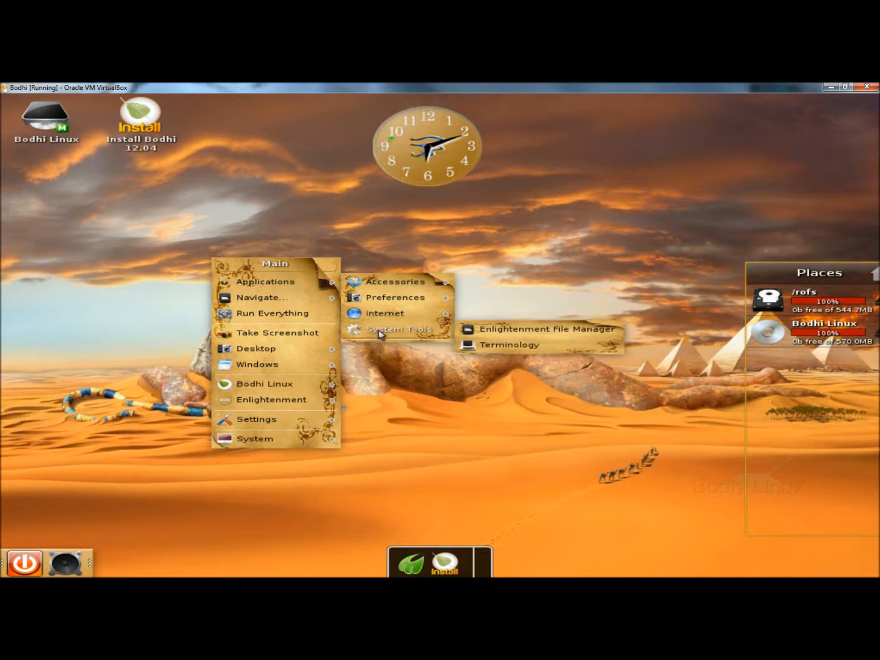
mouse_move(306, 272)
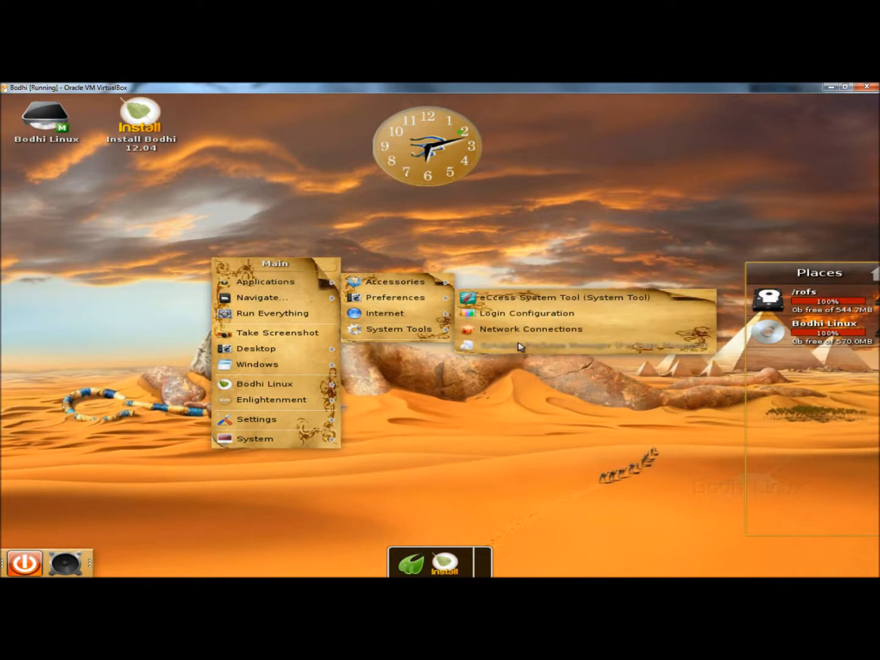
mouse_move(274, 384)
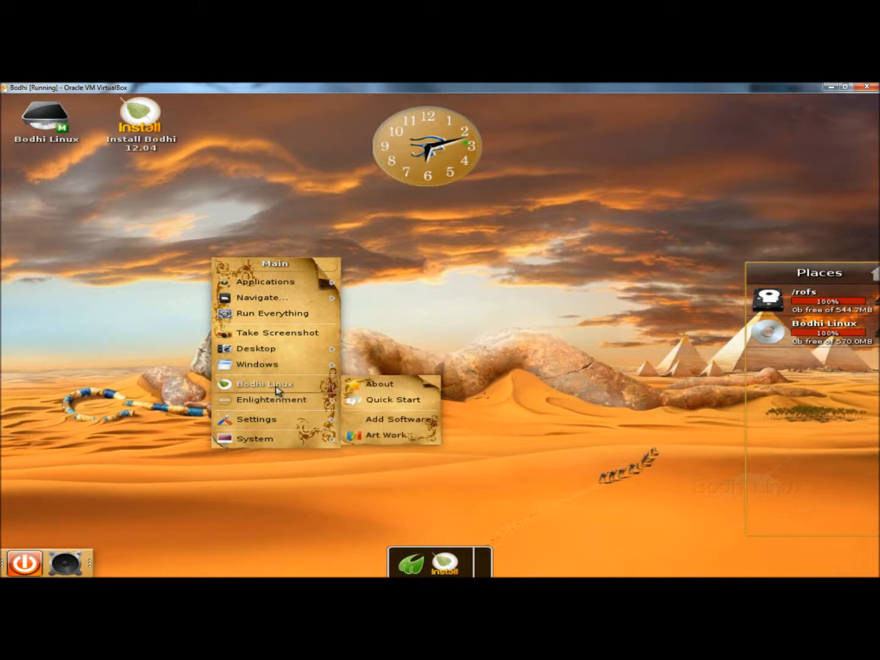
mouse_move(391, 423)
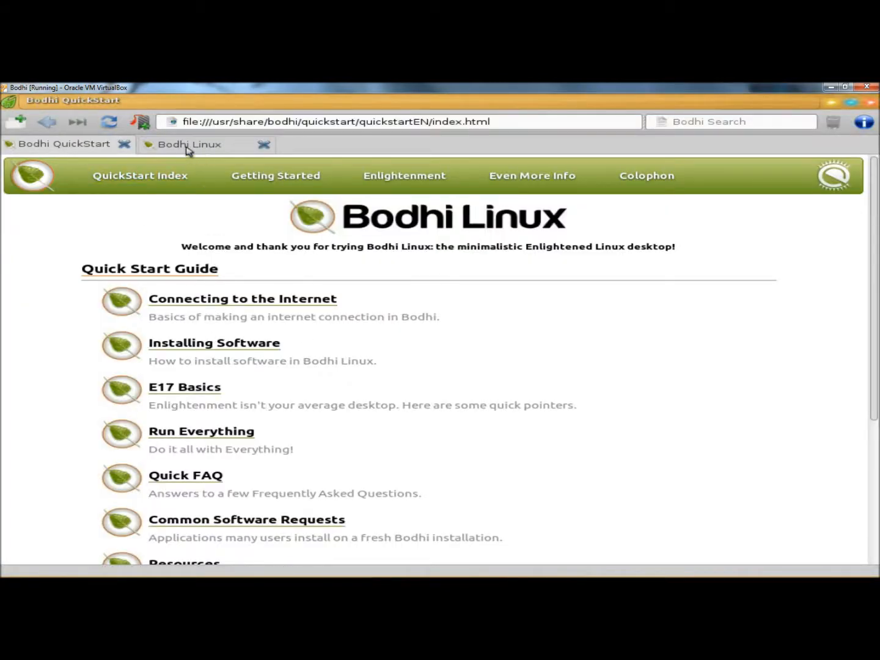
Step: Reach Software Categories in the AppCenter tab and show the Graphics > Image Editing category
left_click(189, 145)
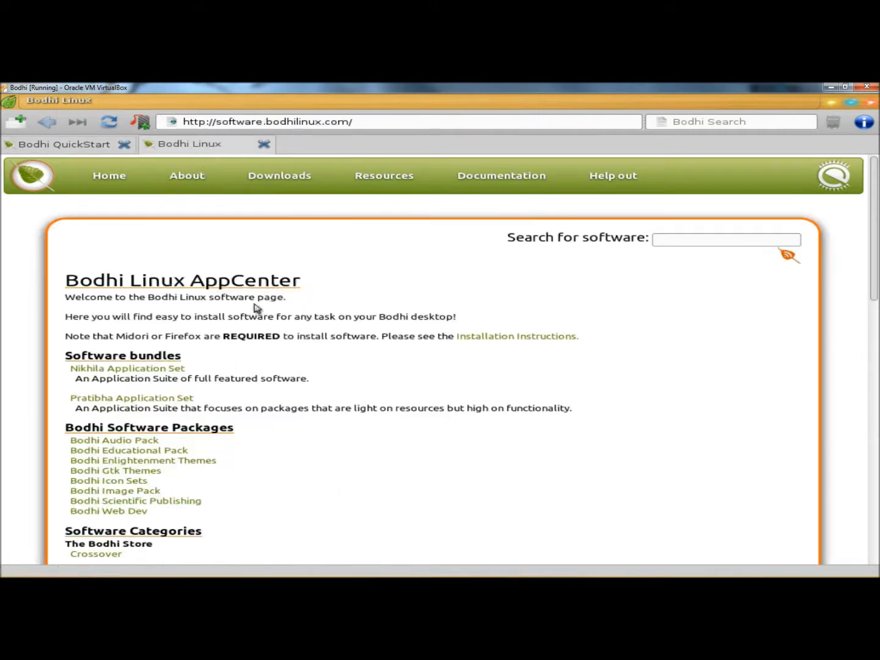
scroll("down", 3)
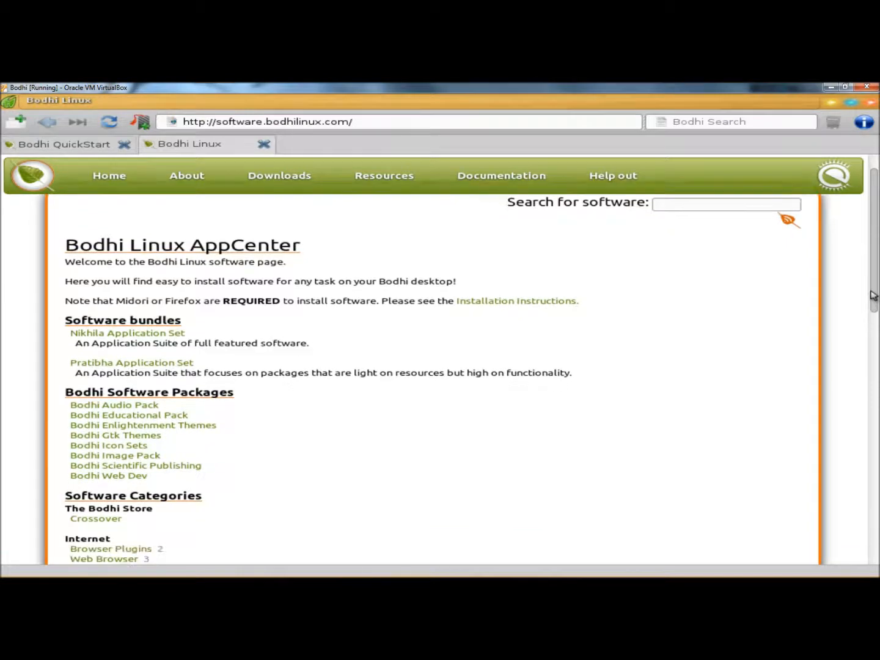
scroll("down", 3)
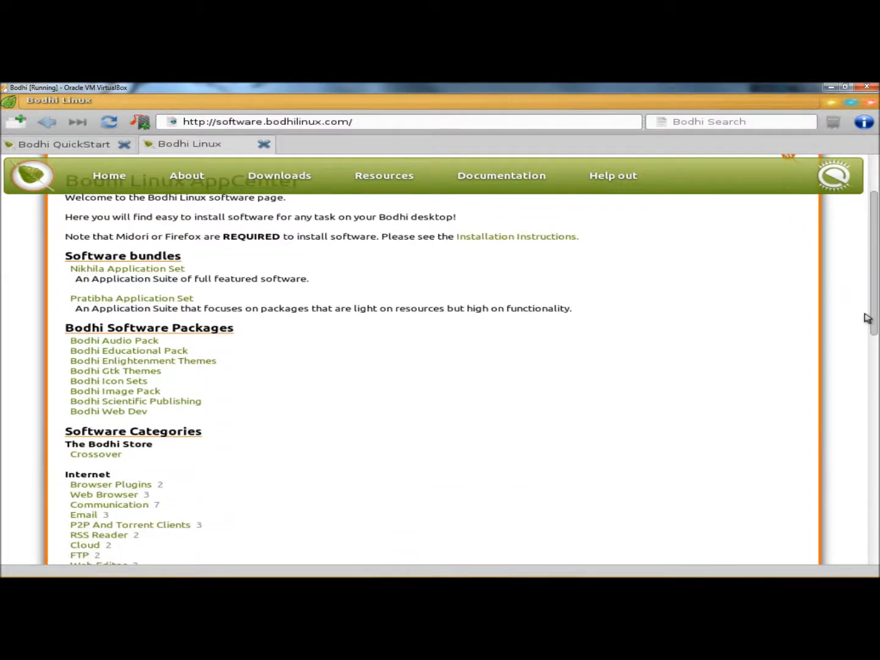
scroll("down", 3)
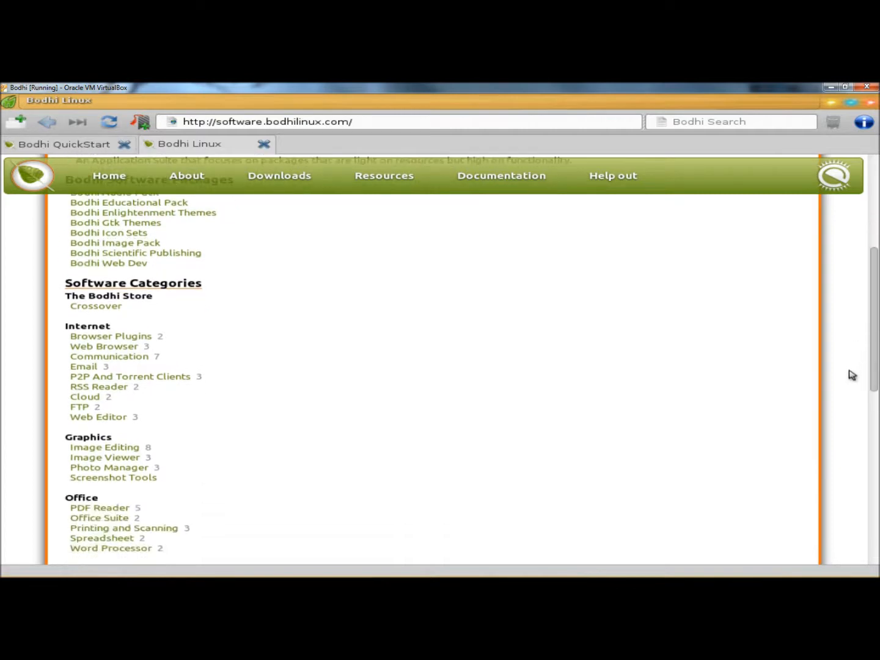
scroll("down", 3)
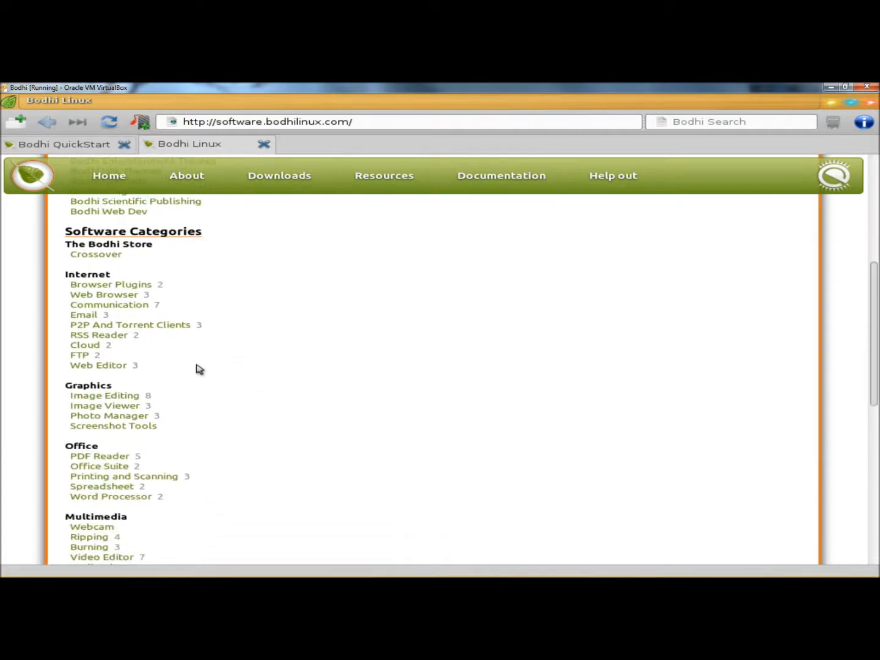
mouse_move(97, 396)
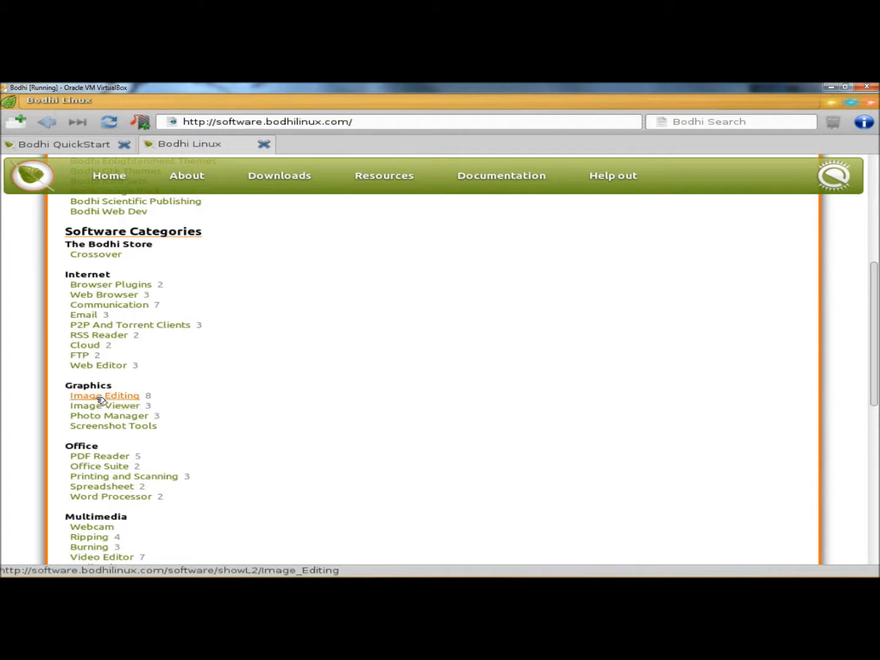
left_click(105, 396)
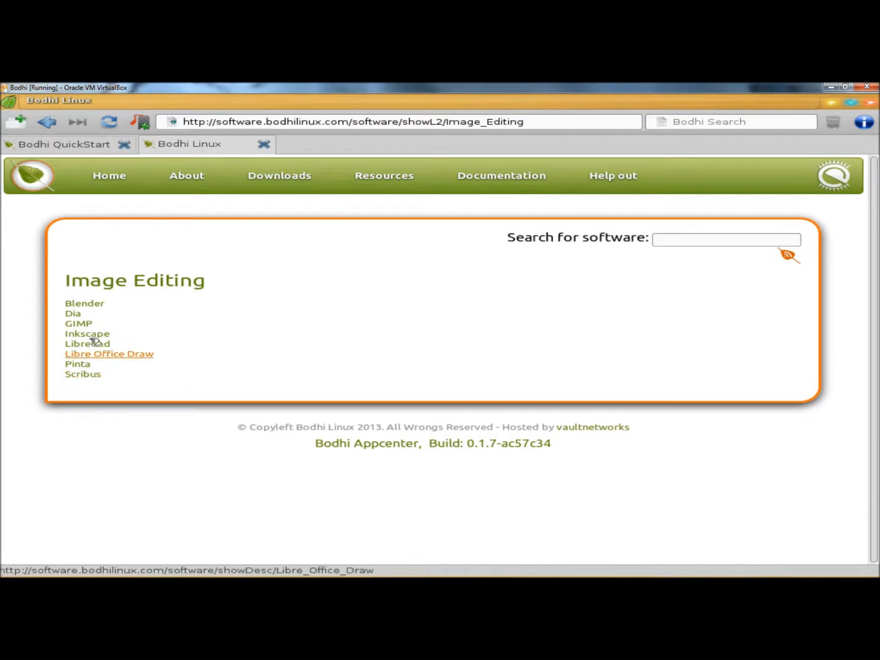
mouse_move(88, 326)
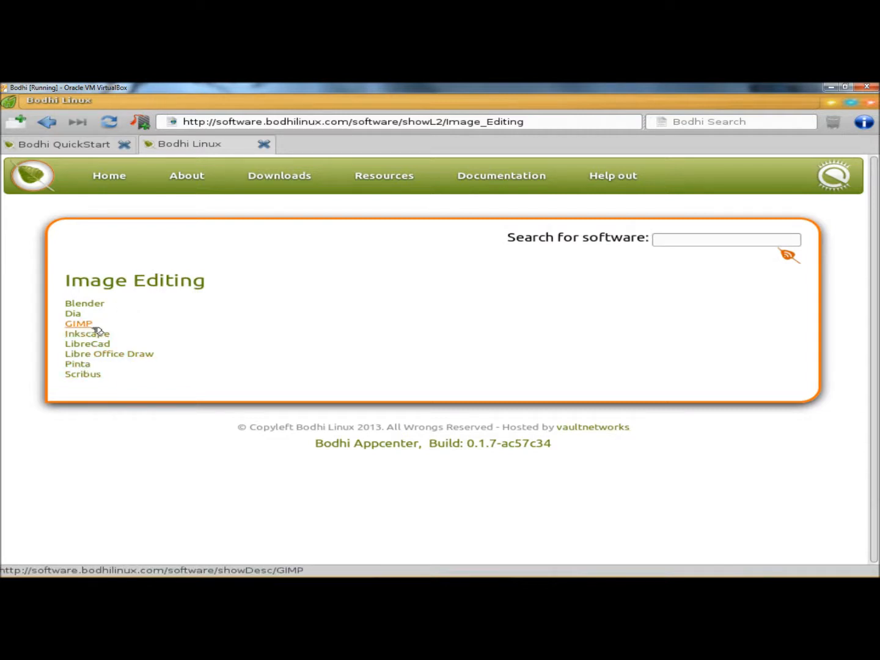
Step: Install GIMP from its AppCenter page, confirming the gimp package and dismissing the Changes applied notice
left_click(78, 323)
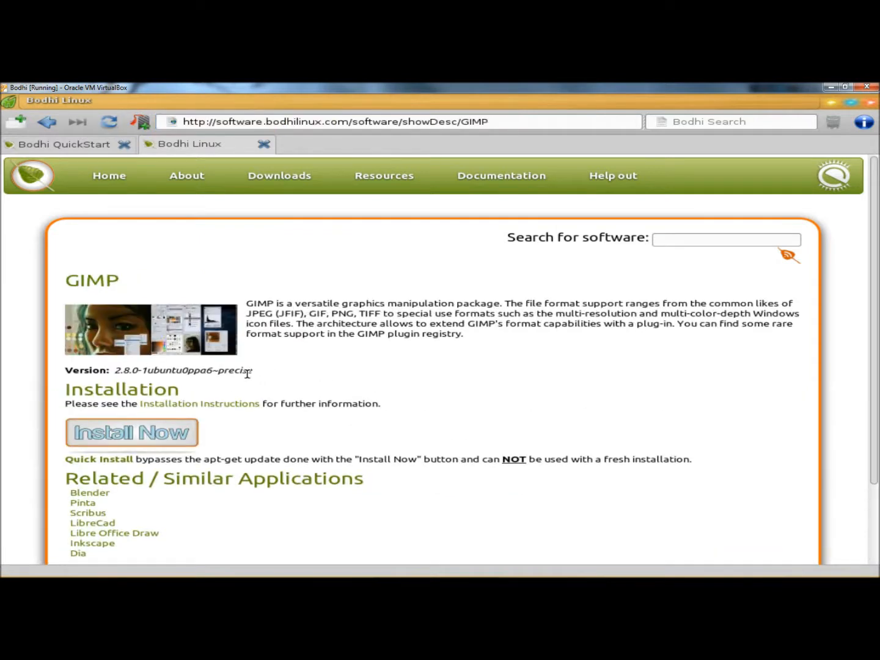
mouse_move(129, 434)
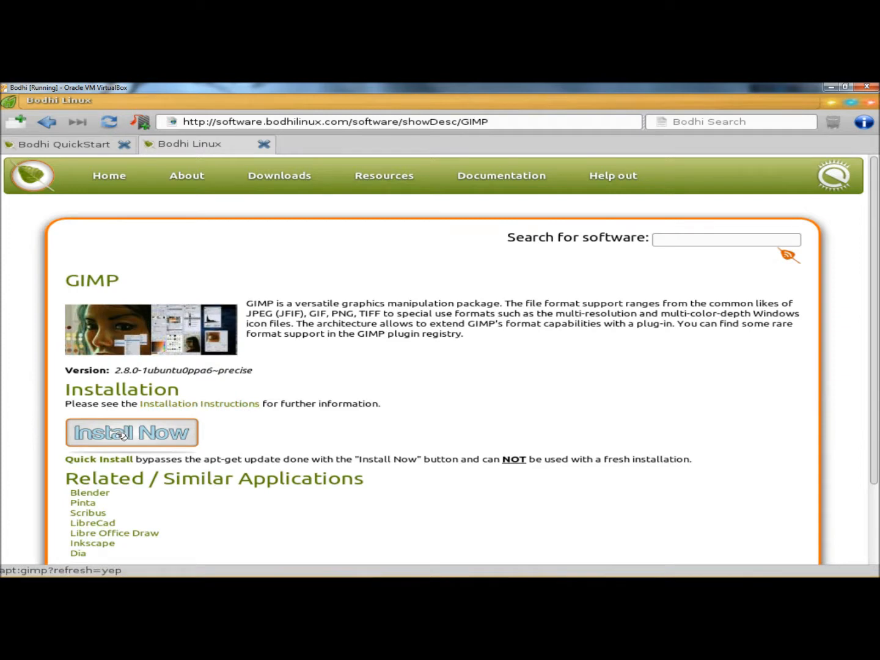
left_click(132, 432)
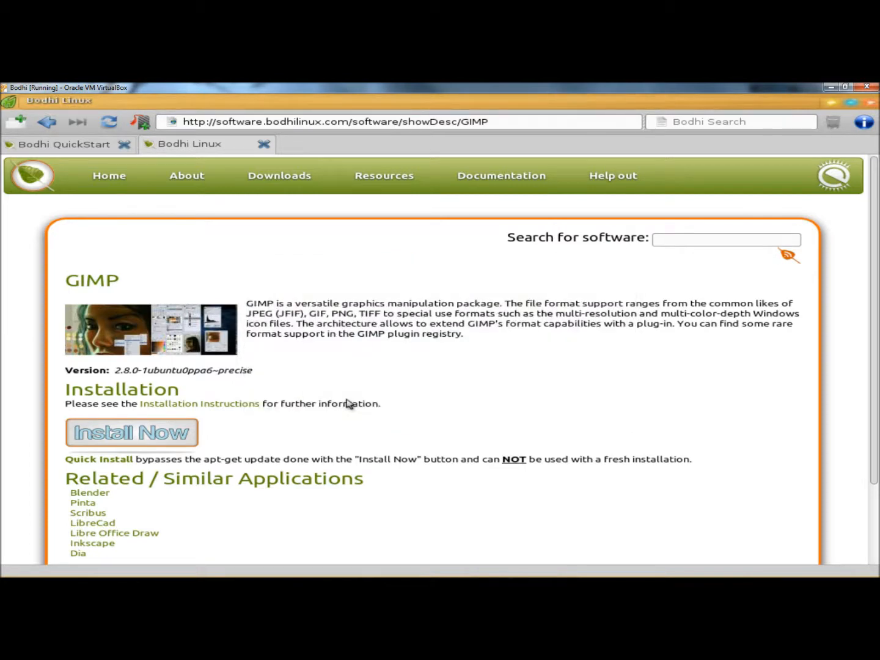
left_click(132, 433)
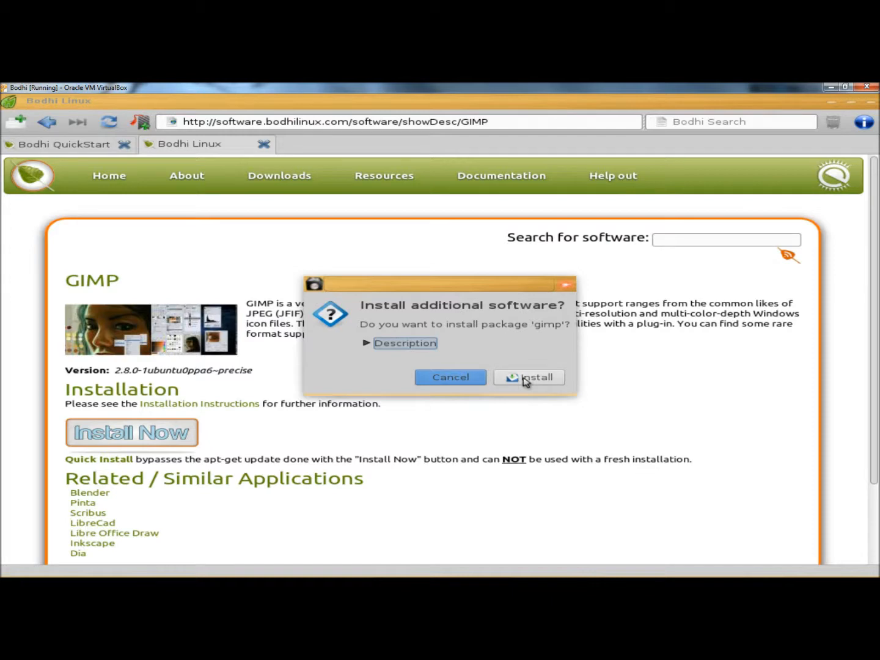
left_click(535, 376)
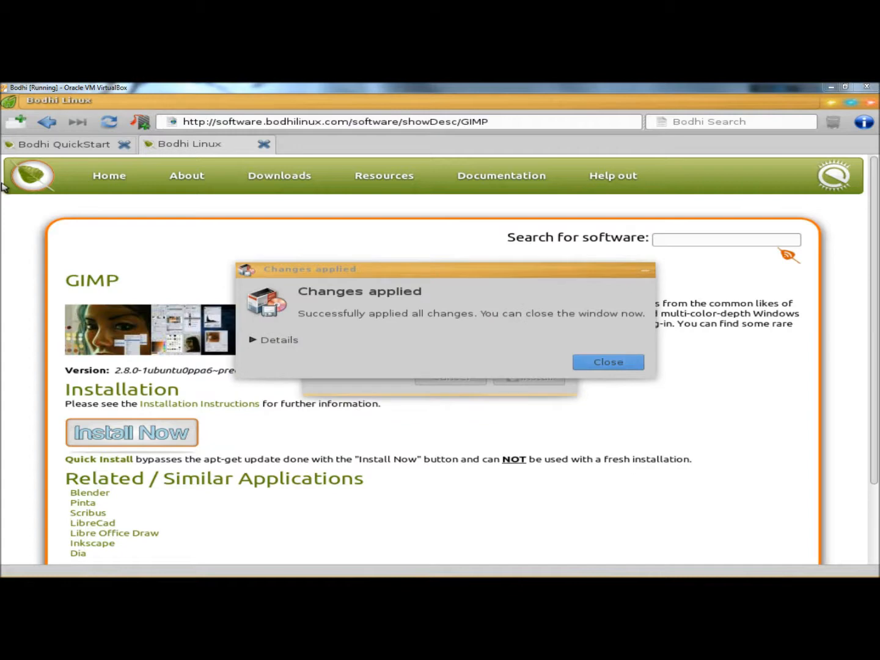
mouse_move(476, 320)
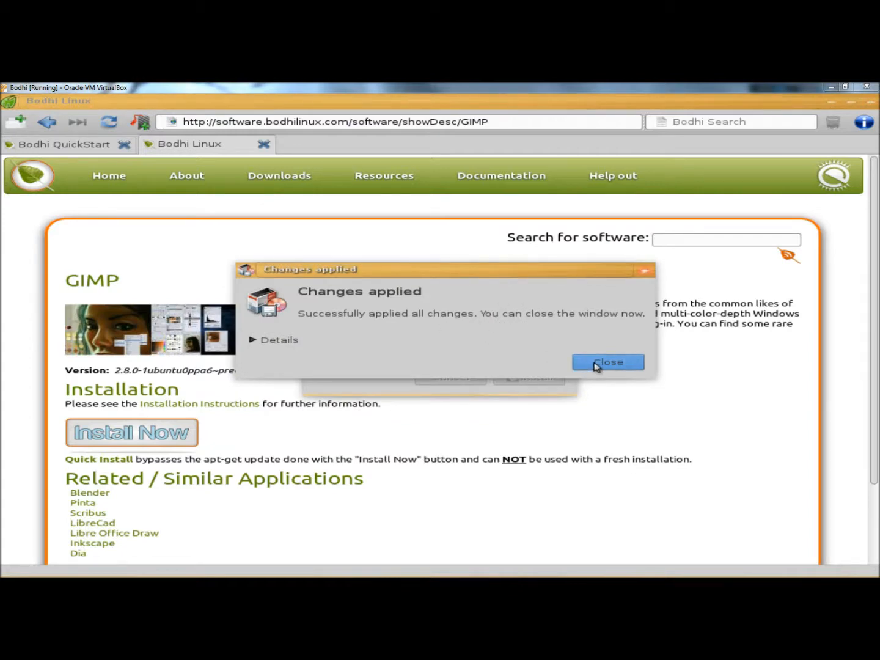
left_click(608, 362)
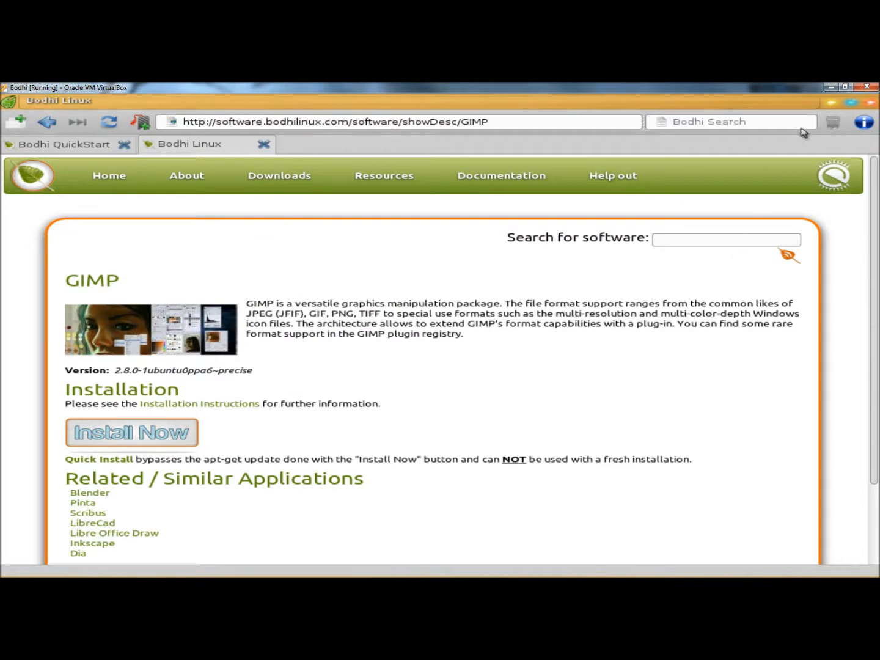
mouse_move(873, 107)
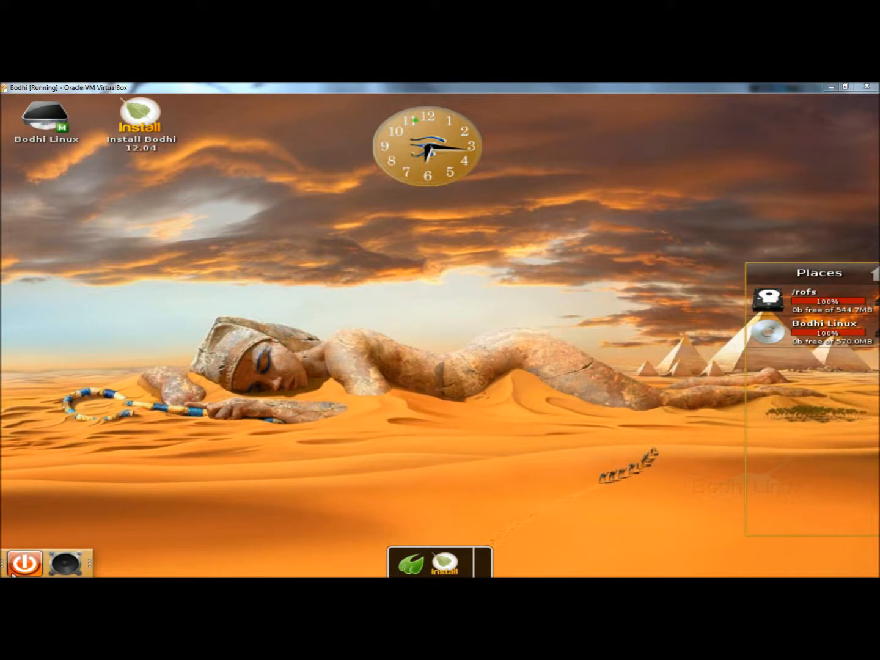
mouse_move(92, 567)
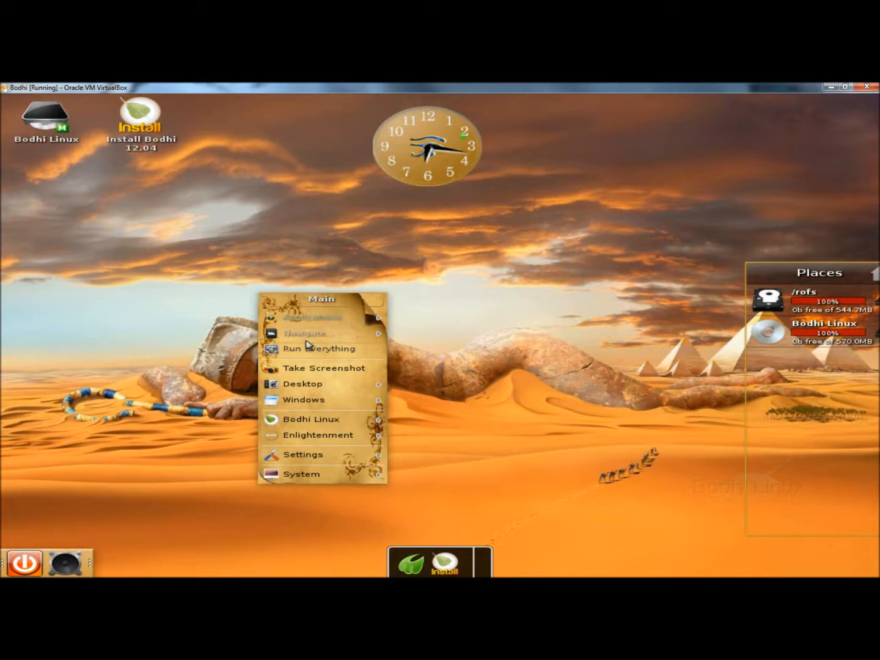
Step: Show the Settings submenu of the desktop main menu
left_click(304, 455)
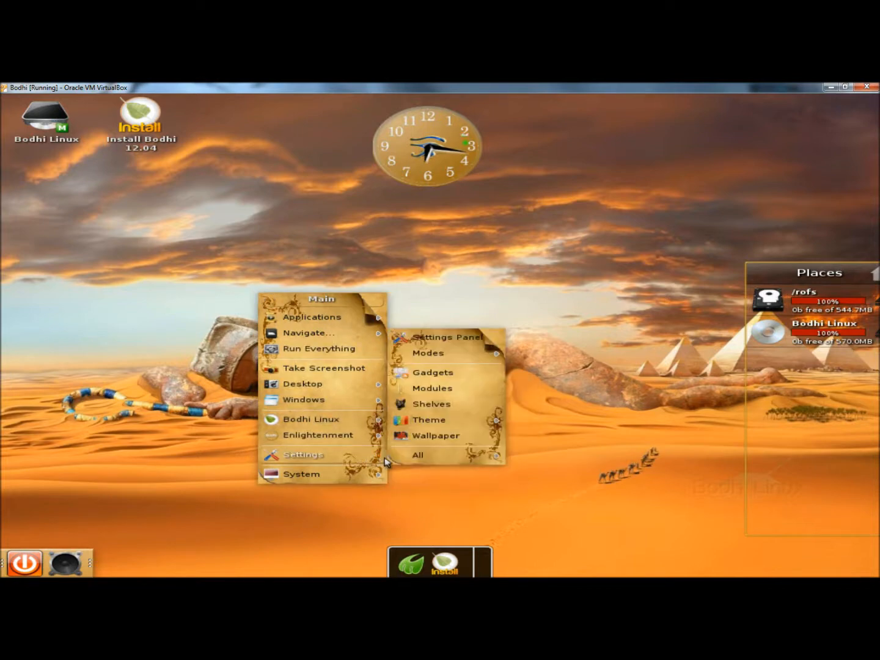
mouse_move(443, 404)
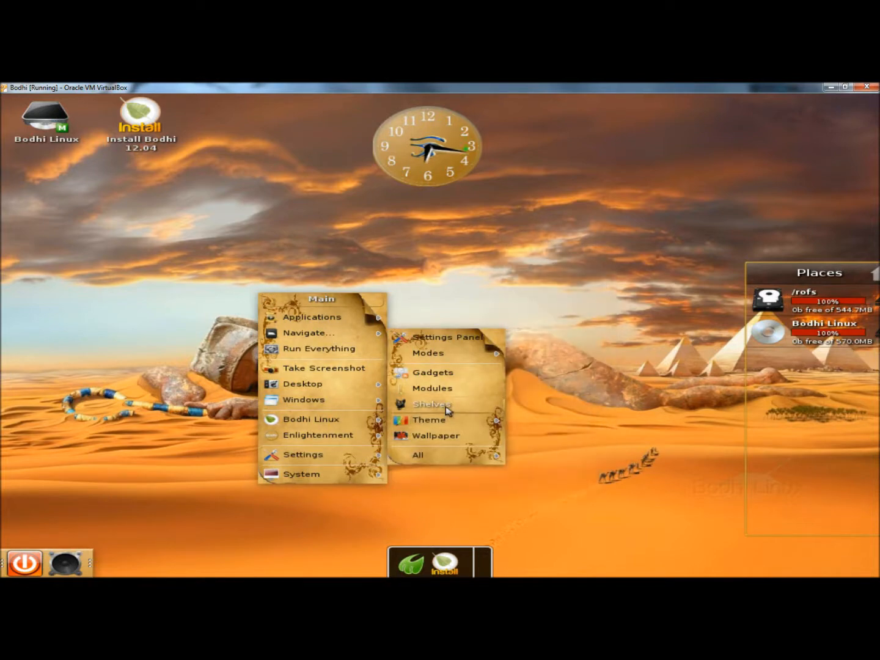
Step: In Shelf Settings add a new shelf named sample, then delete it and close the dialog
left_click(433, 404)
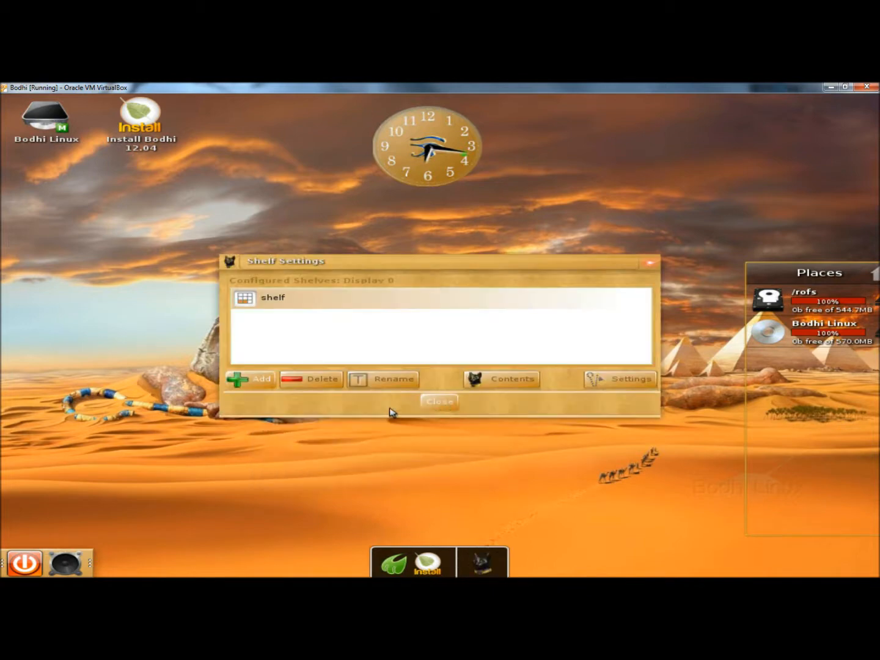
mouse_move(295, 403)
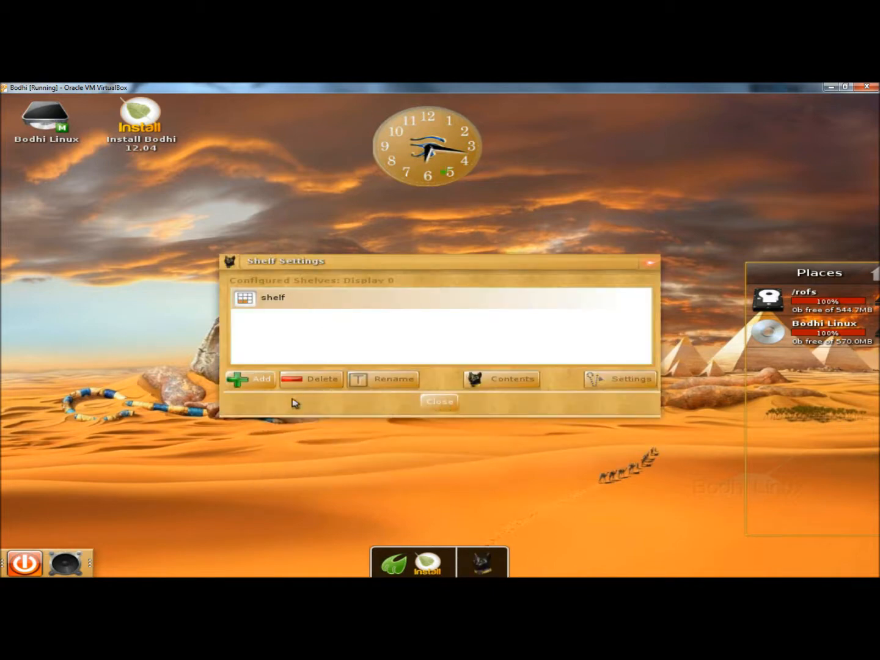
left_click(253, 379)
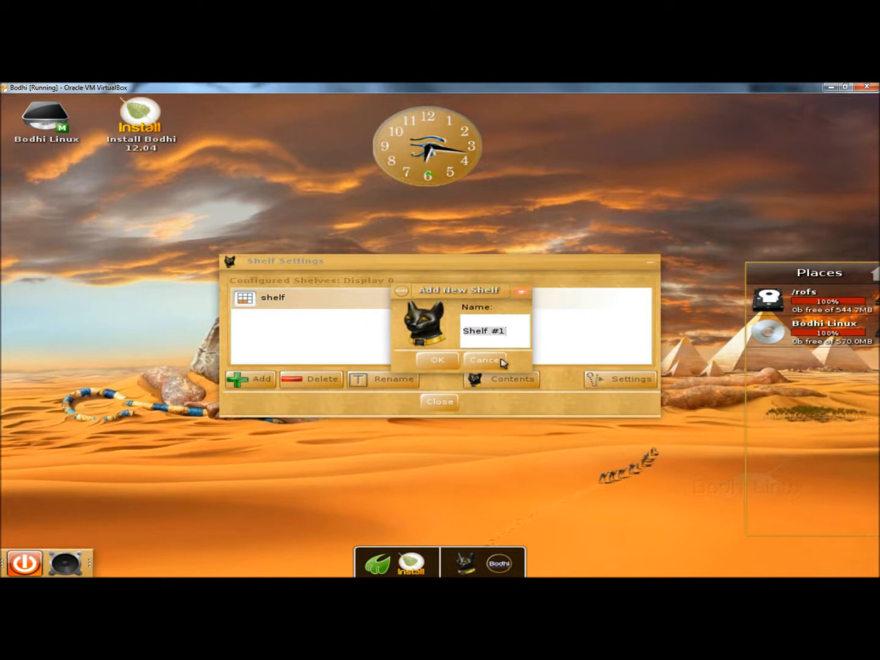
type("sample")
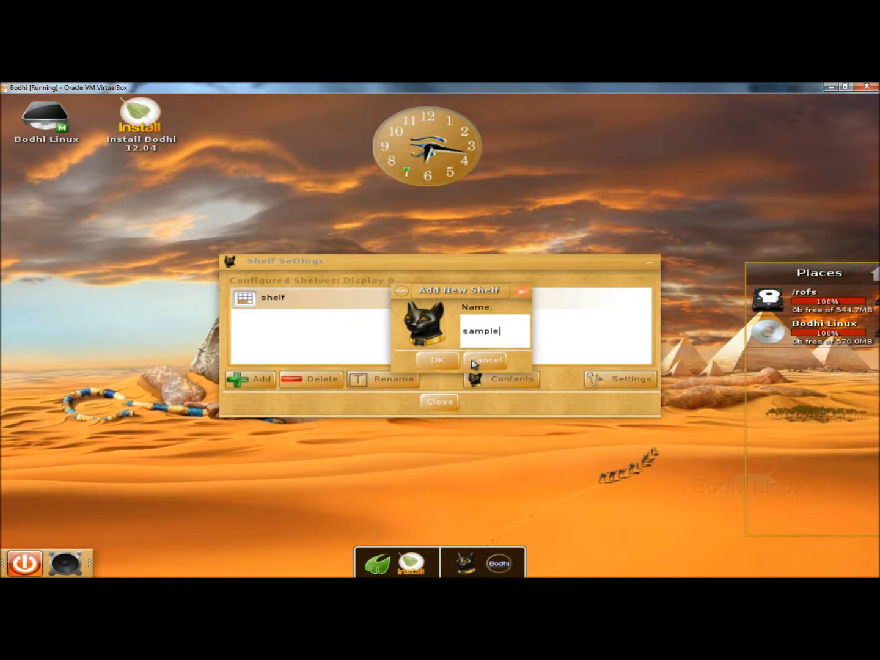
left_click(436, 360)
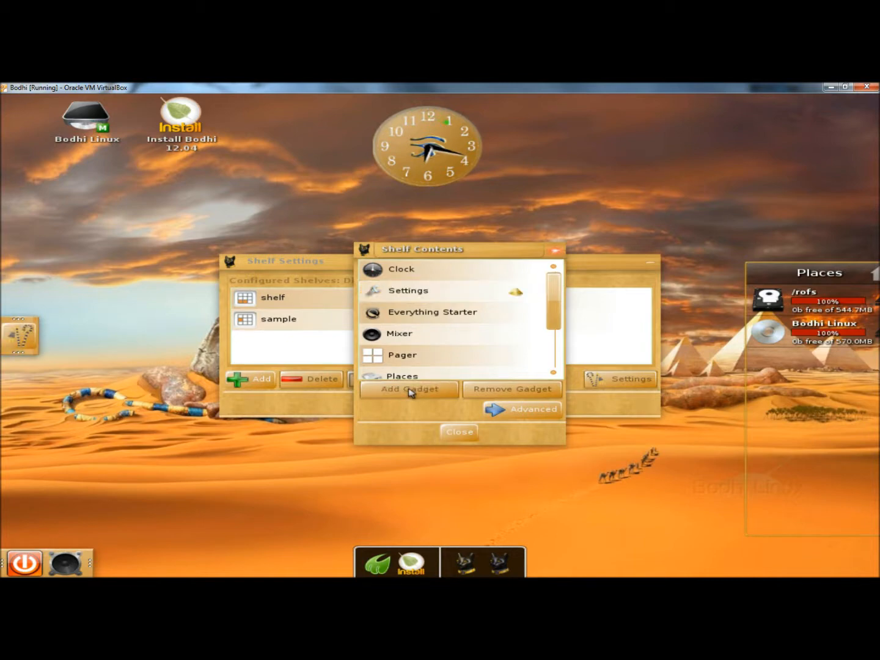
mouse_move(495, 391)
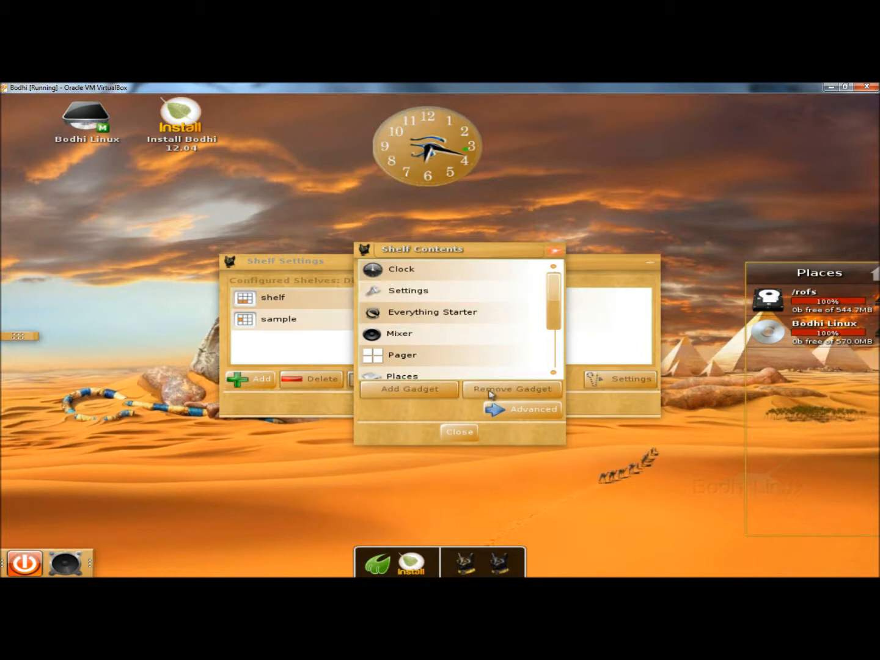
mouse_move(457, 432)
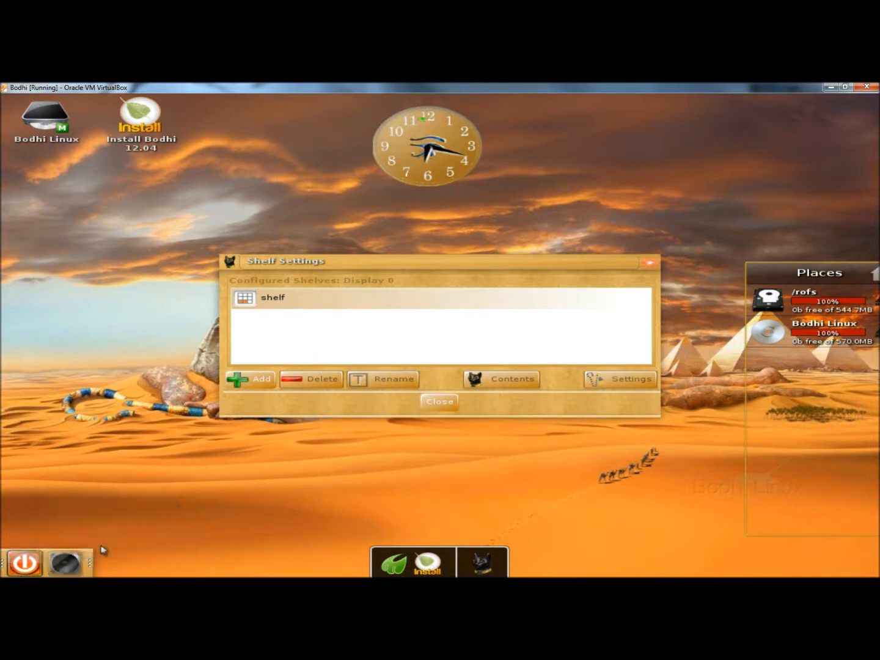
left_click(439, 403)
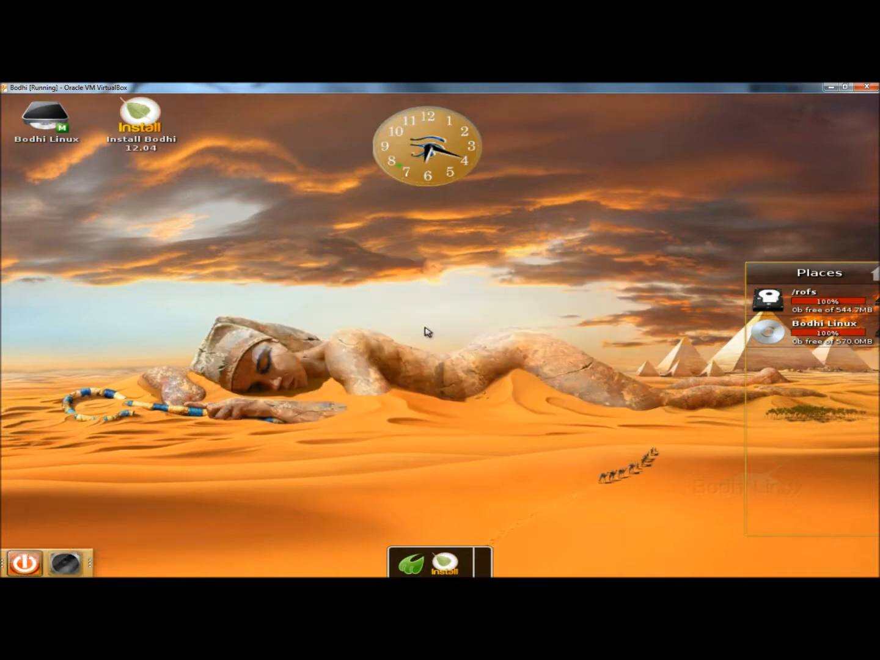
mouse_move(386, 305)
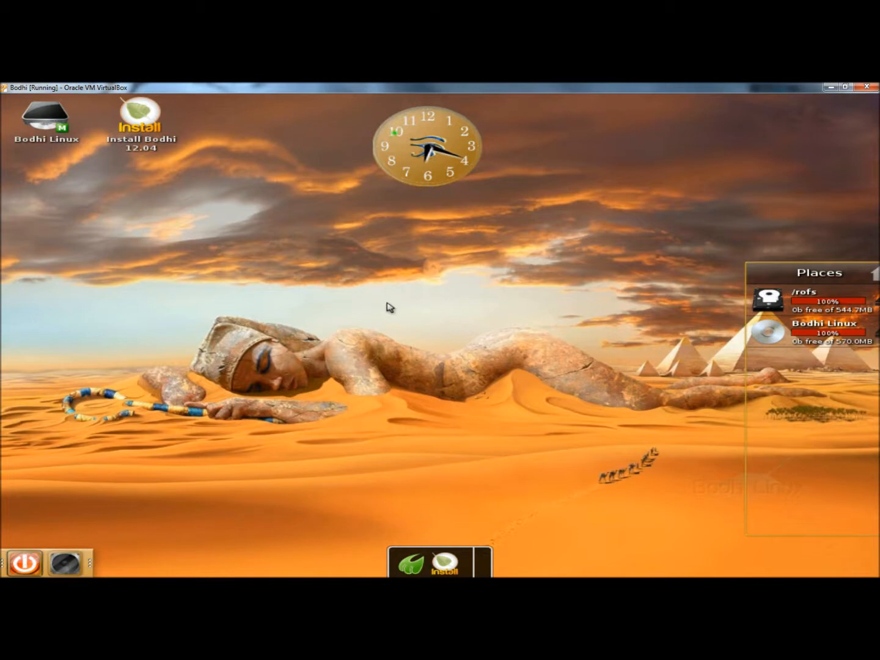
mouse_move(299, 254)
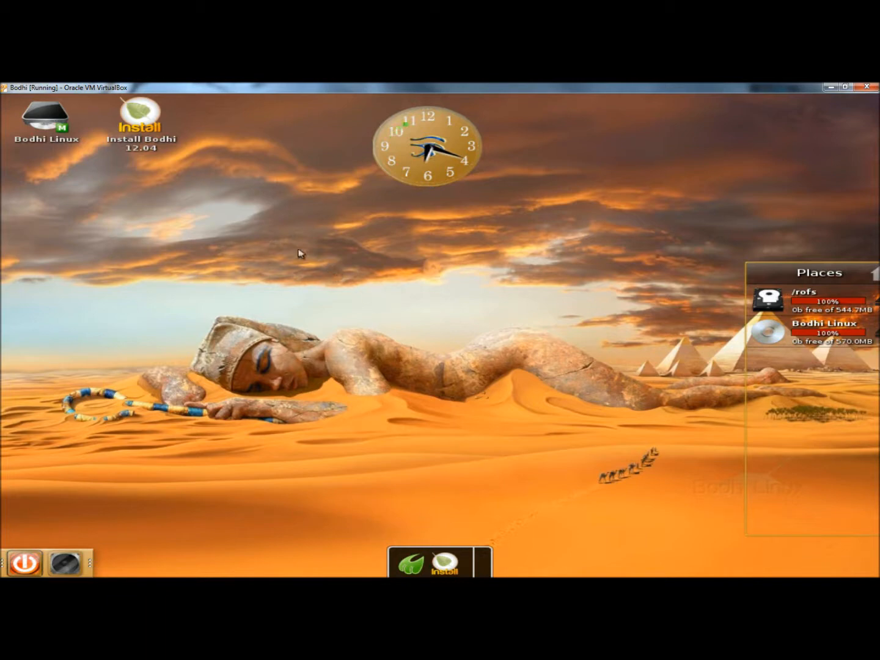
mouse_move(271, 266)
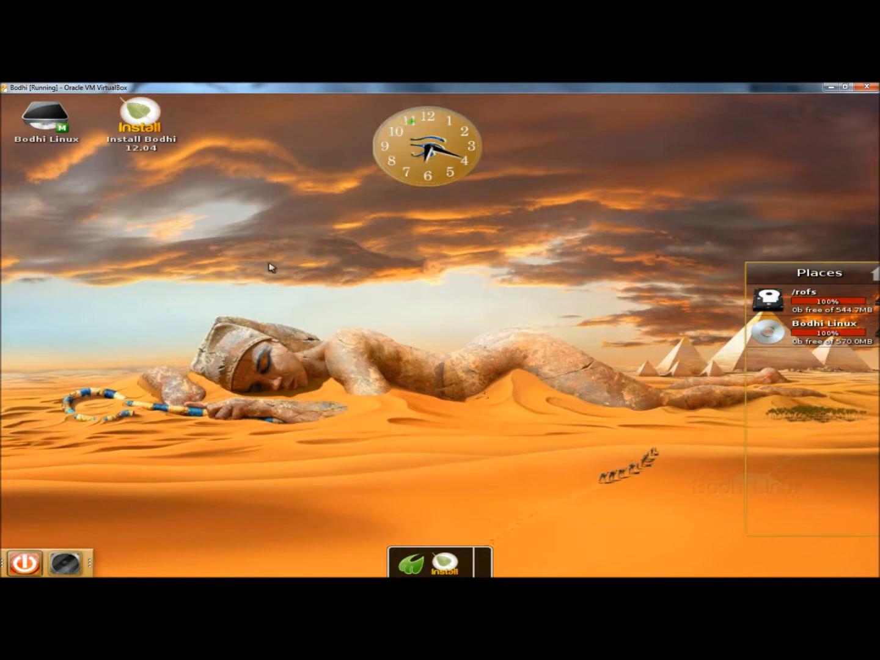
mouse_move(144, 151)
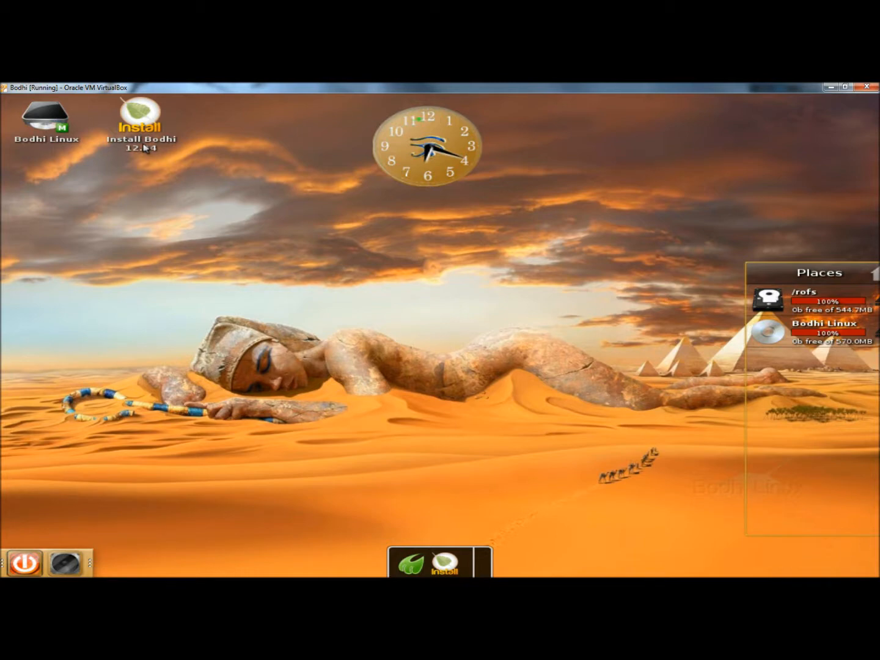
Step: Bring up the main desktop menu on the empty desktop
right_click(253, 275)
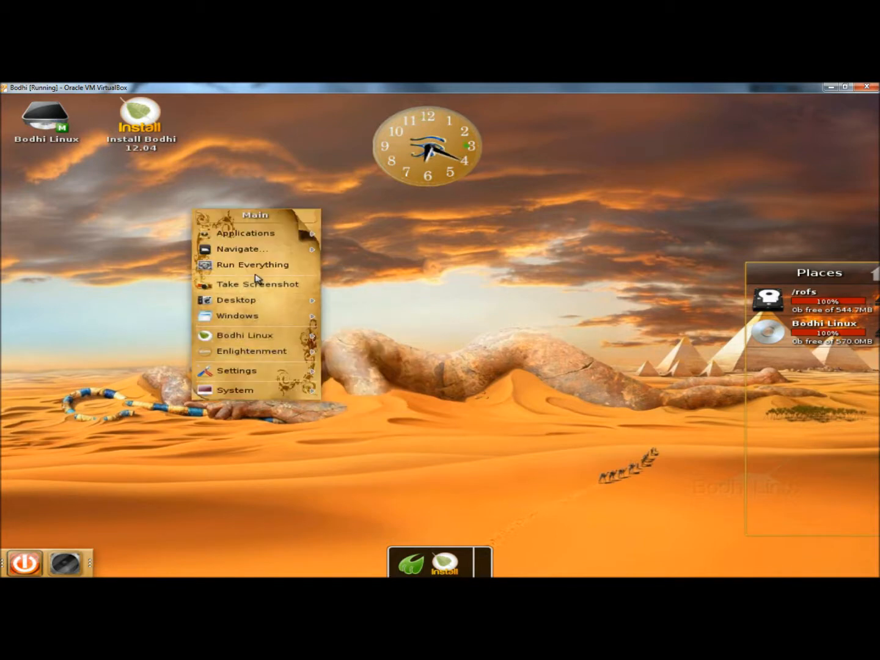